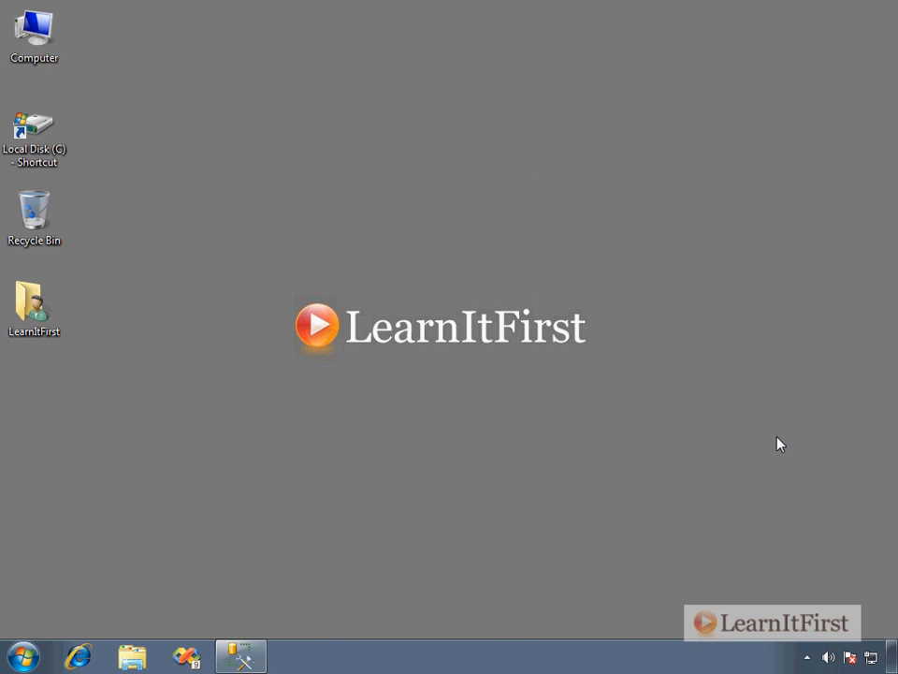
mouse_move(655, 303)
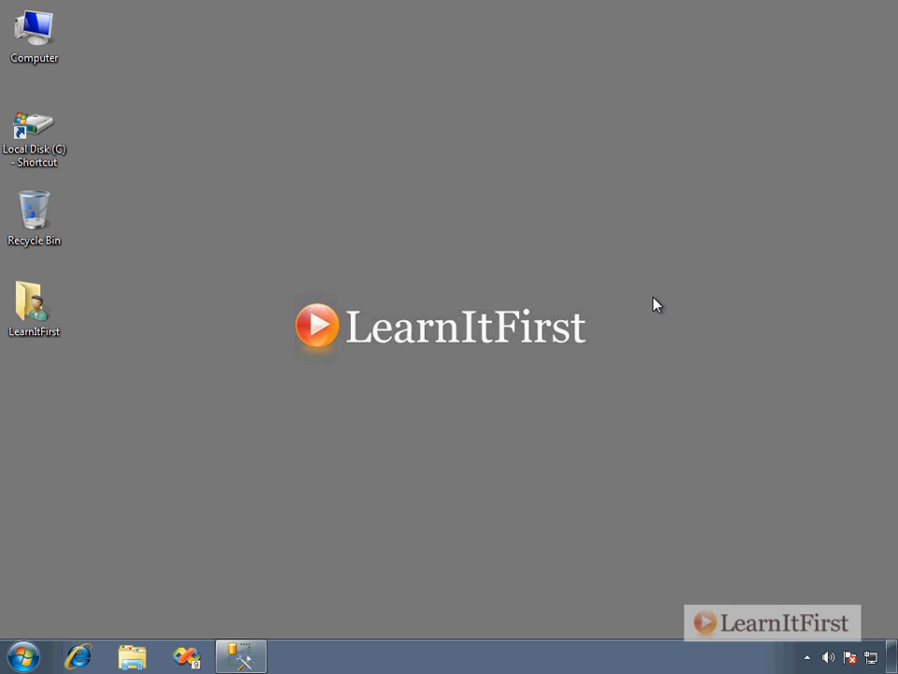
mouse_move(219, 659)
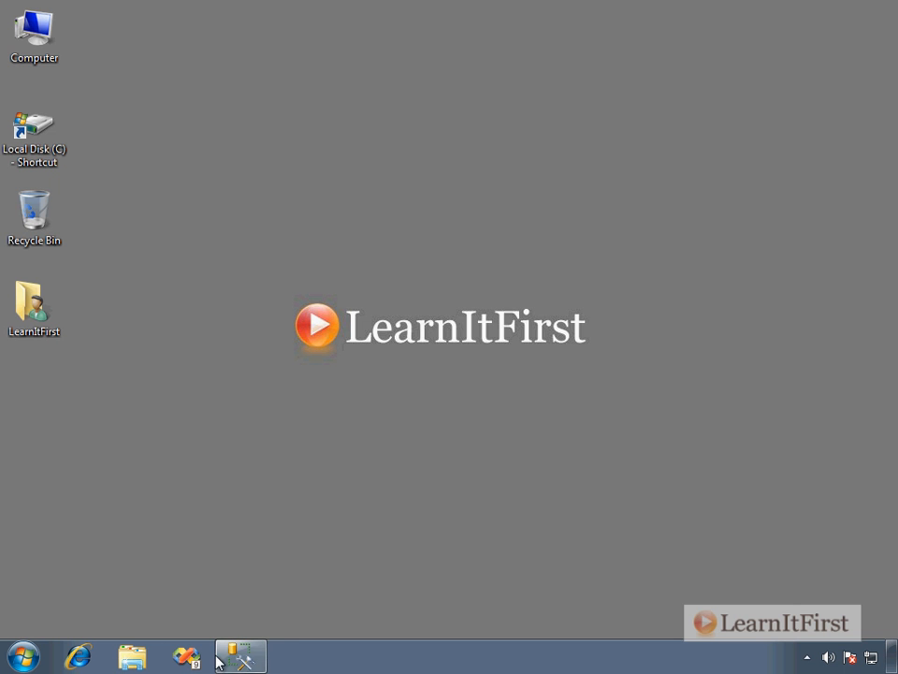
Write the business-rule comment: outgoing dates spell out the month name as a 3-digit abbreviation
left_click(240, 655)
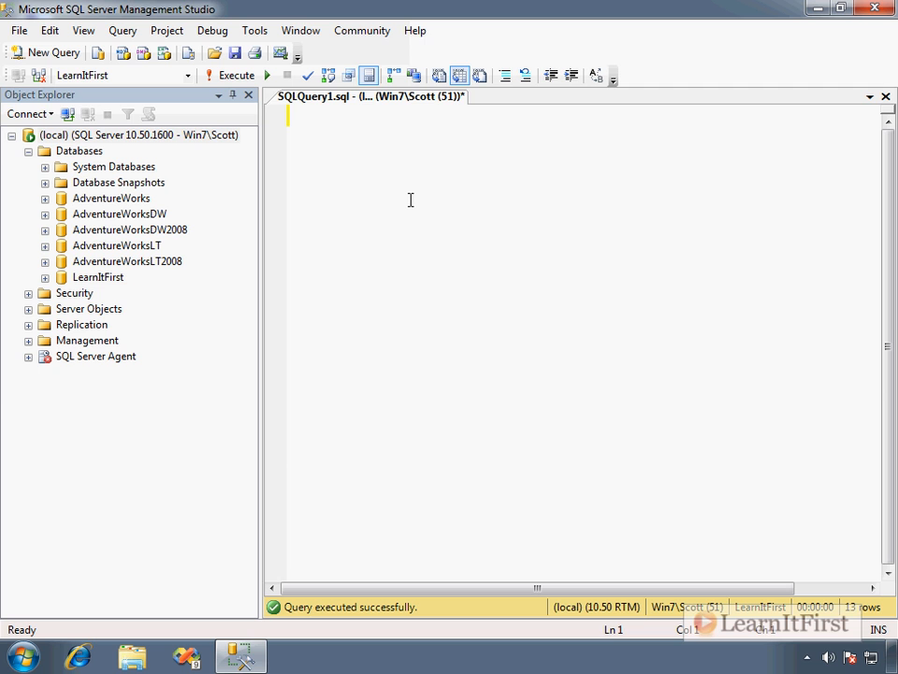
type("-- Bu")
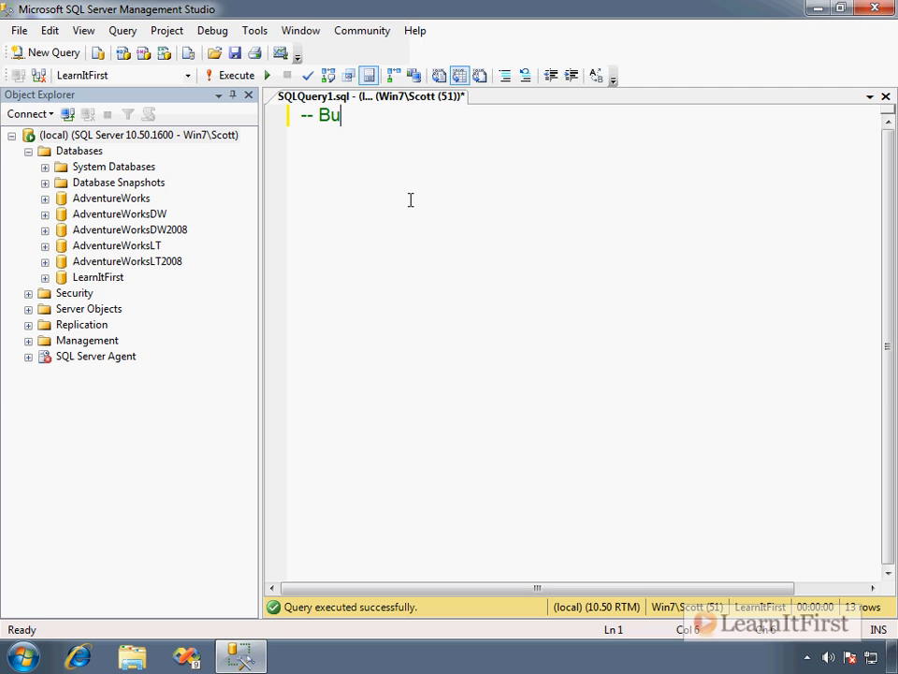
type("siness ru")
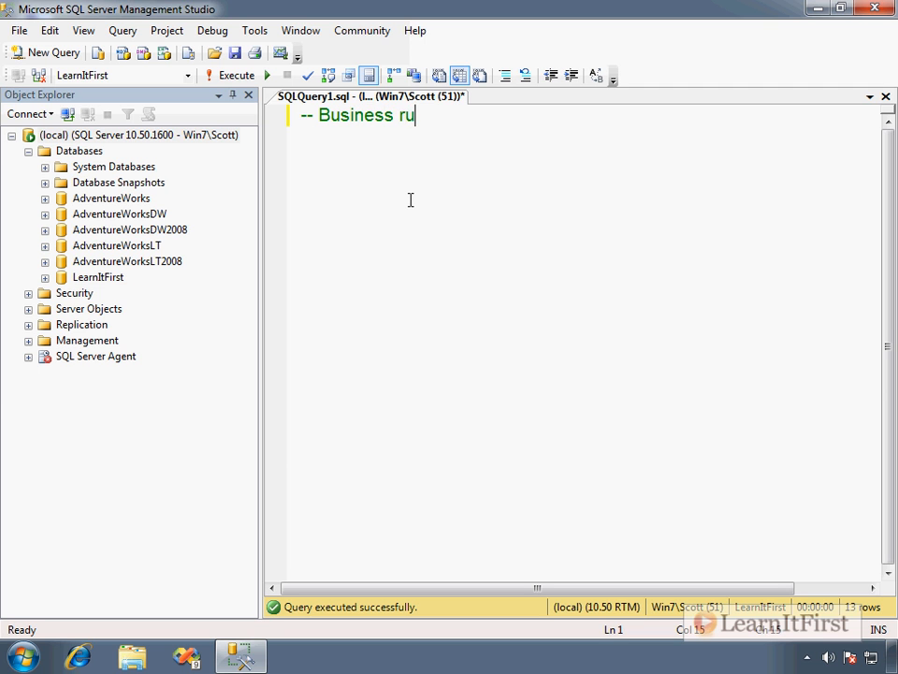
type("le: all ou")
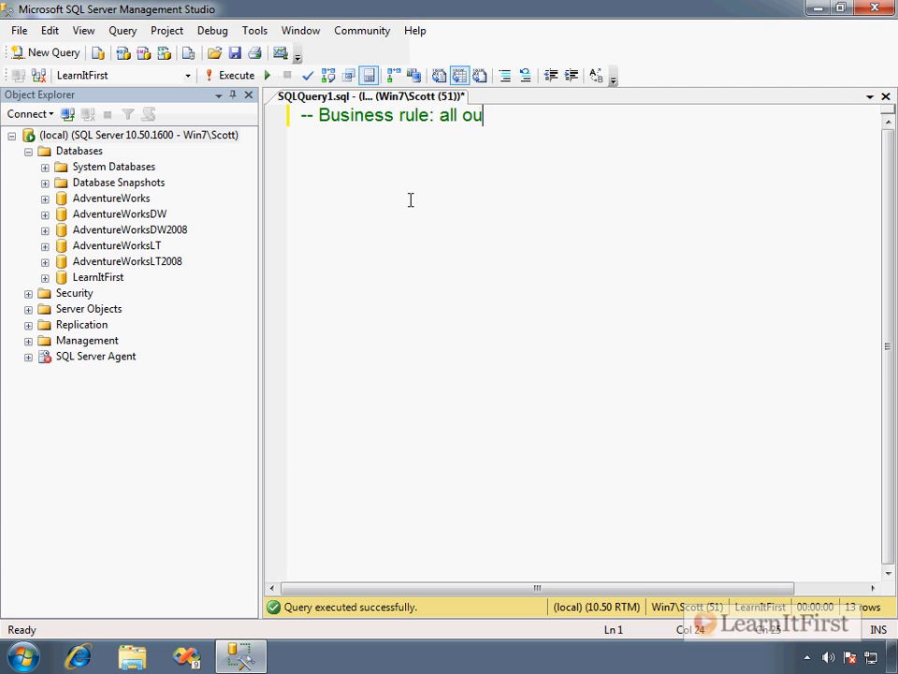
type("tgoing dates")
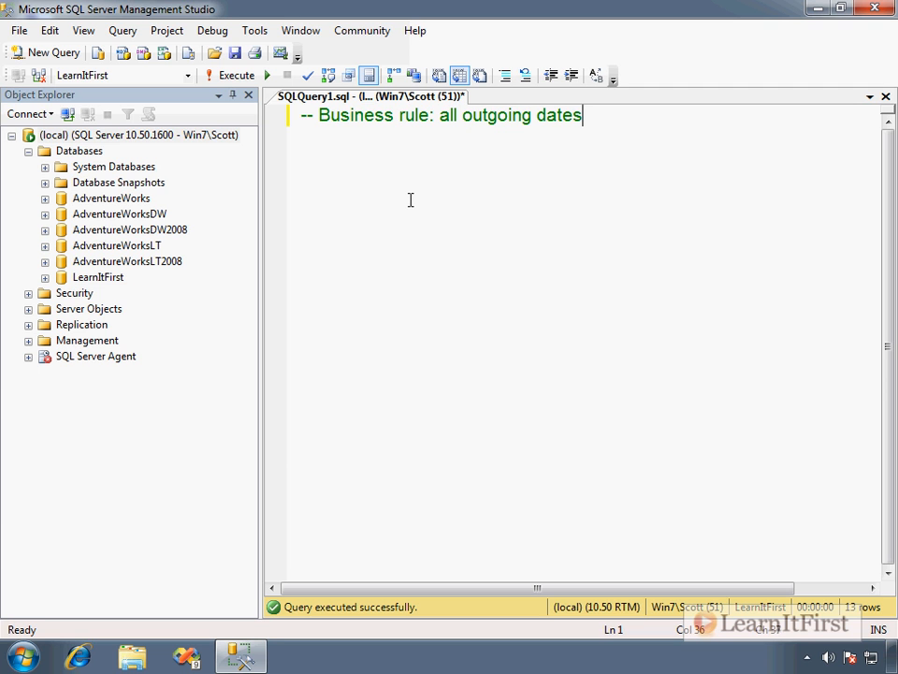
type("that doe")
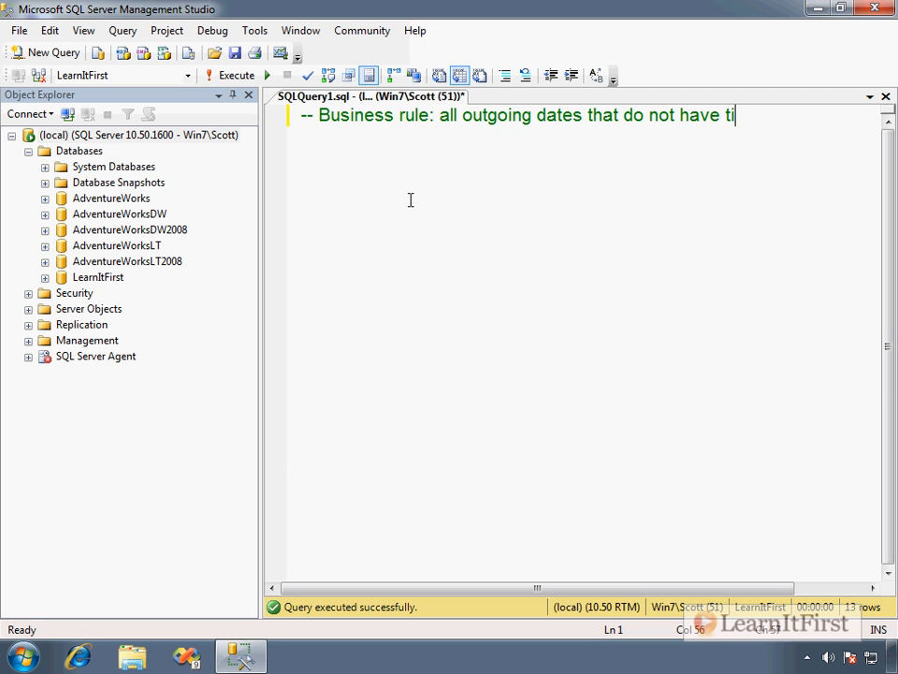
type("me should")
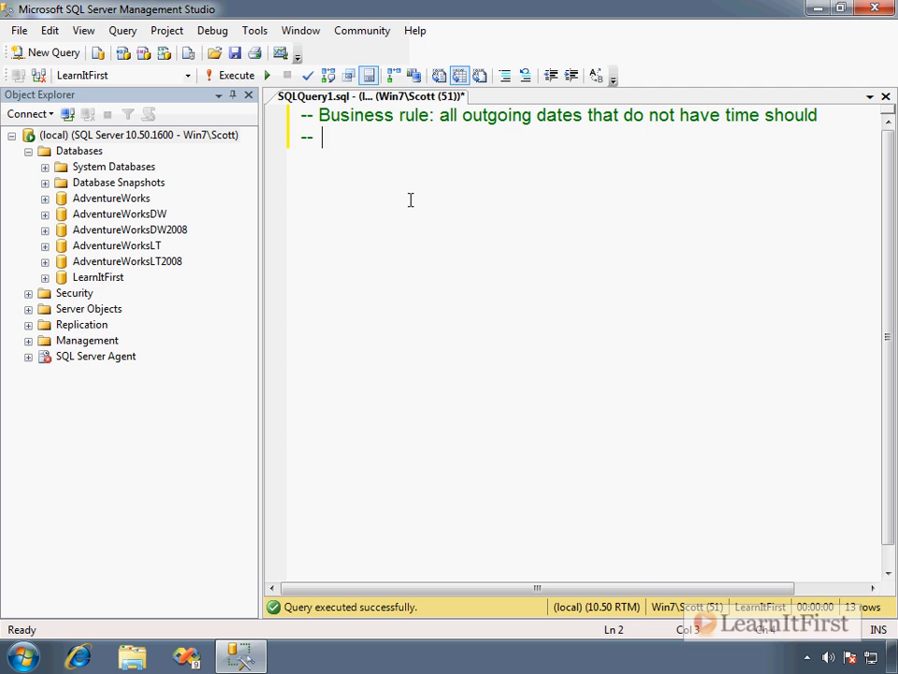
type("spell ou")
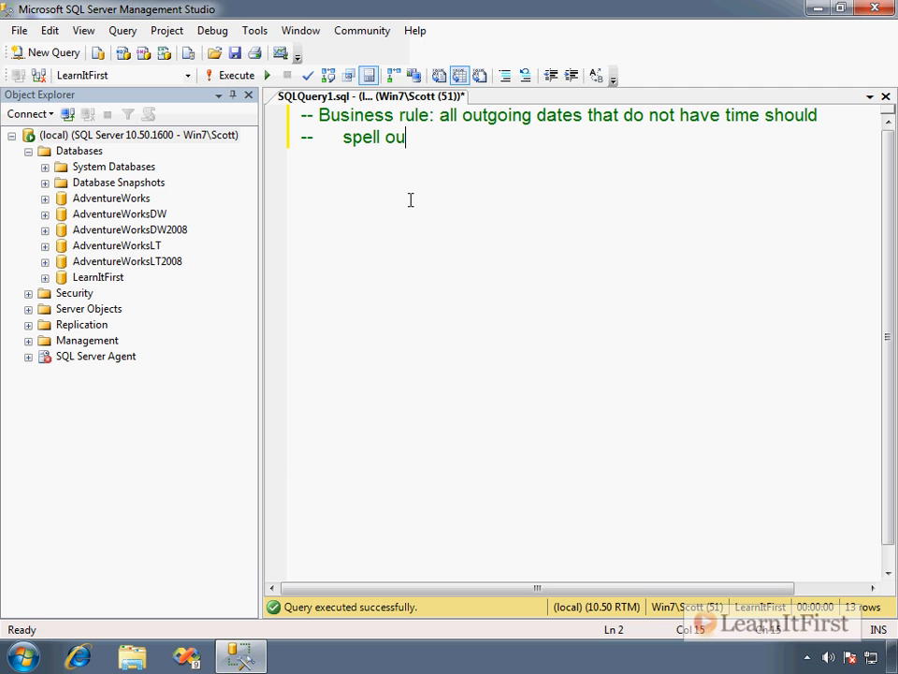
type("t the name of the")
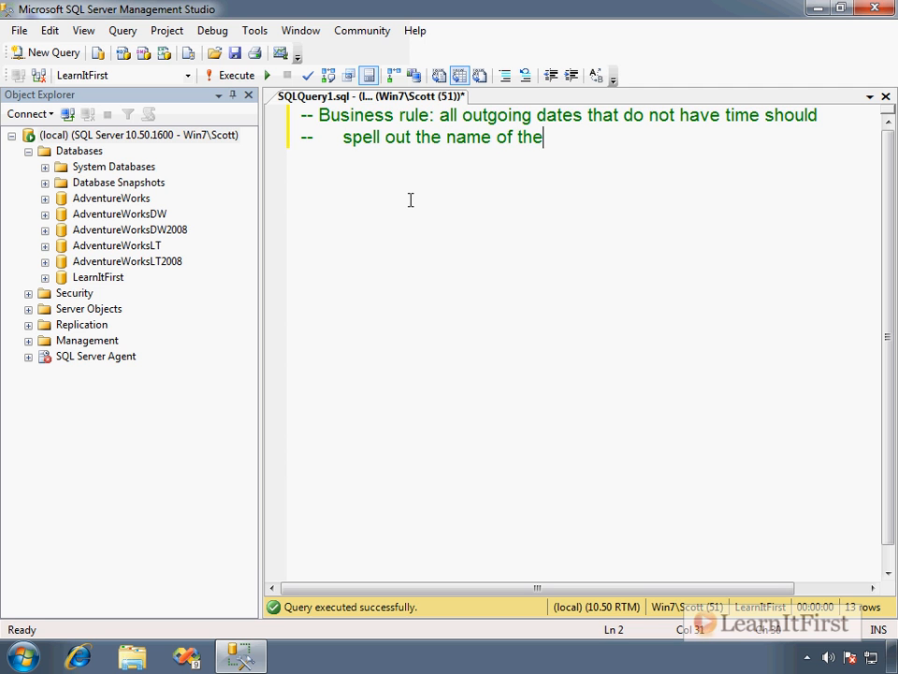
type("month")
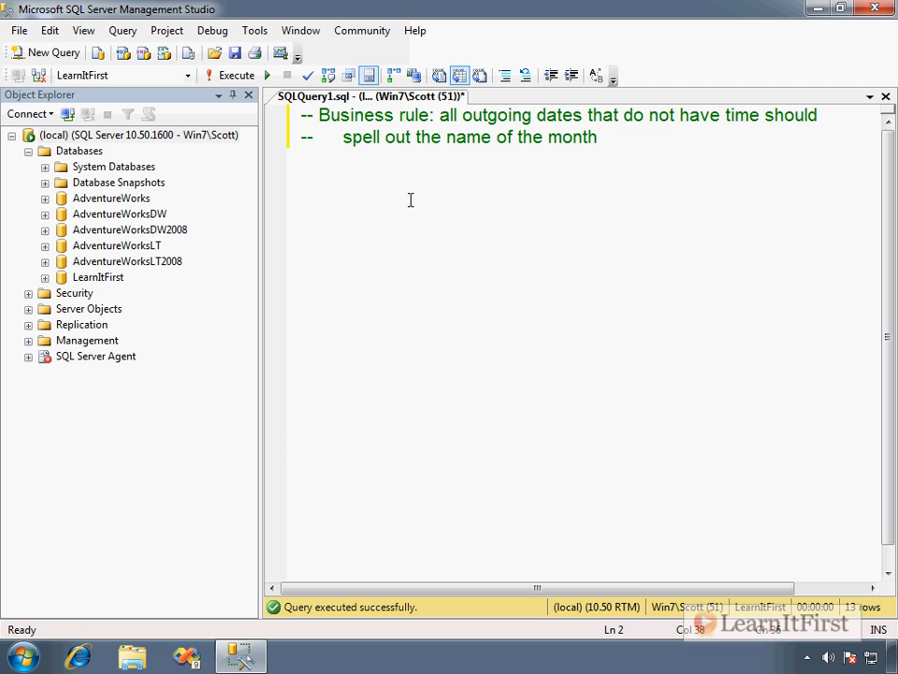
type("in a")
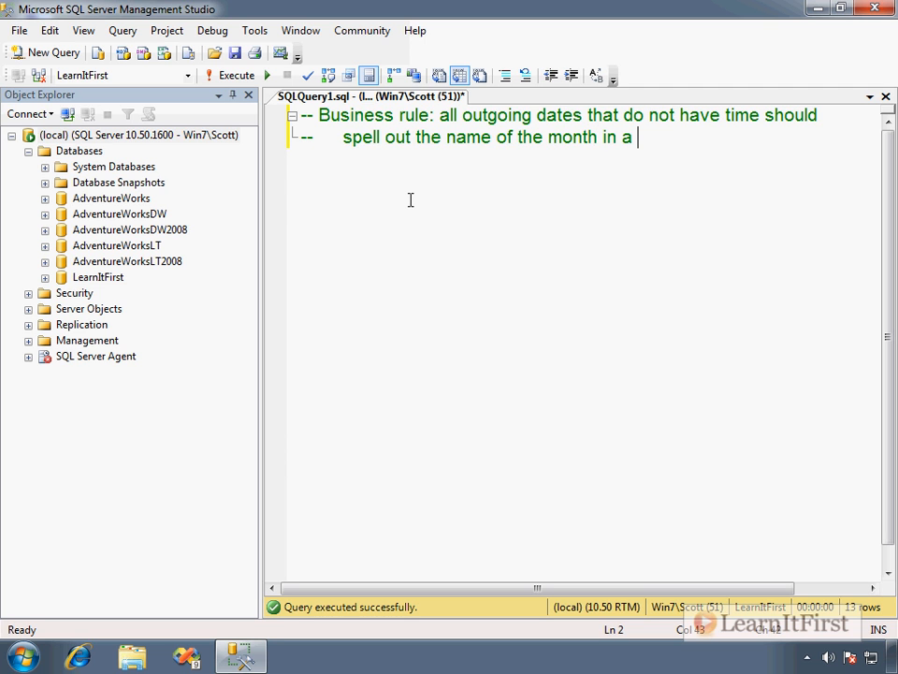
type("3-digit abbrevi")
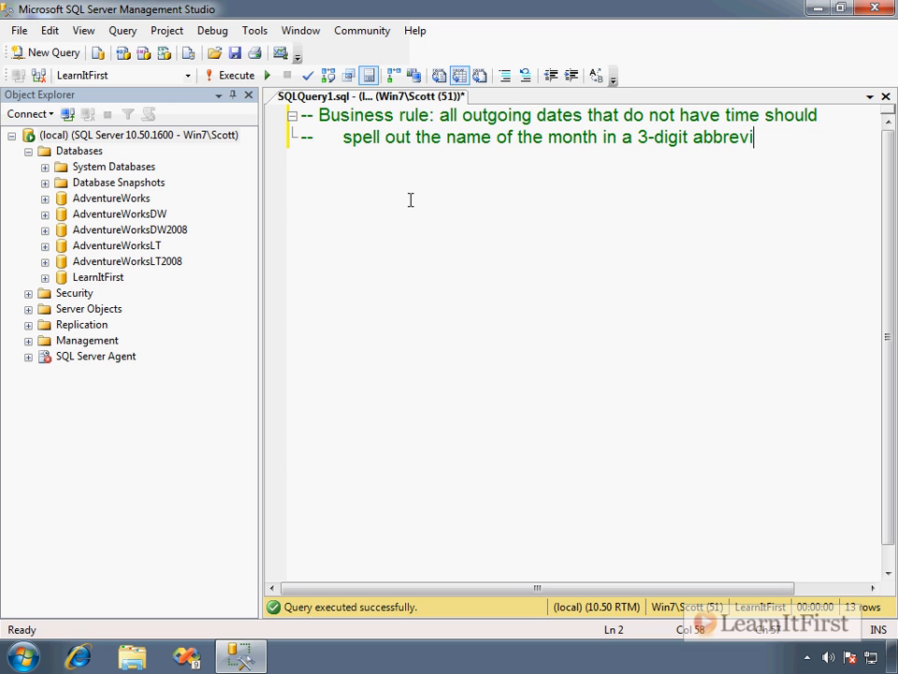
type("ation")
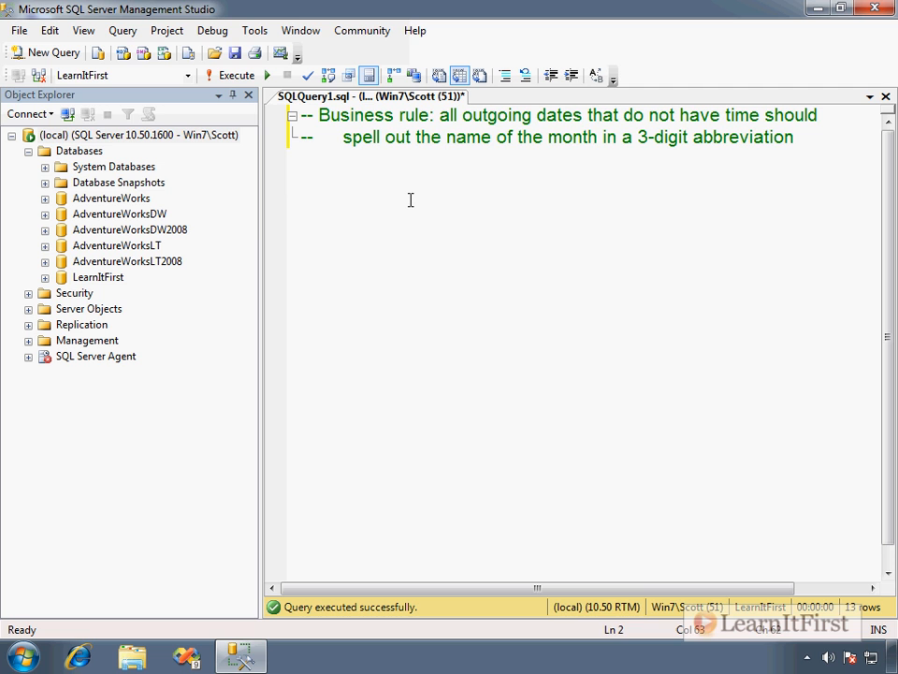
Query SELECT SYSDATETIME() and run it to show the current server date-time
type("SELECT")
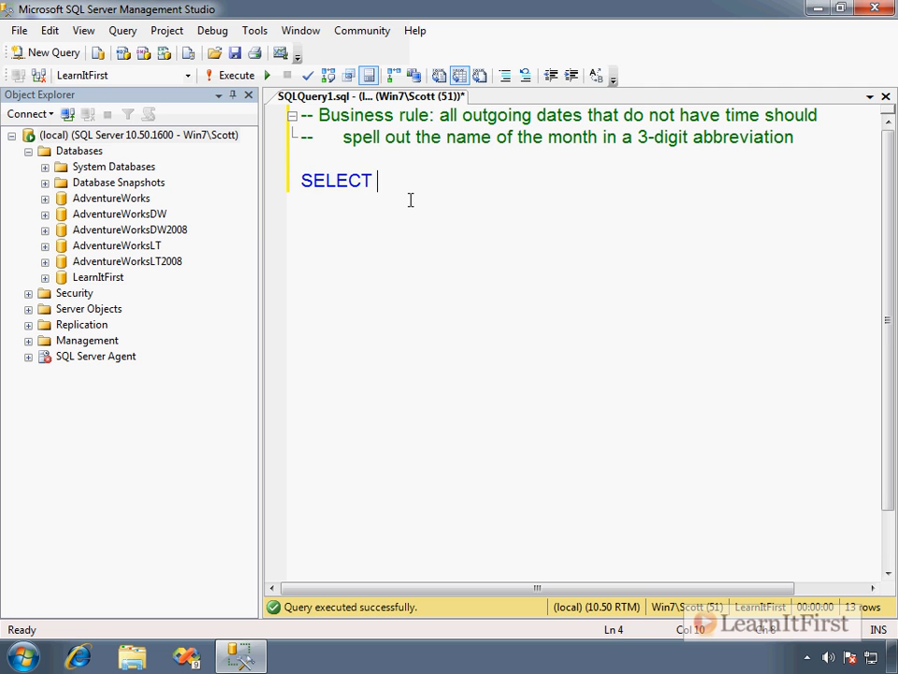
type("SYSTE")
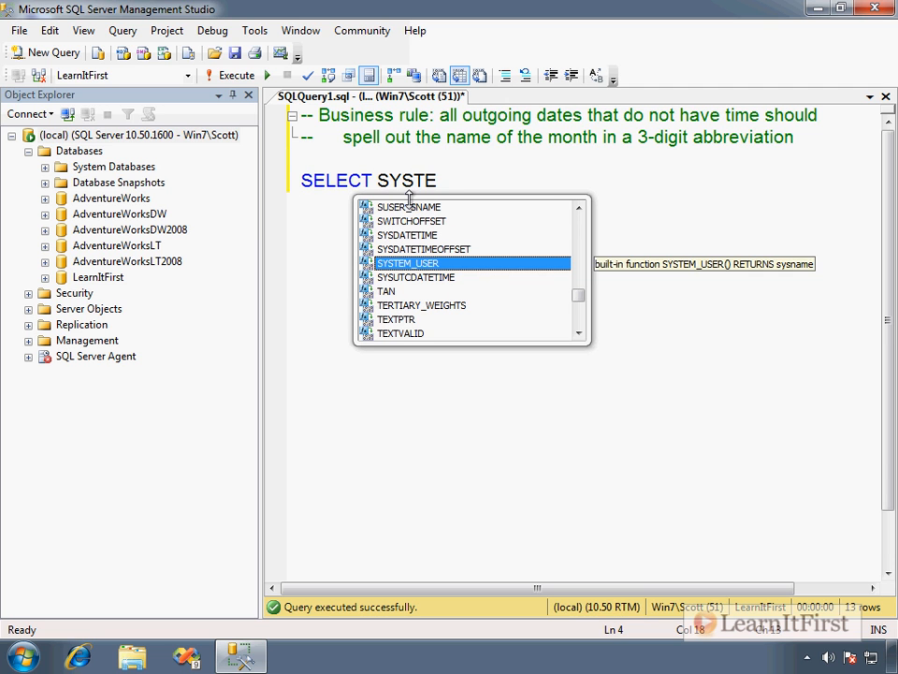
type("DATETIME(")
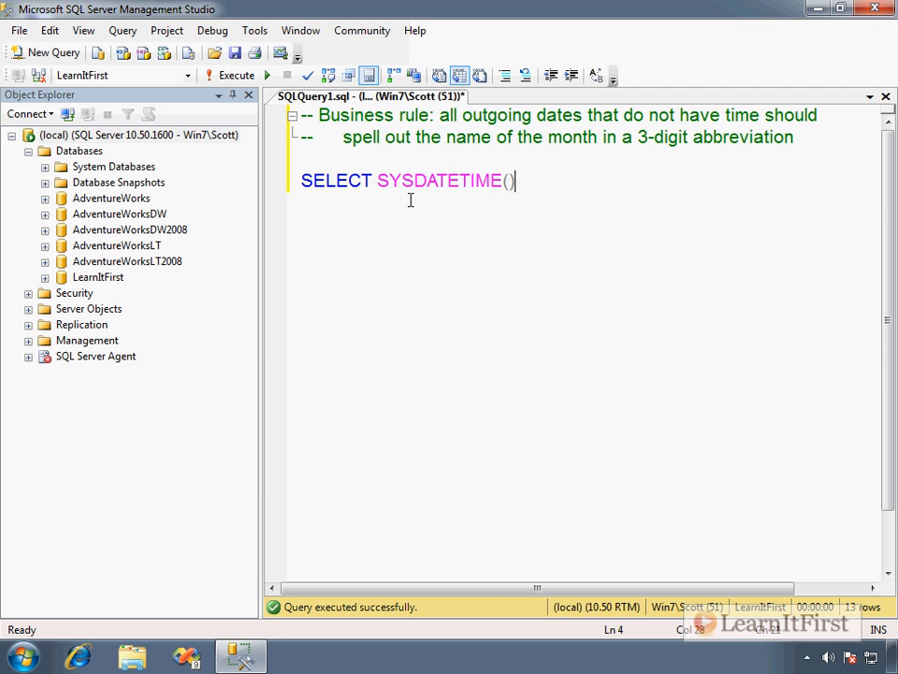
left_click(228, 75)
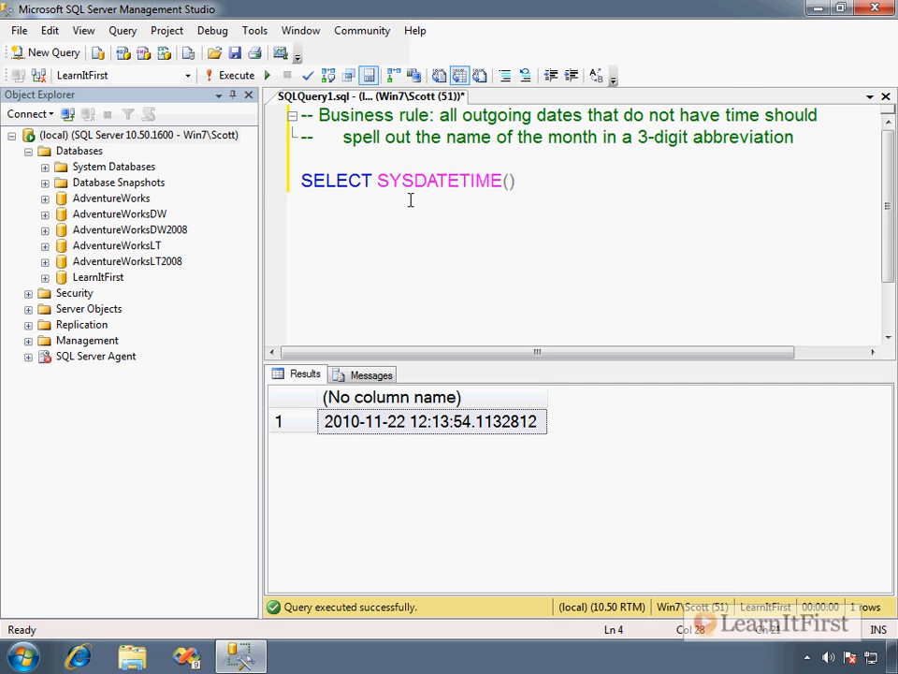
mouse_move(371, 438)
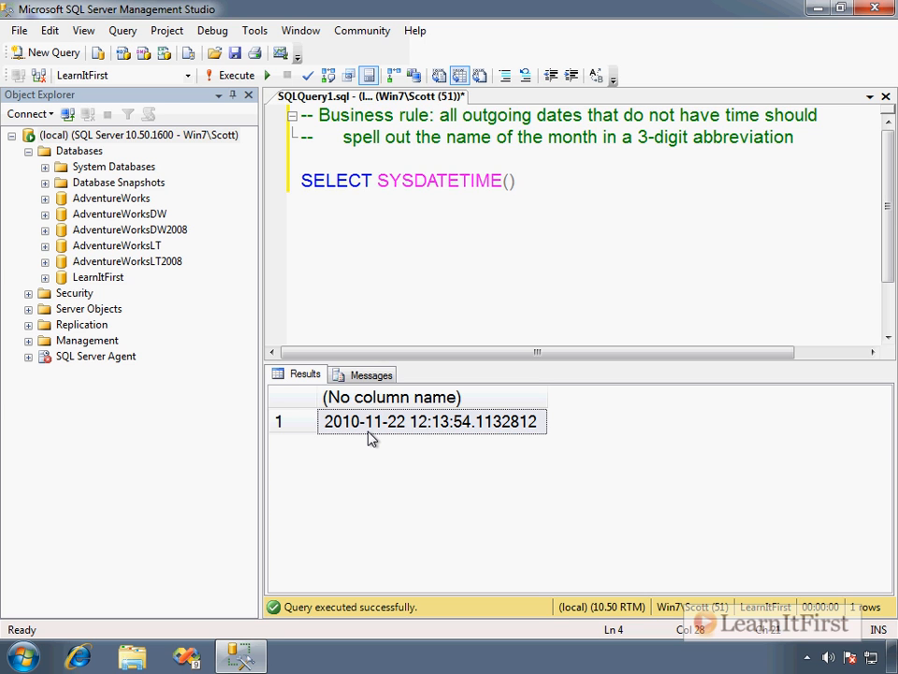
mouse_move(648, 187)
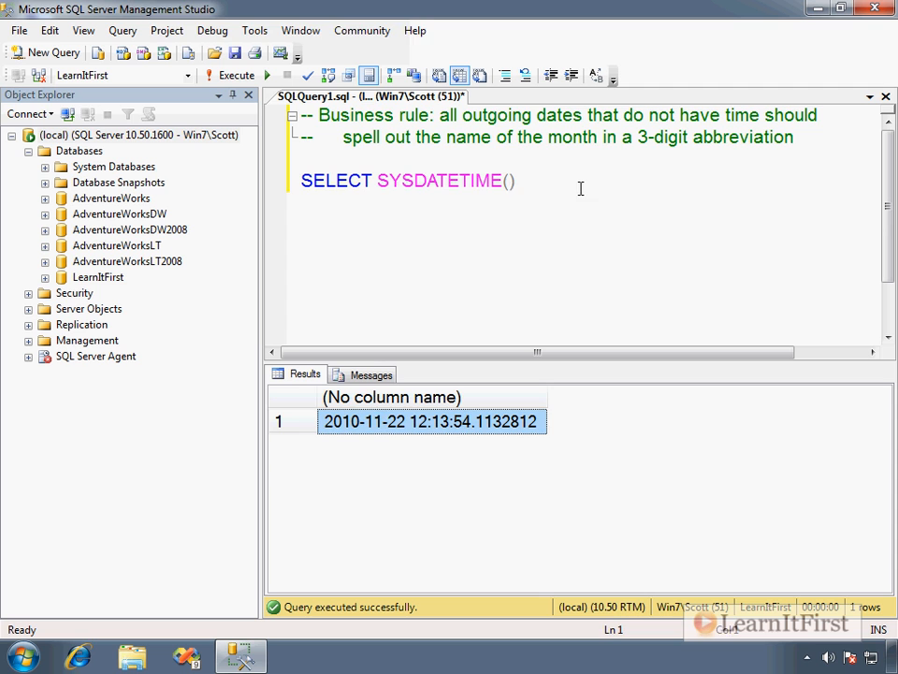
Add a comment noting the original date format Nov 22, 2010
type("-- Original: 2010-11-22 12:13:54.1132812")
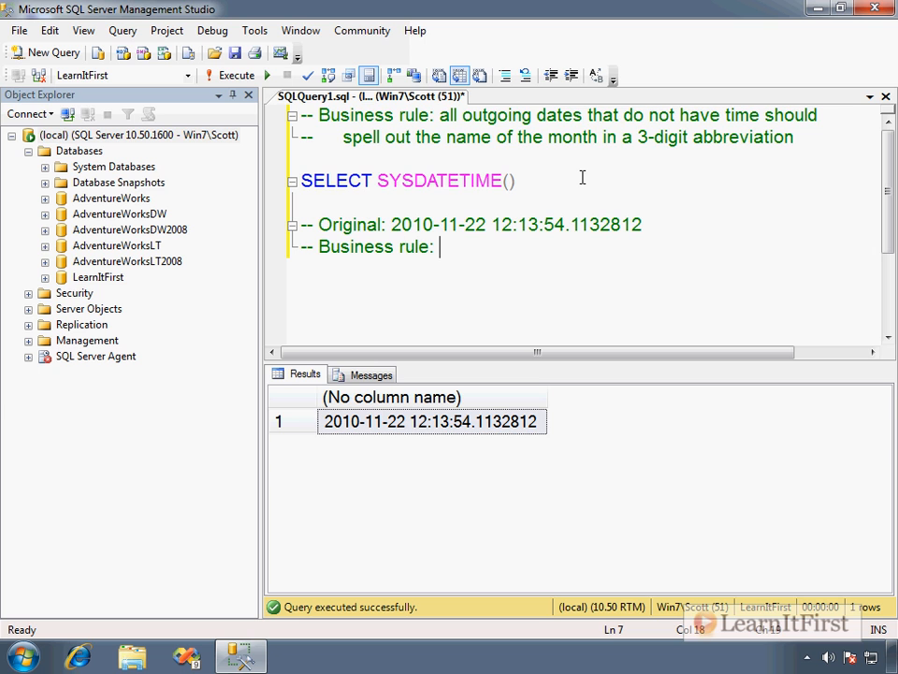
type("Nov")
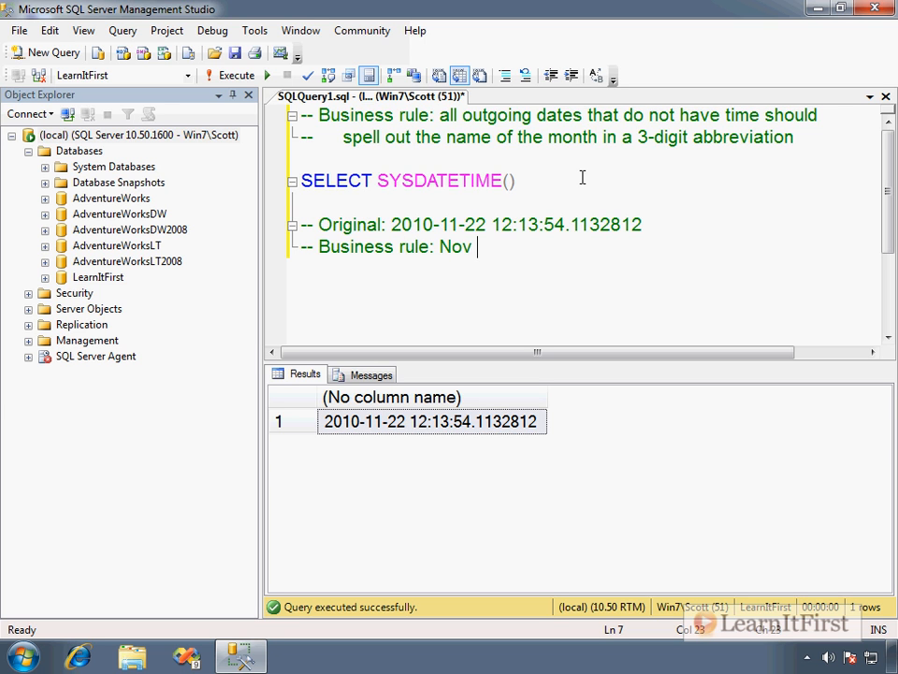
type("22, 2010")
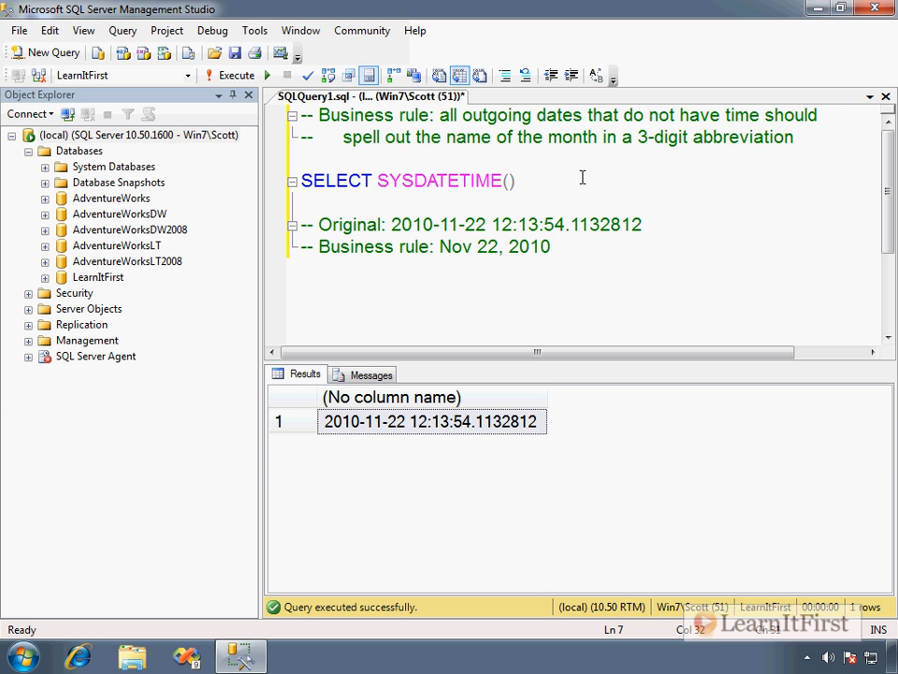
Write CONVERT(DATE, SYSDATETIME(), 1) columns and run them
type("CONVERT")
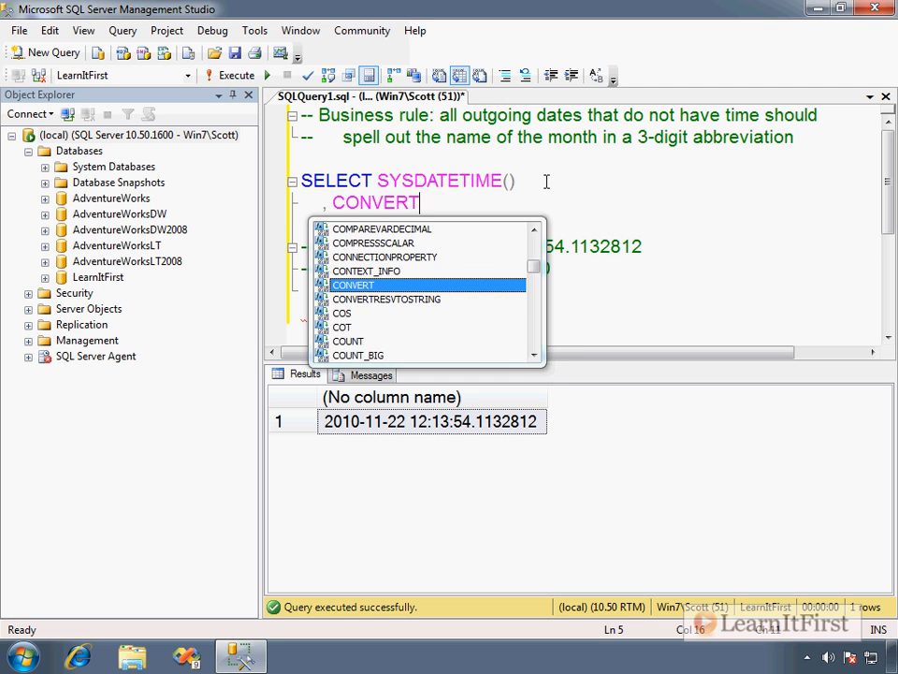
type("(DATE,")
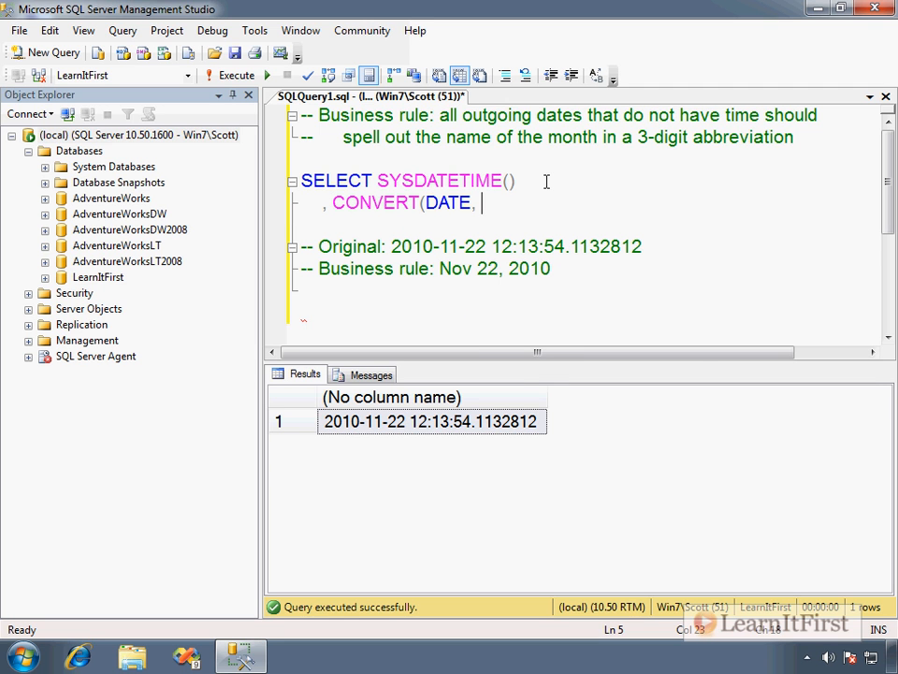
type("SYSDATETIME(")
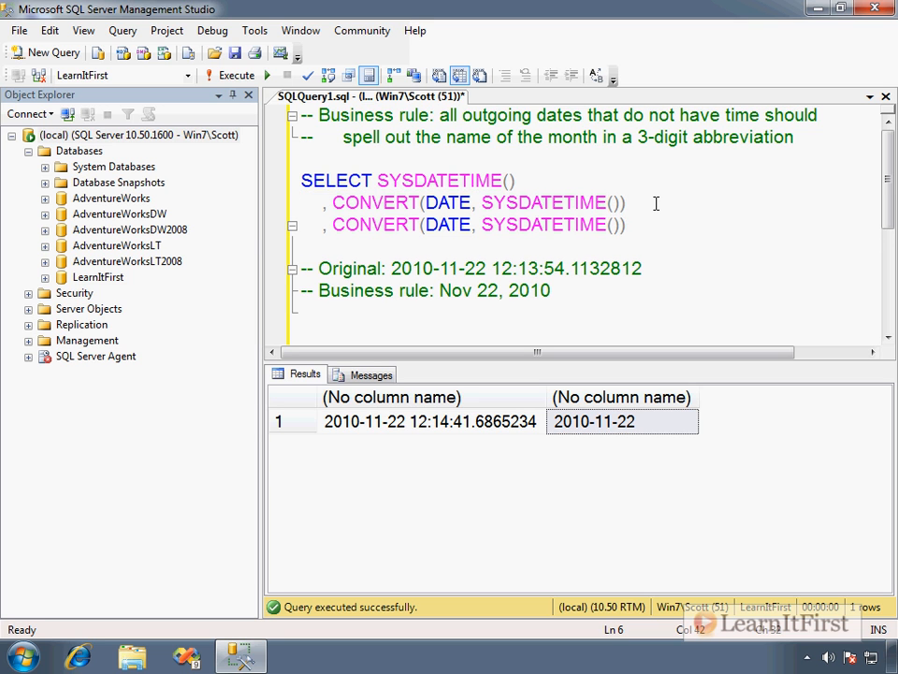
type(", 1")
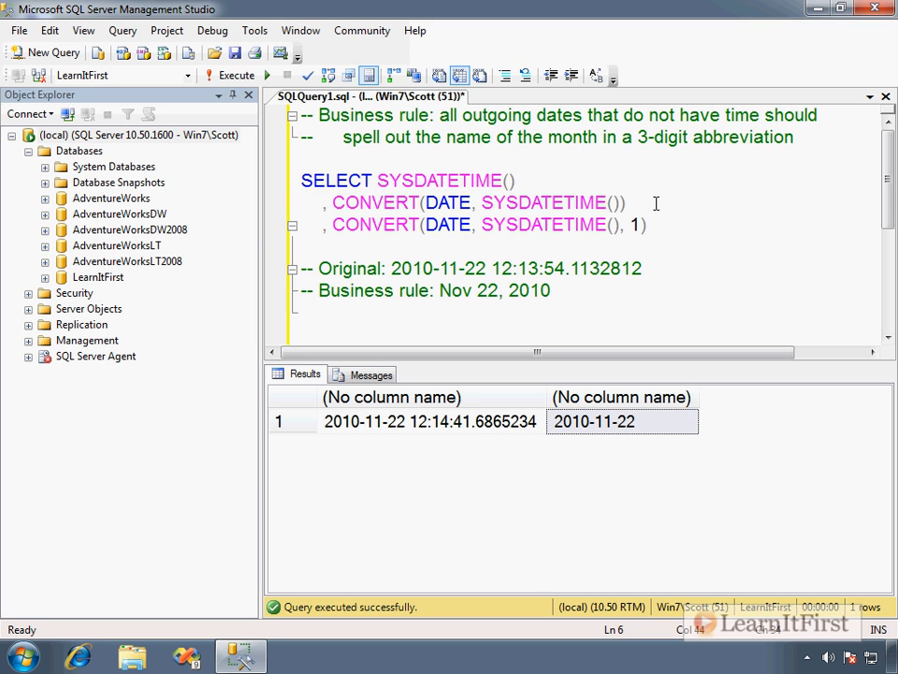
left_click(236, 75)
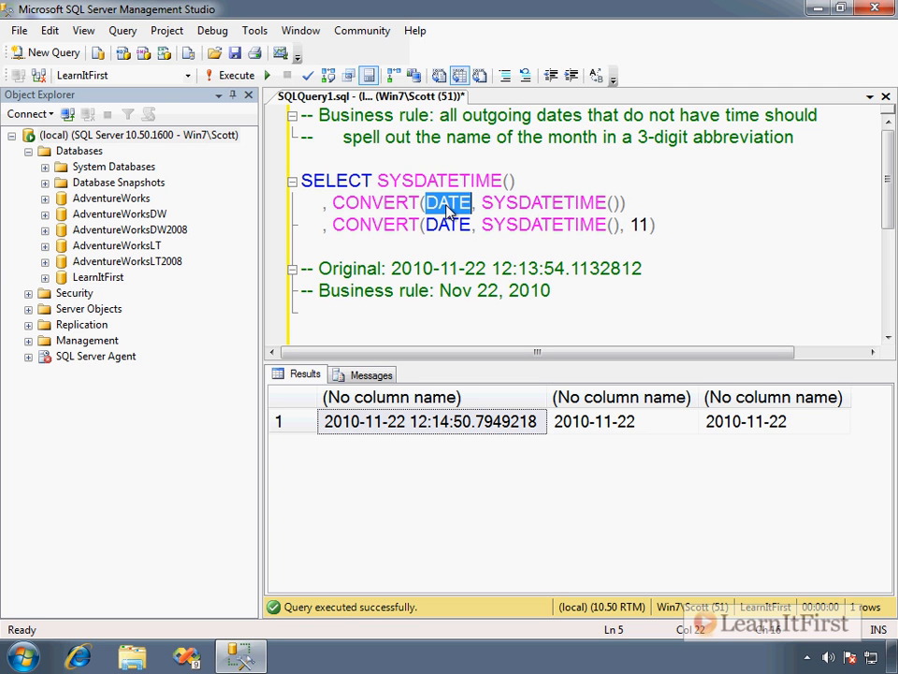
Change the conversions to VARCHAR with styles 11 and 12, returning 10/11/22 and 101122
type("VARCHAR")
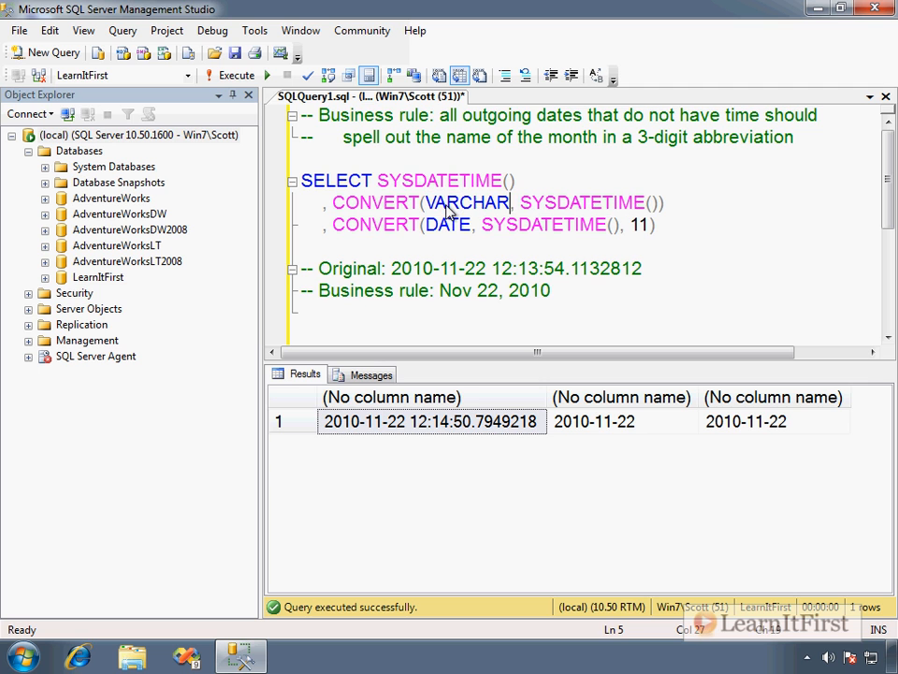
left_click(449, 225)
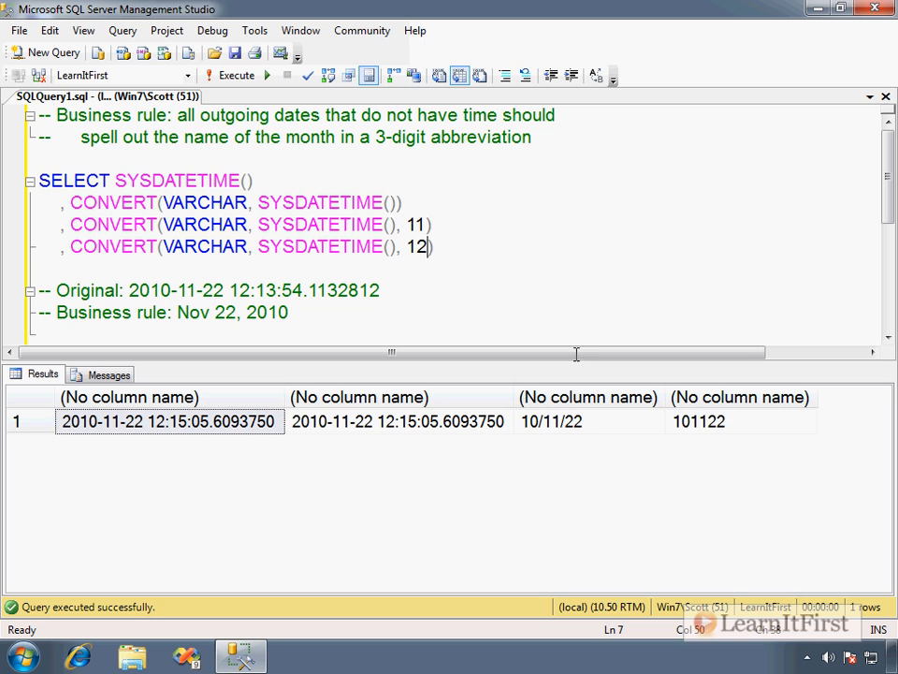
left_click(741, 421)
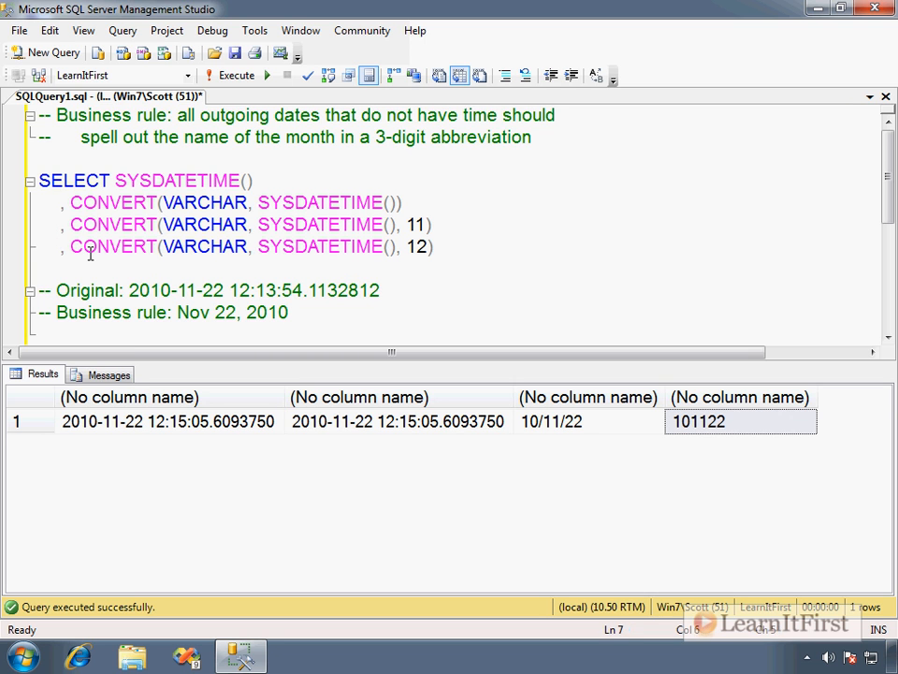
Look up CONVERT help via F1 and scroll to the Date and Time Styles table
double_click(112, 247)
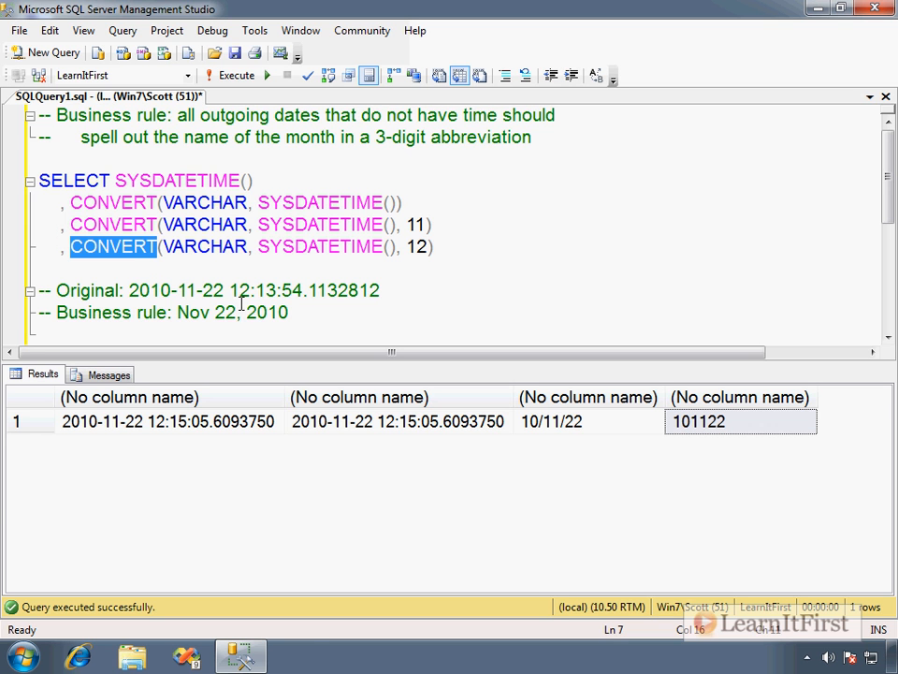
key("f1")
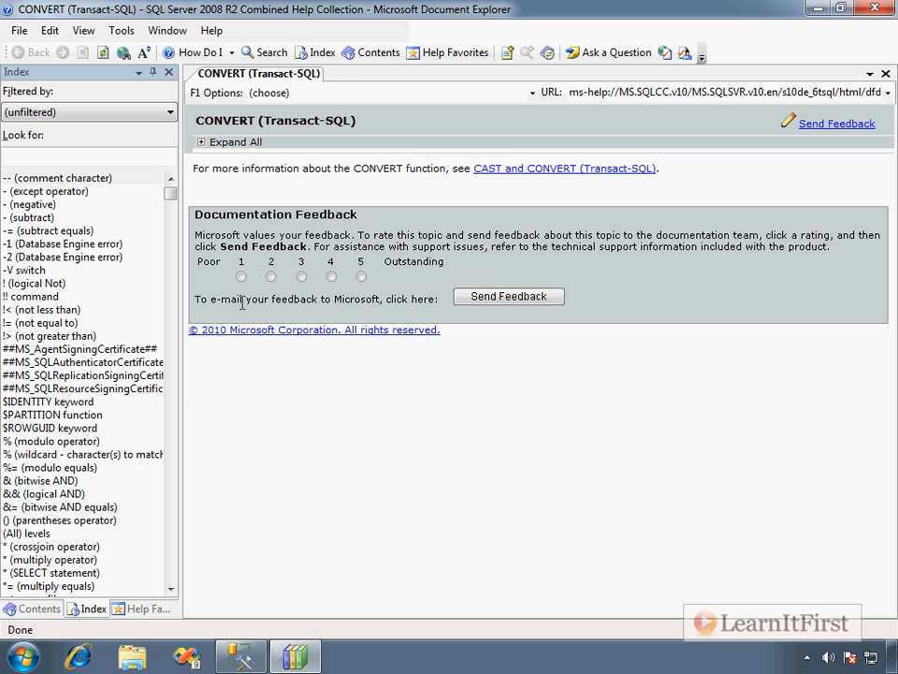
mouse_move(533, 172)
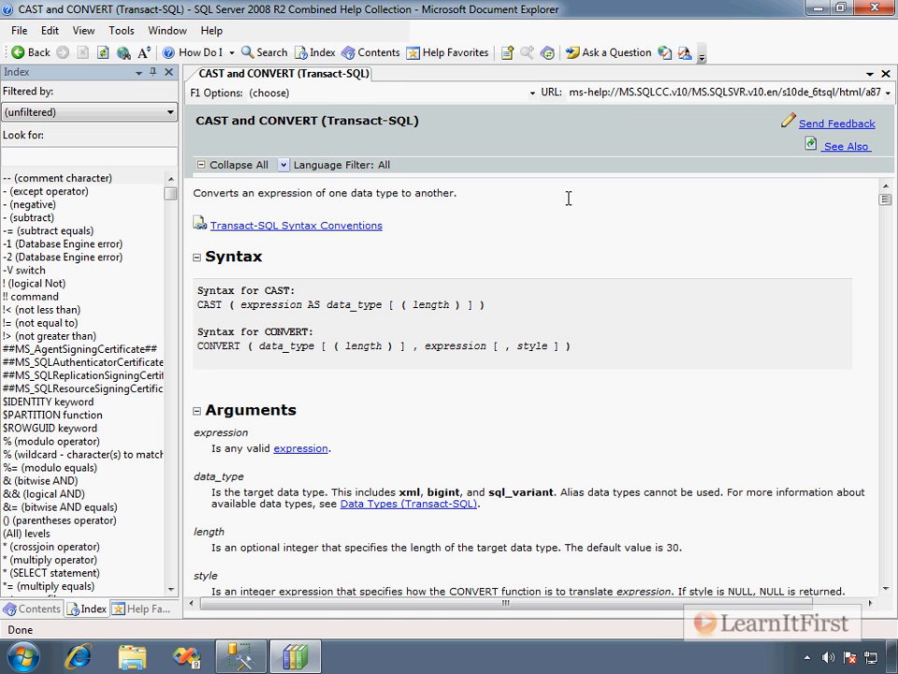
scroll("down", 3)
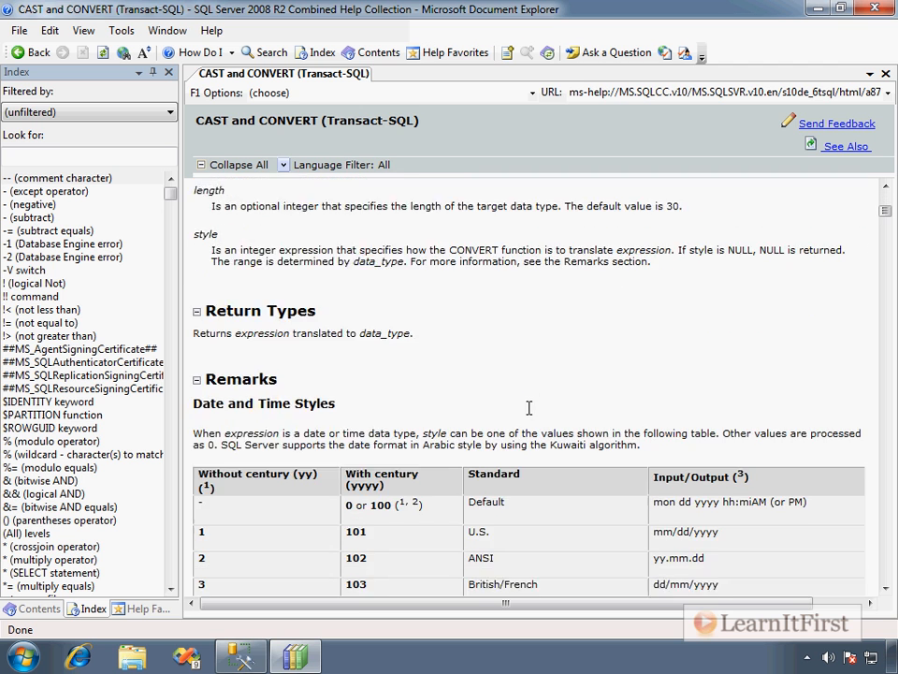
scroll("down", 3)
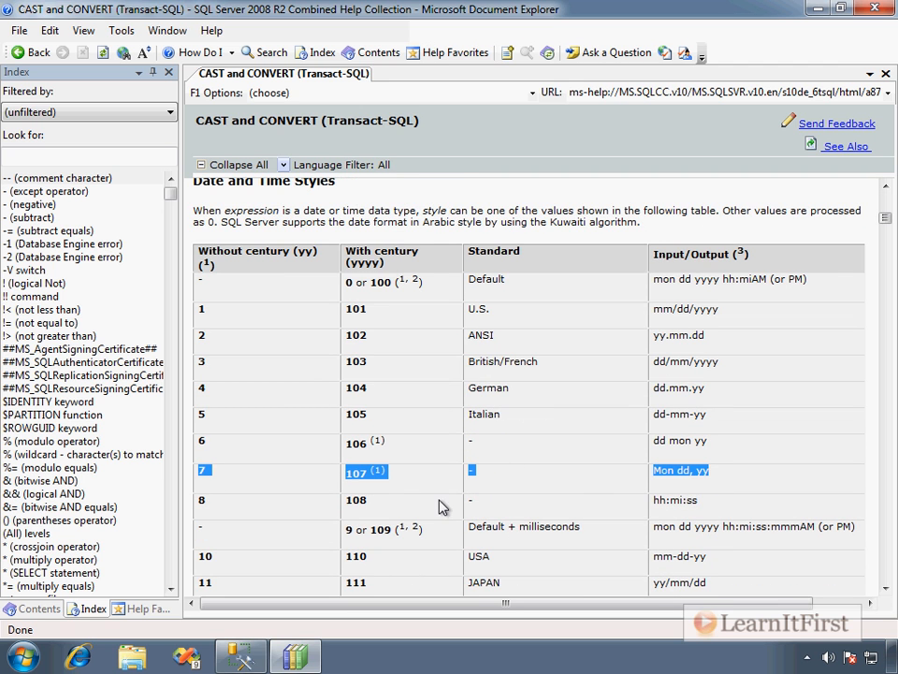
mouse_move(455, 512)
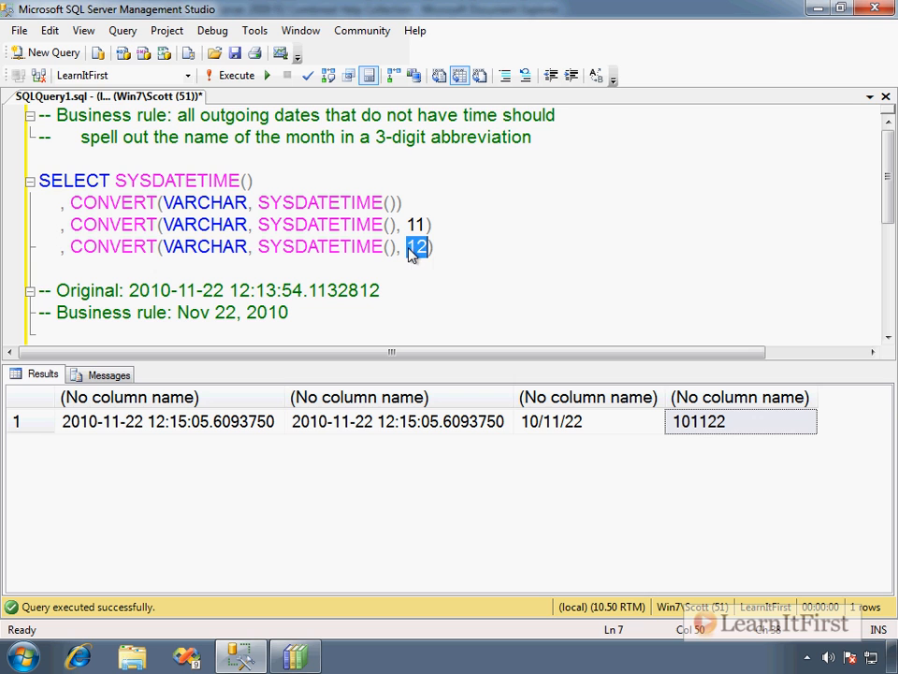
Run styles 7 and 107 giving Nov 22, 10 and Nov 22, 2010, and note '-- Solution: Always use style 107'
type("10")
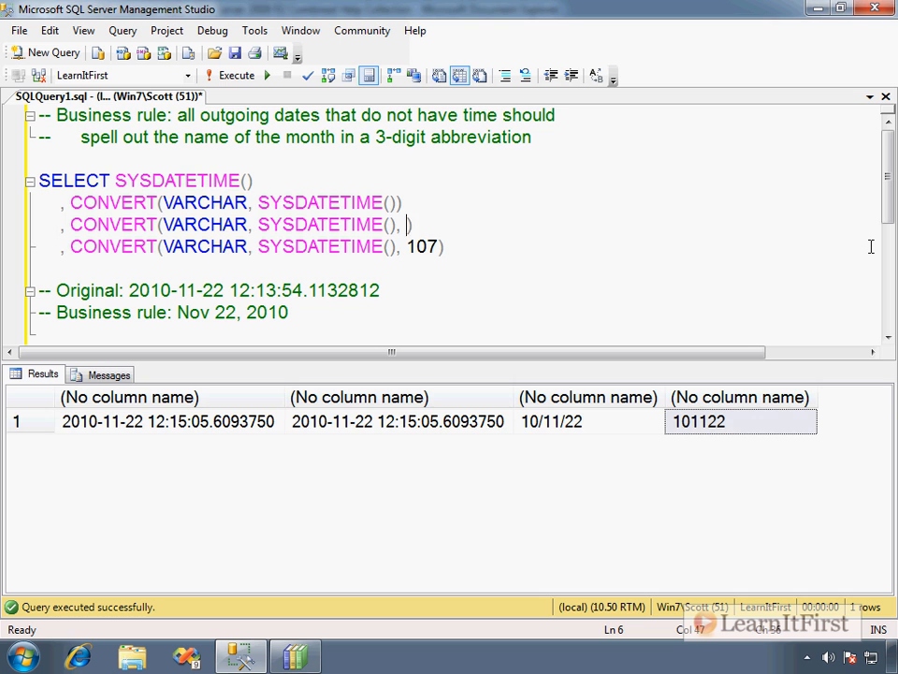
type("7")
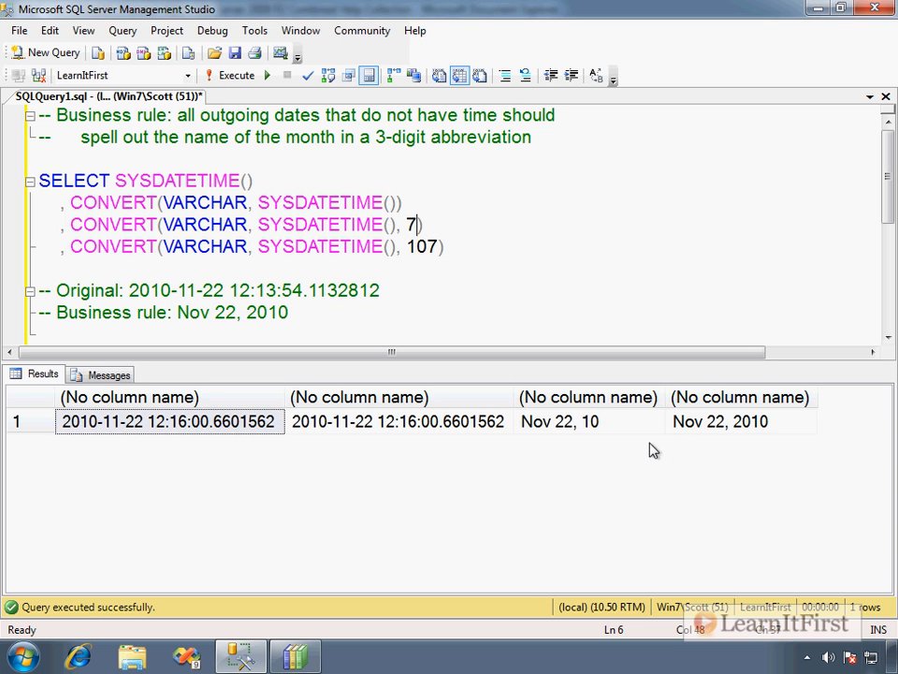
left_click(741, 422)
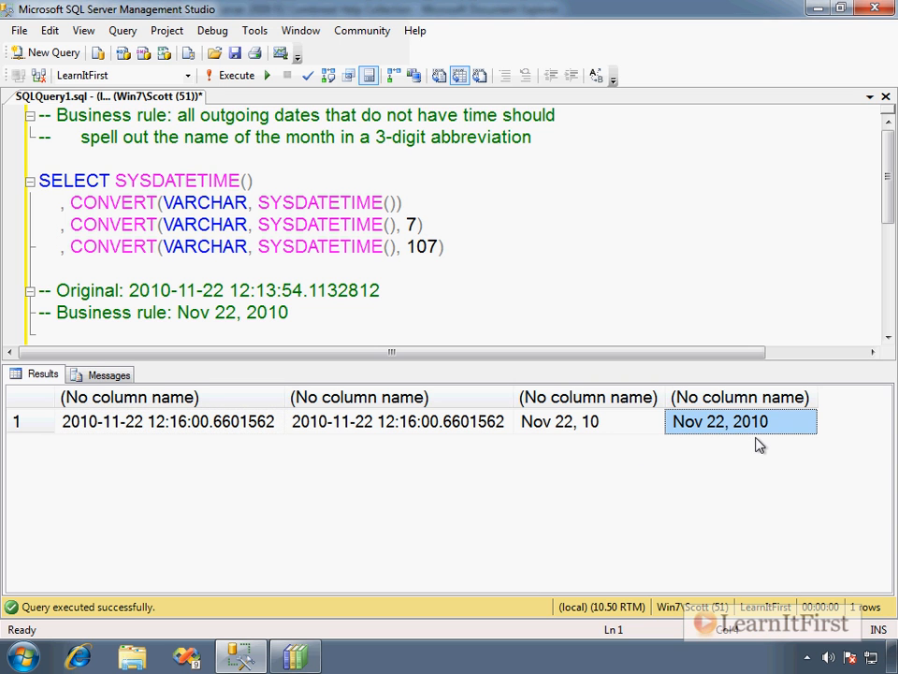
mouse_move(612, 314)
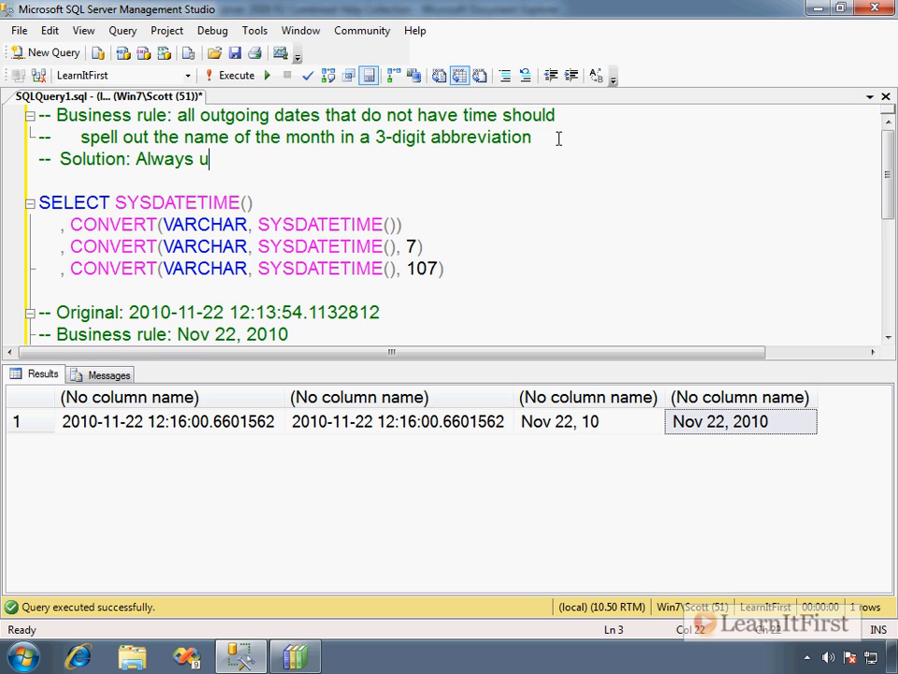
type("se style 10")
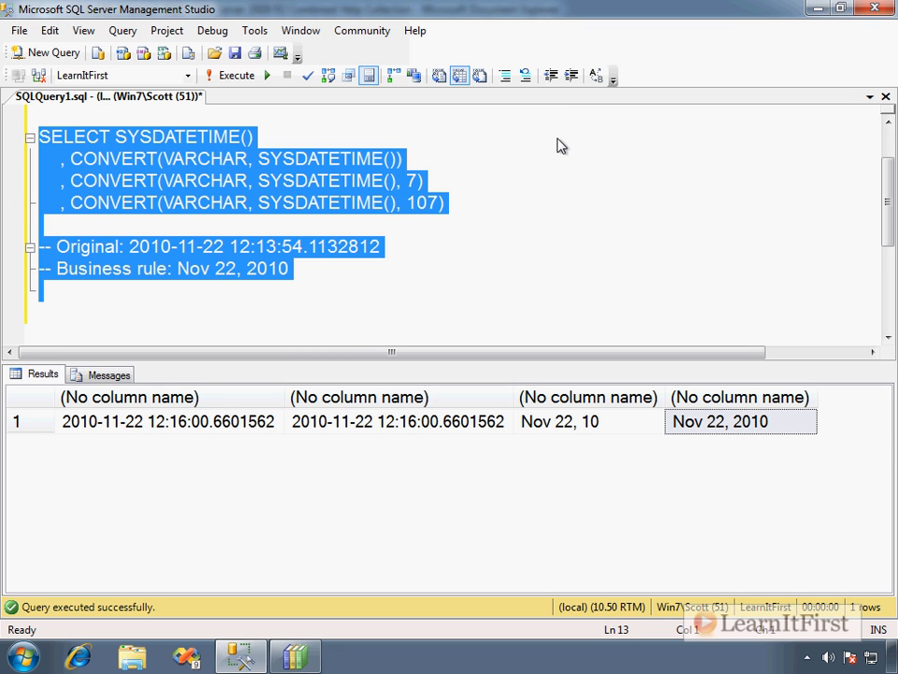
Write the header CREATE FUNCTION GetCurrentServerDate() RETURNS VARCHAR(12) followed by GO
type("C")
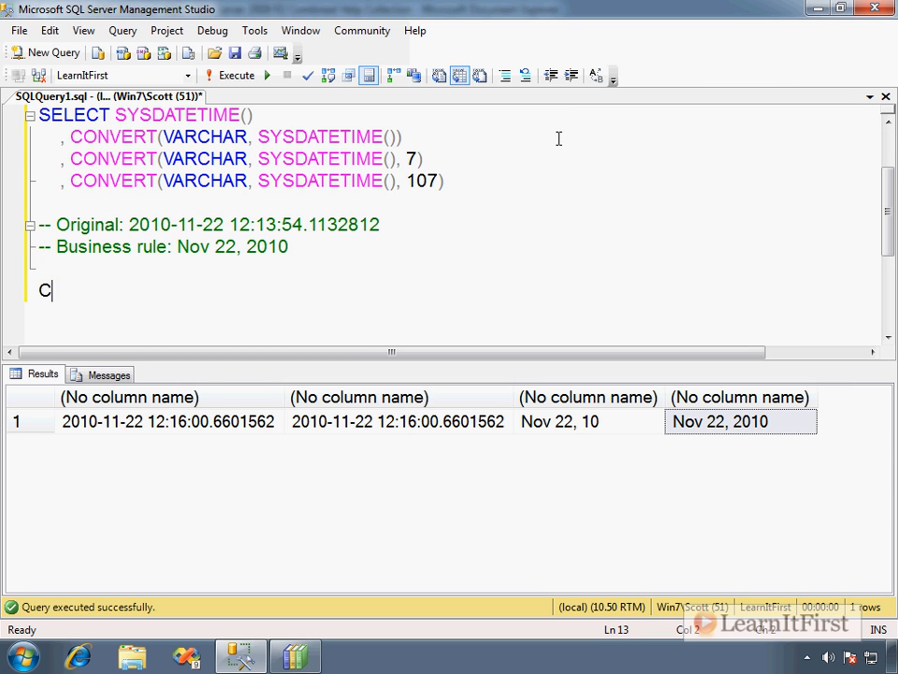
type("REATE FUNCTION")
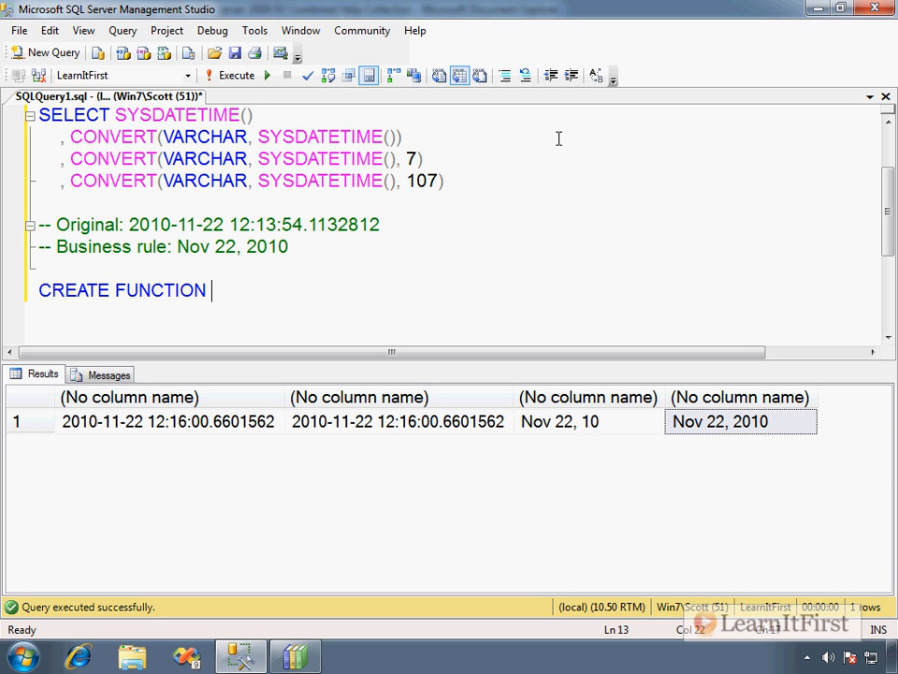
type("GetCur")
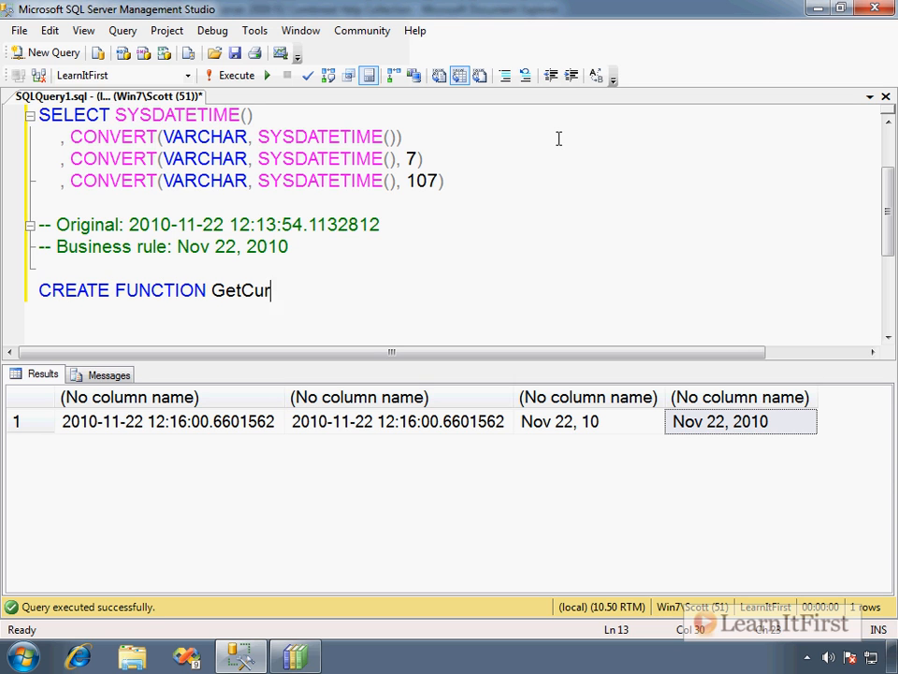
type("rentServerDate")
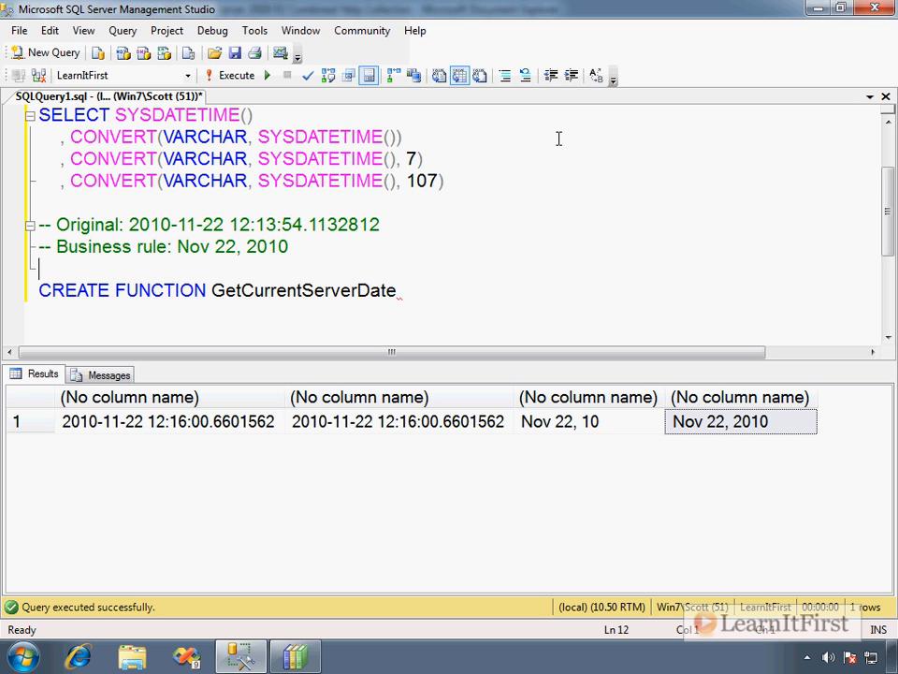
type("GO")
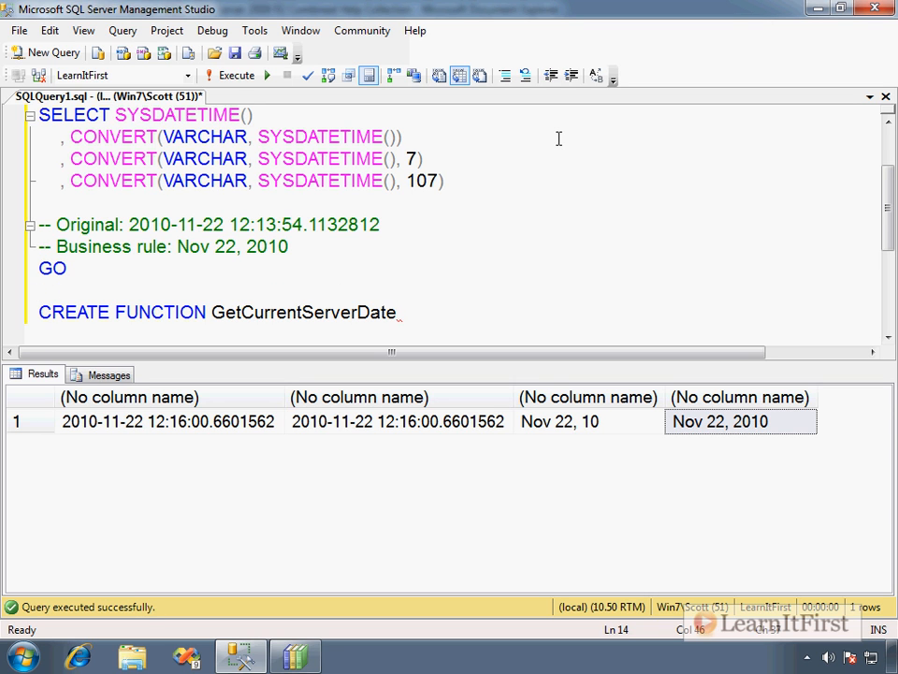
type("()")
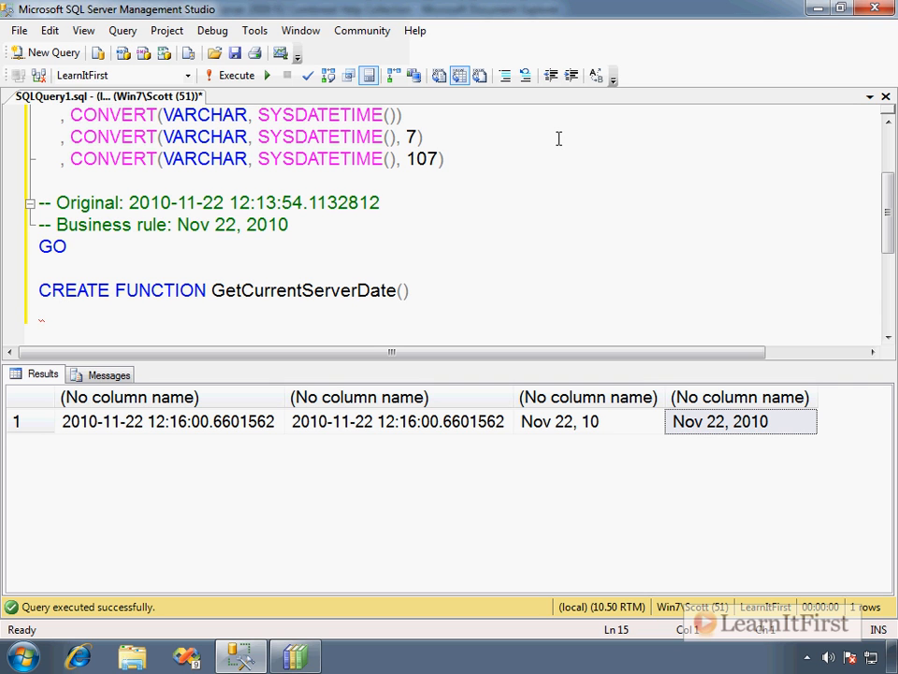
type("RETURNS")
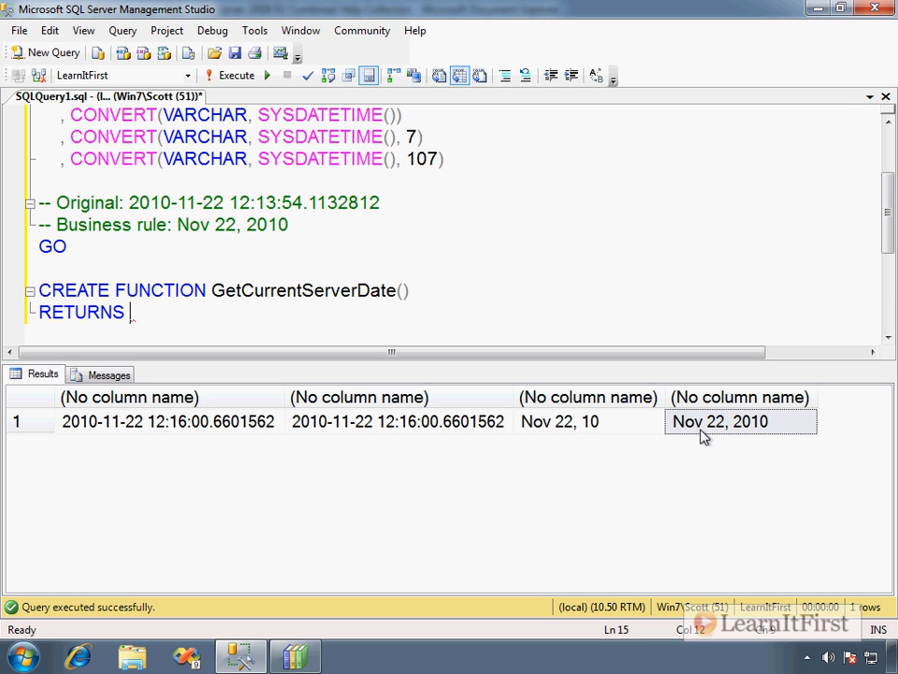
mouse_move(721, 434)
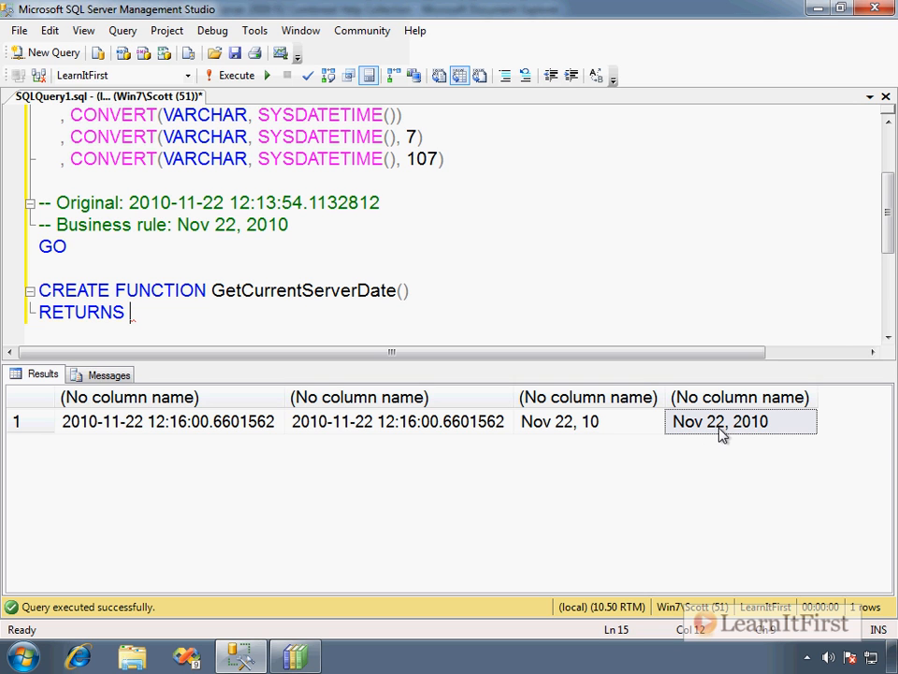
mouse_move(734, 438)
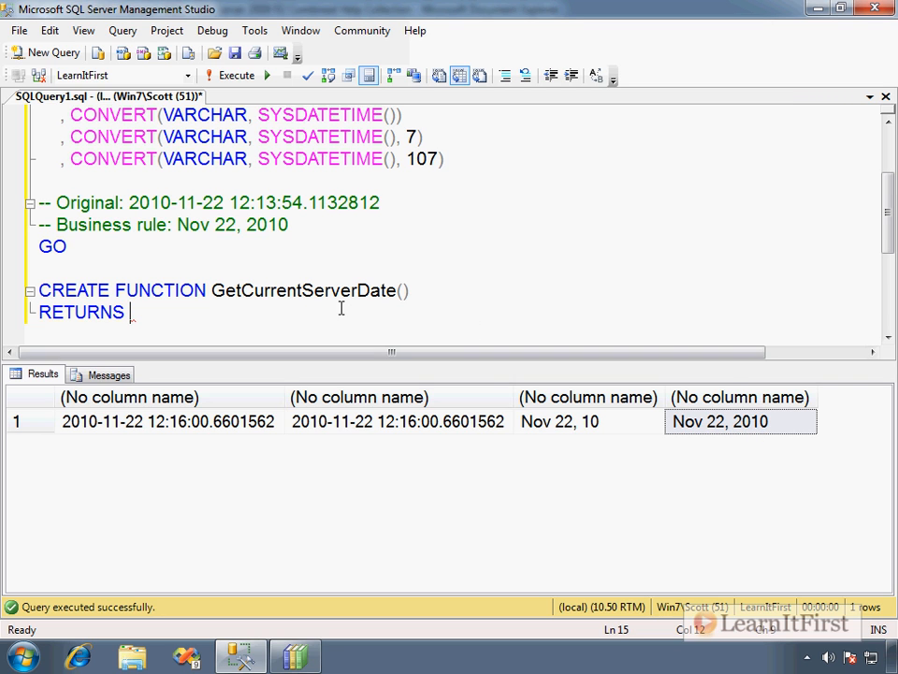
type("VARCHAR(")
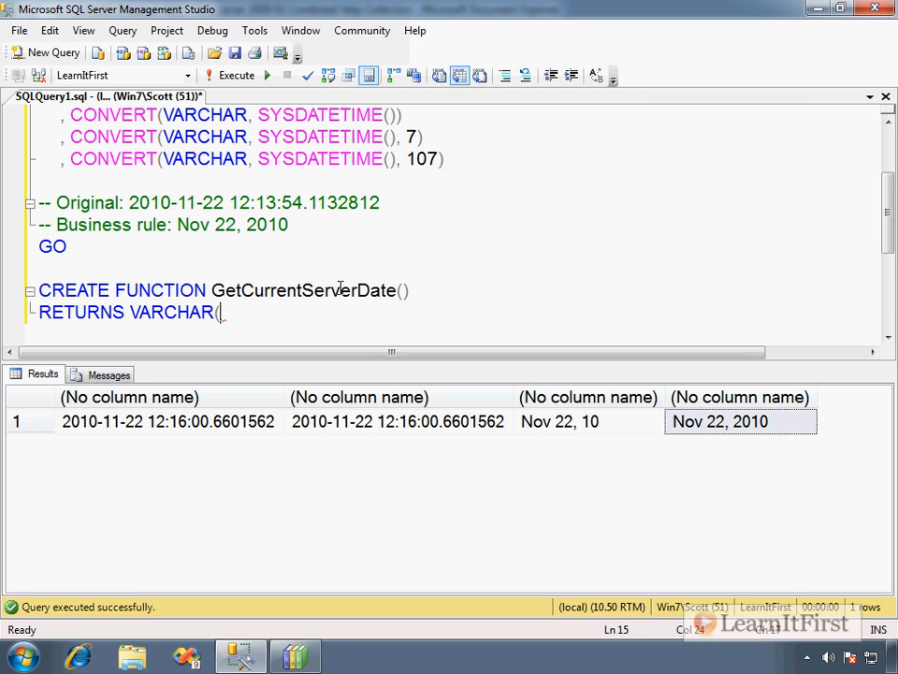
type("12")
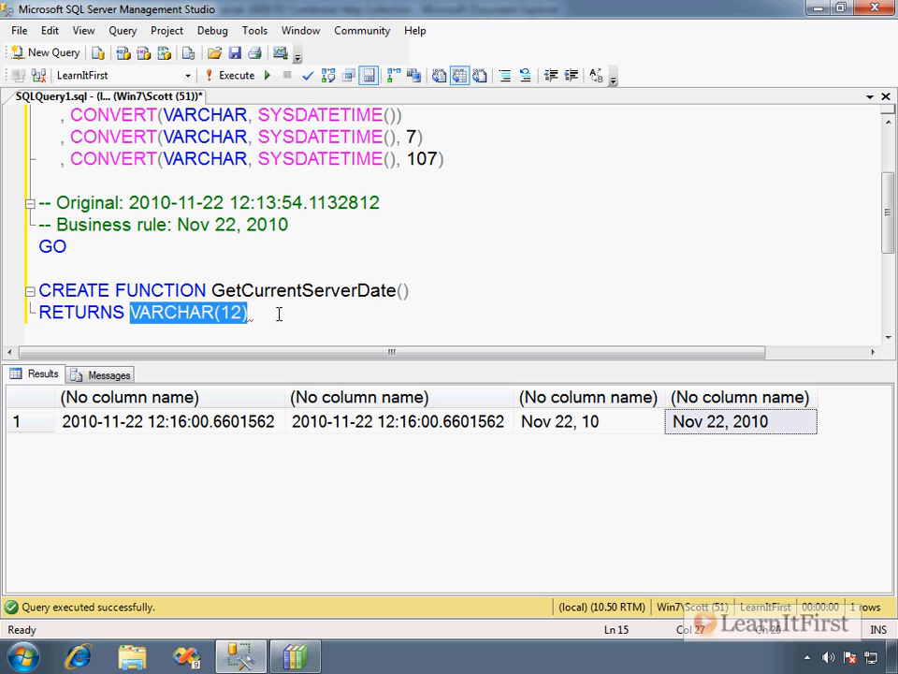
left_click(279, 311)
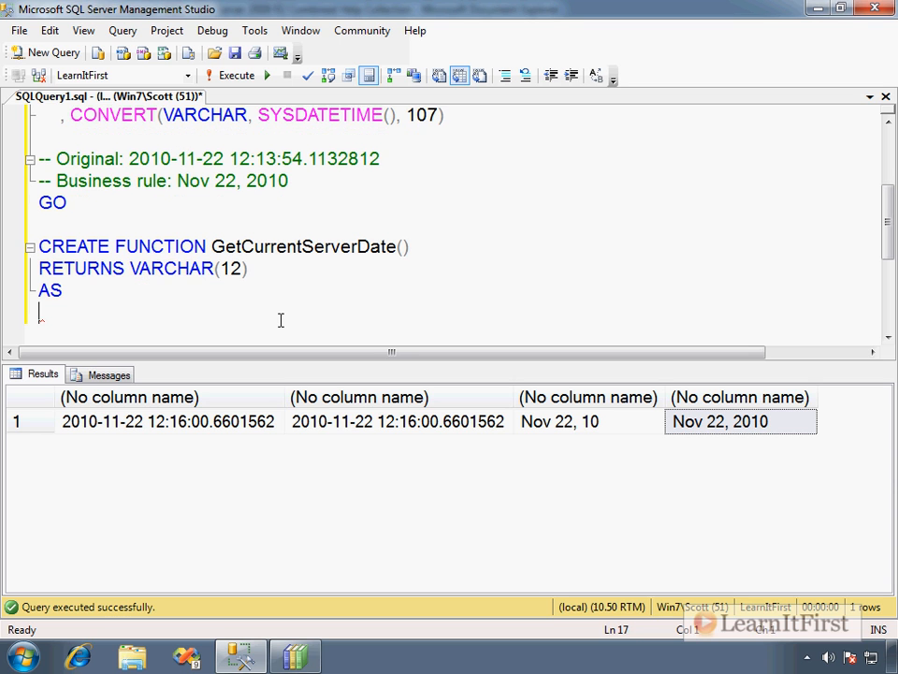
Fill the BEGIN…END body with RETURN CONVERT(VARCHAR(12), SYSDATETIME(), 107)
type("BEGIN")
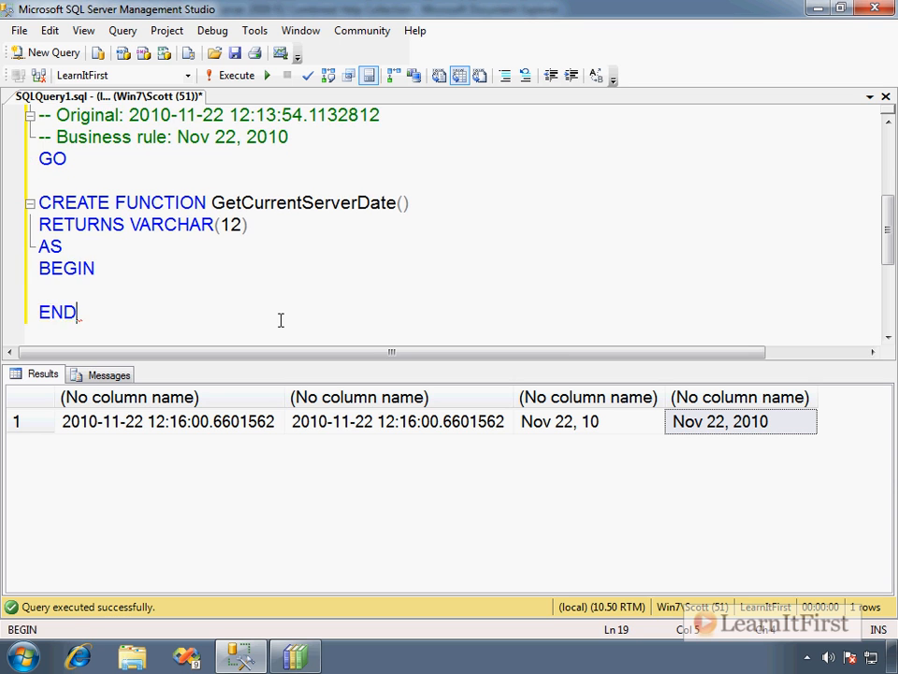
type("GO")
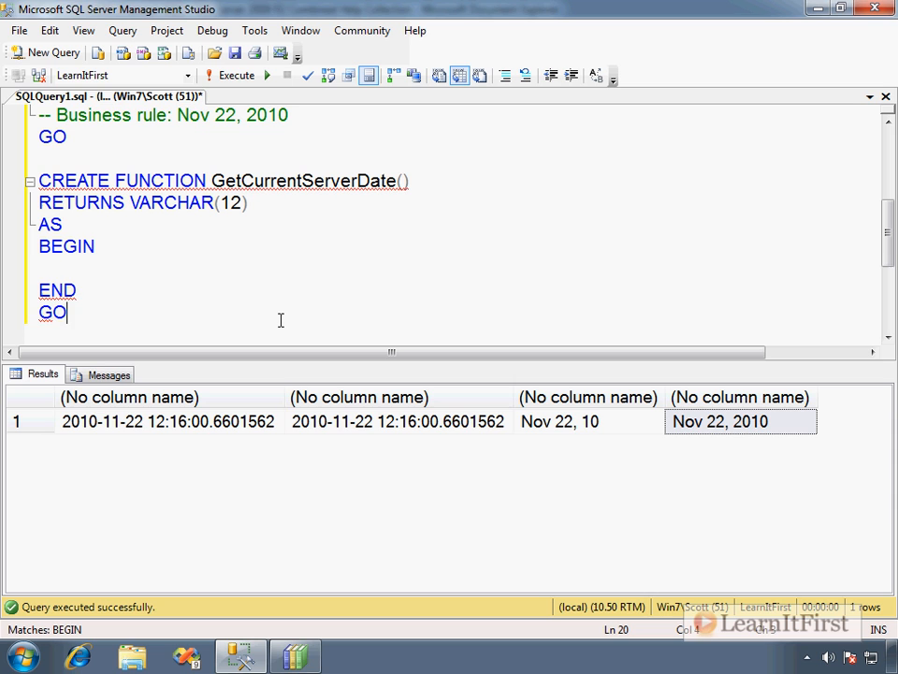
left_click(60, 267)
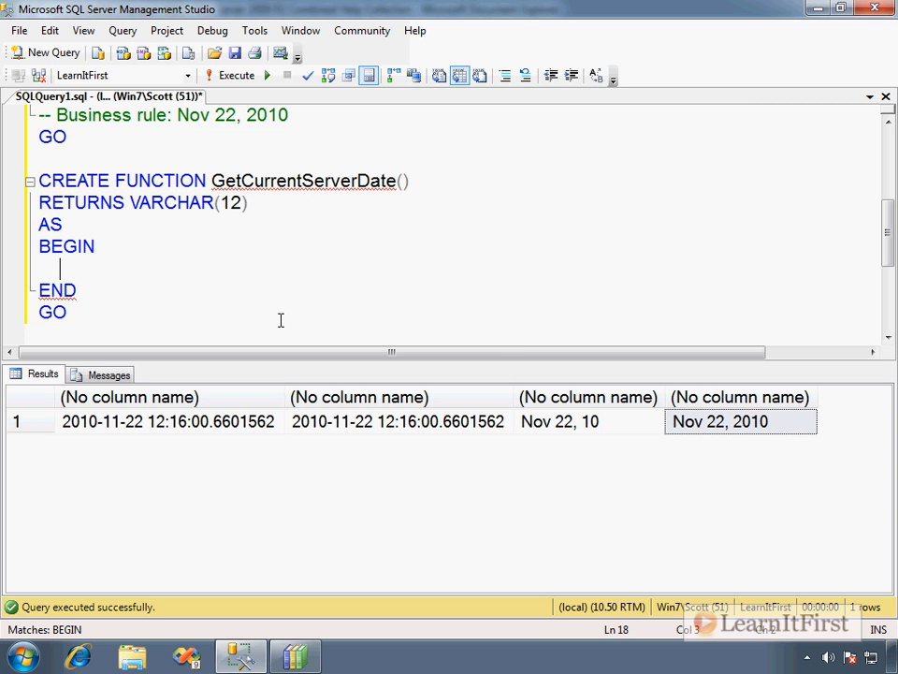
type("RETURN")
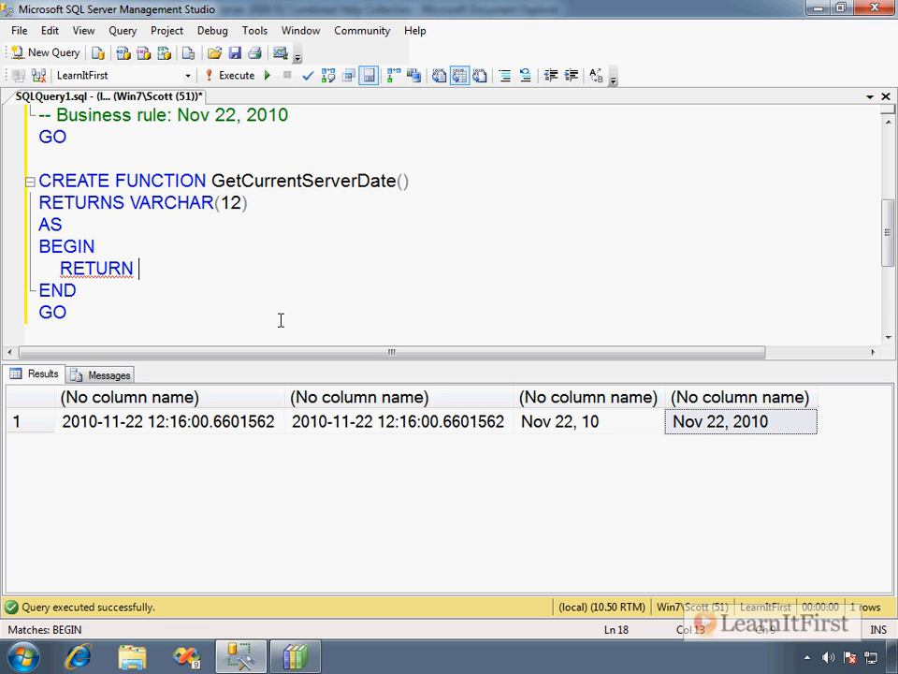
type("CONVERT(")
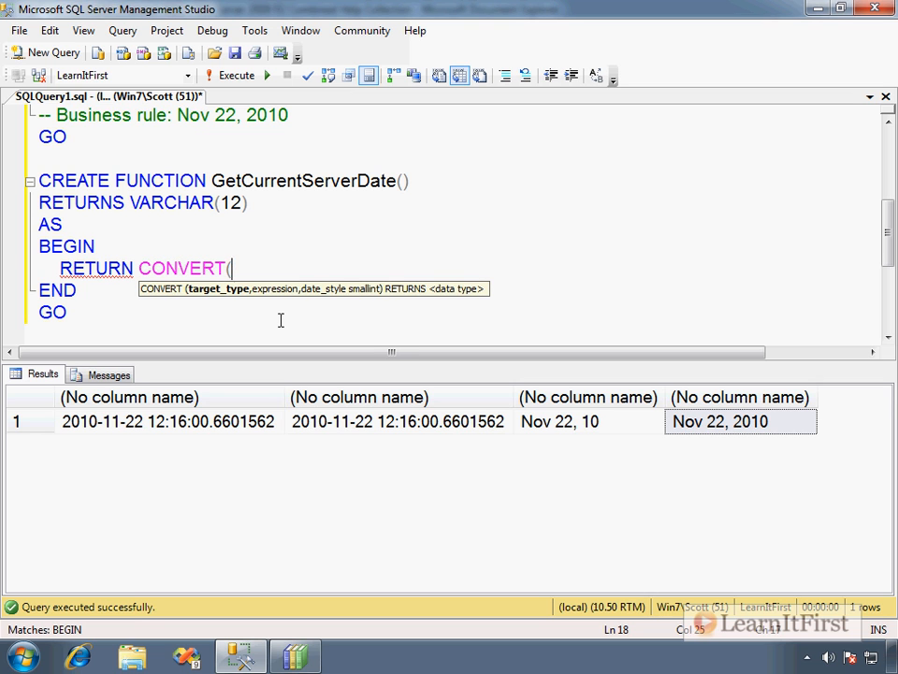
type("VARCHAR(12)")
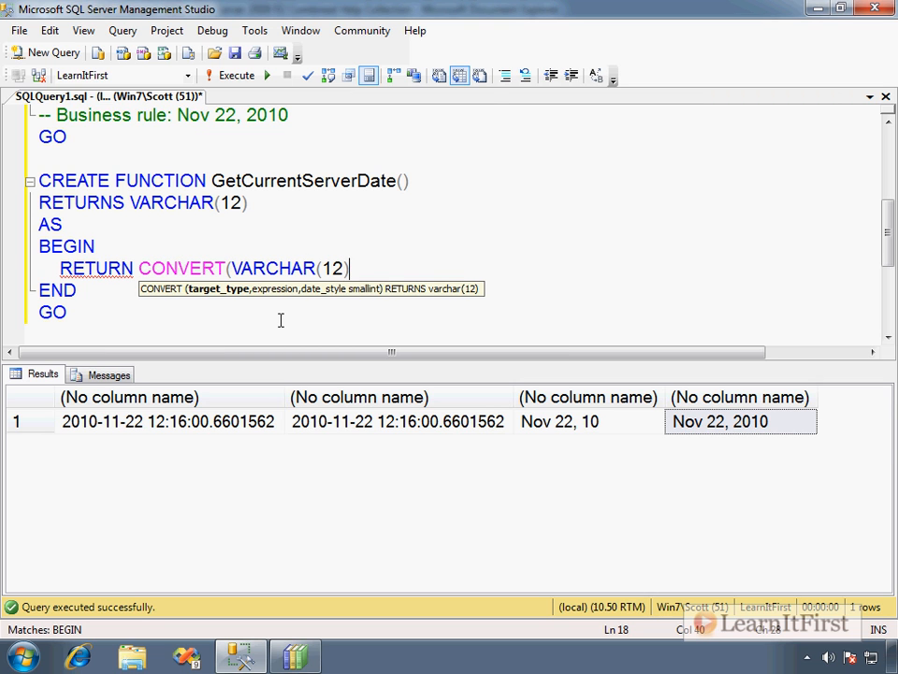
type(", SYSD")
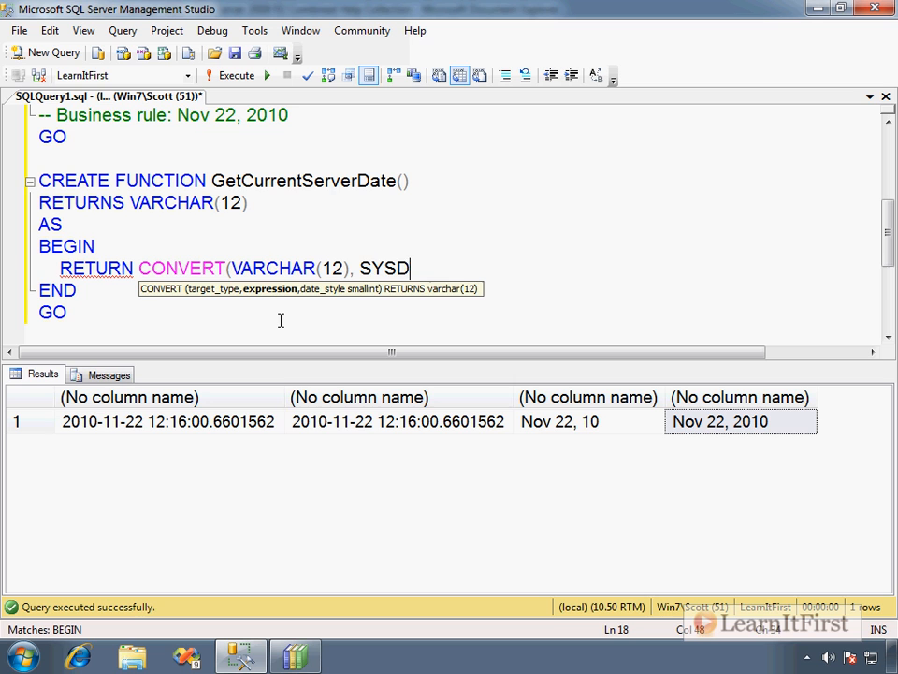
type("ATETIME()")
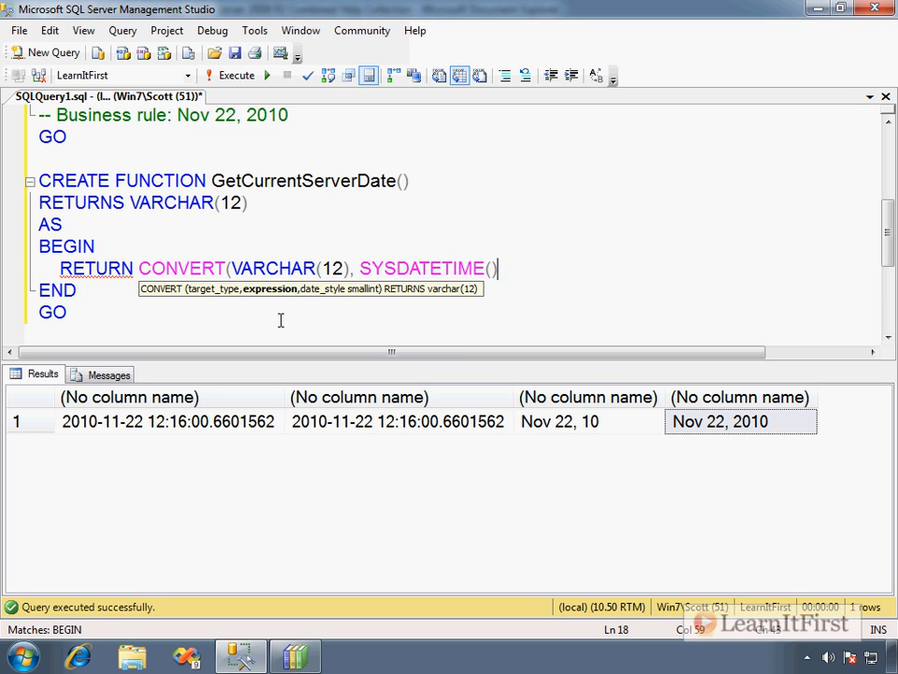
type(", 107")
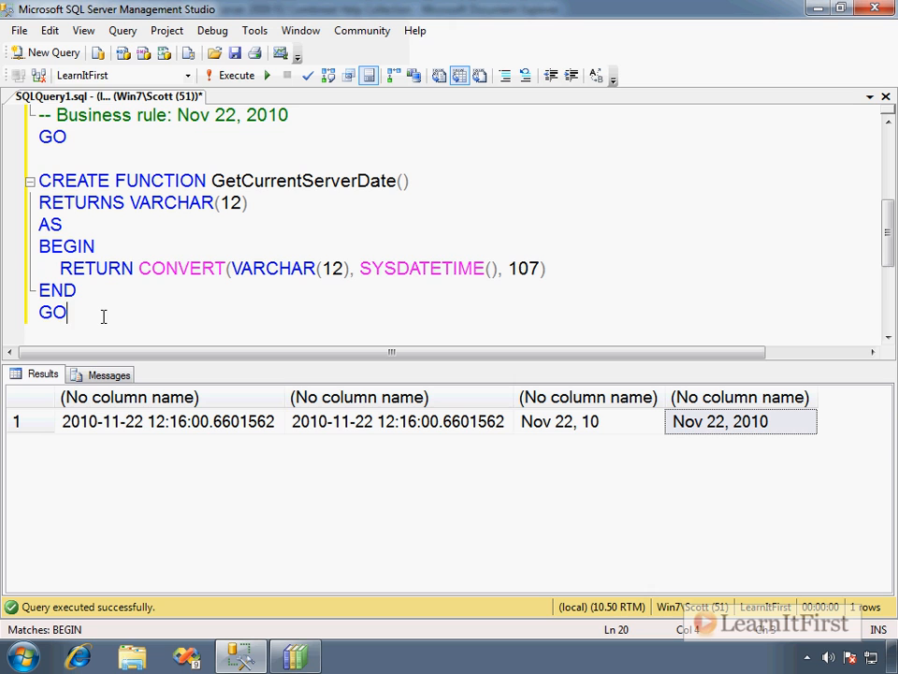
double_click(80, 202)
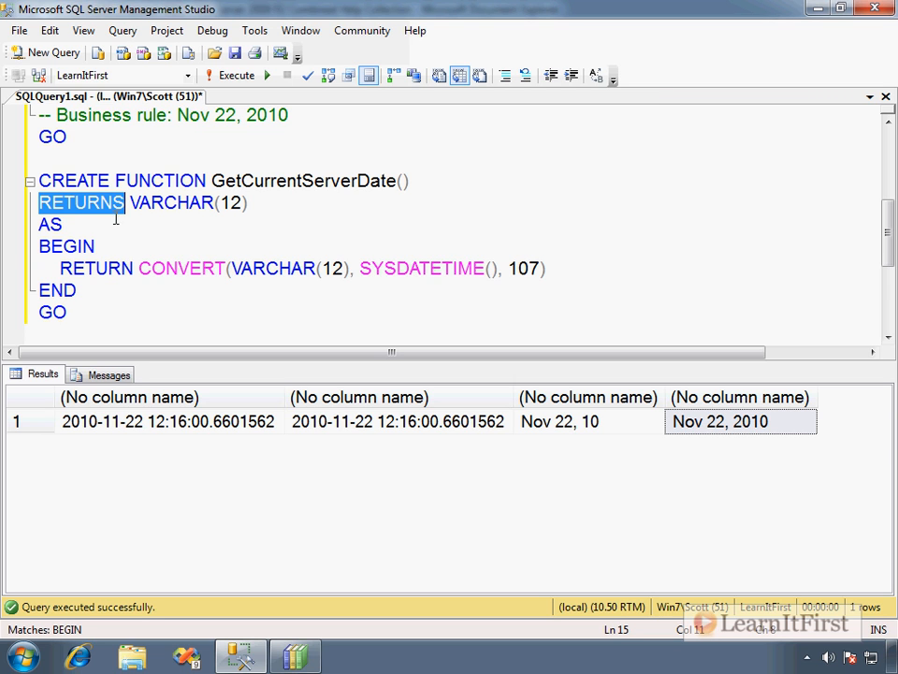
left_click(67, 270)
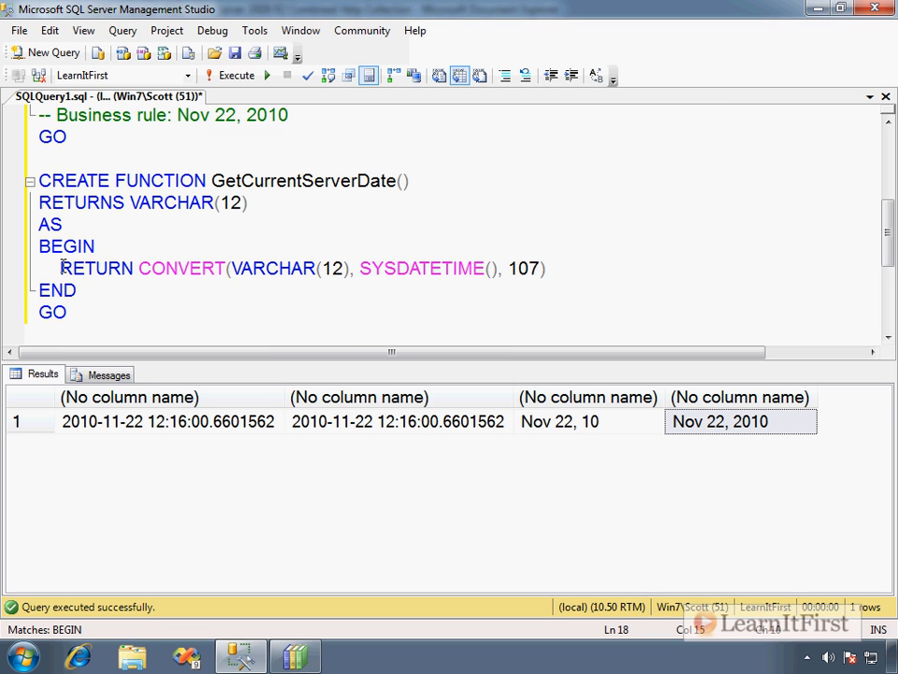
double_click(97, 269)
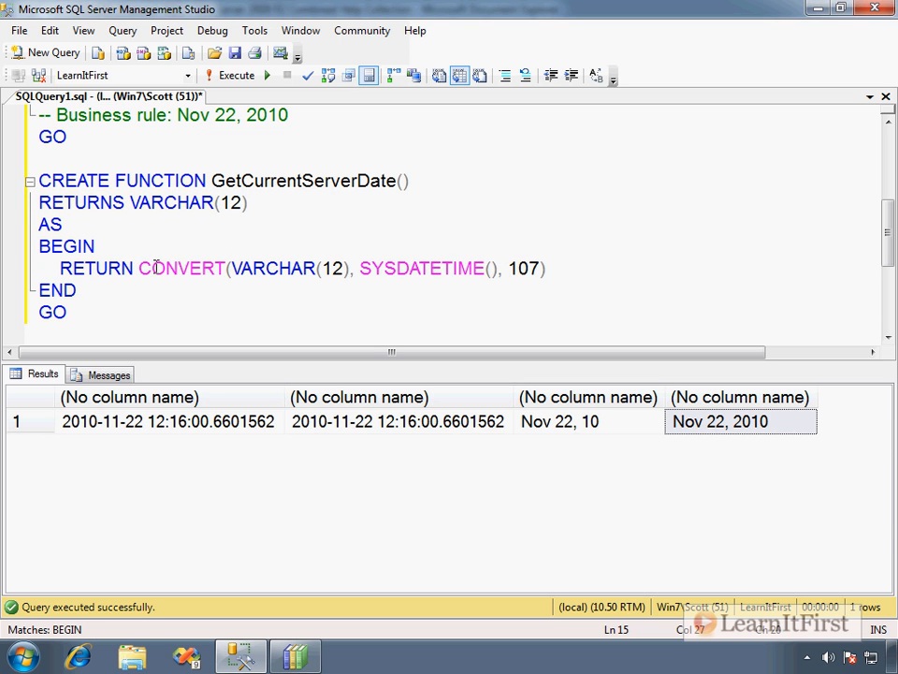
double_click(271, 269)
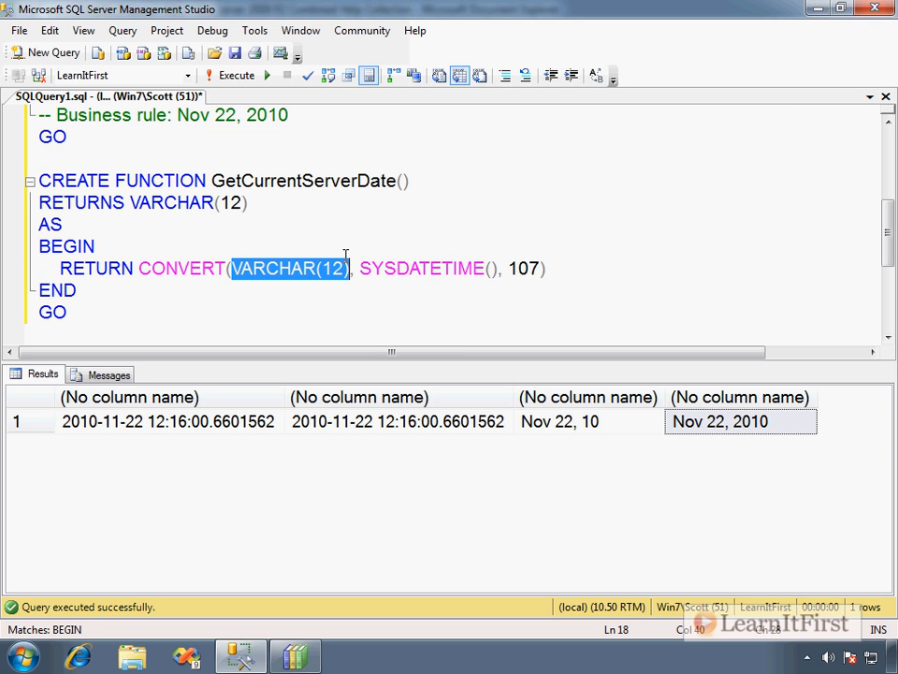
type("VARBINARY")
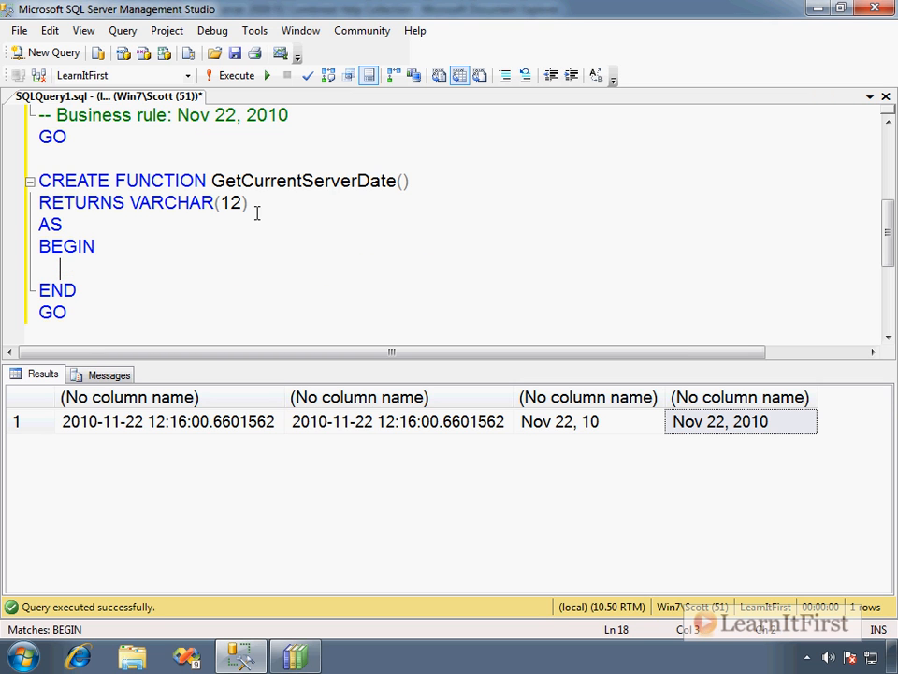
type("RETURN CONVERT(VARCHAR(12), SYSDATETIME(), 107)")
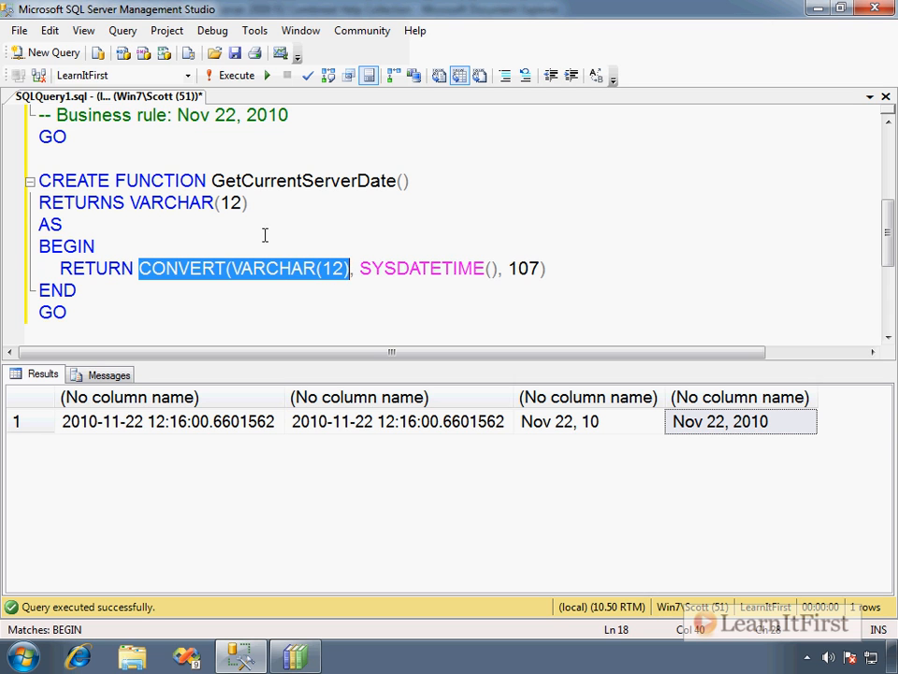
mouse_move(139, 201)
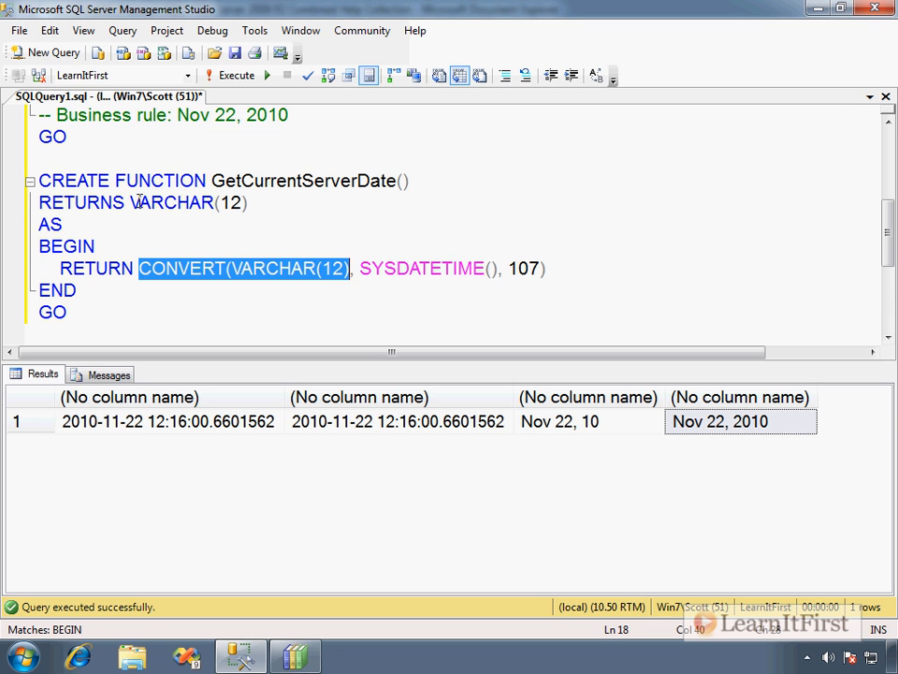
mouse_move(172, 202)
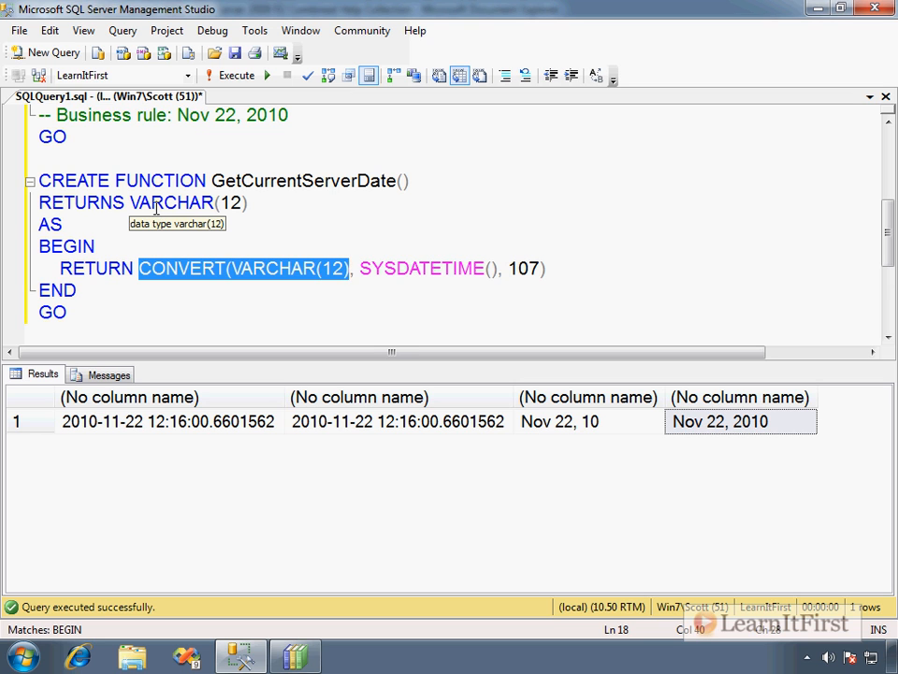
mouse_move(118, 342)
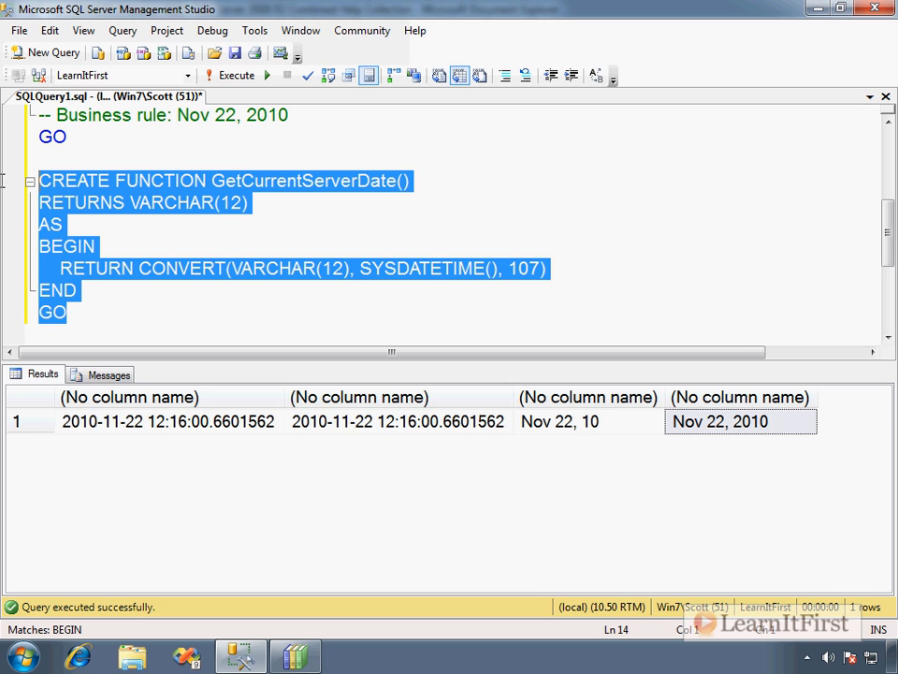
Execute the CREATE FUNCTION batch, then run SELECT dbo.GetCurrentServerDate() returning Nov 22, 2010
left_click(230, 74)
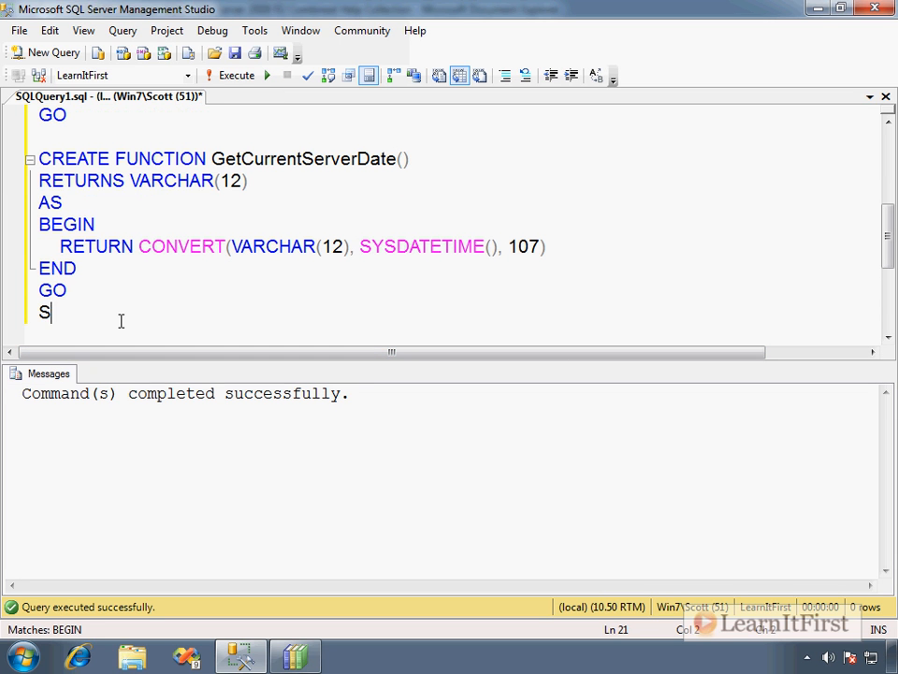
type("ELECT Get")
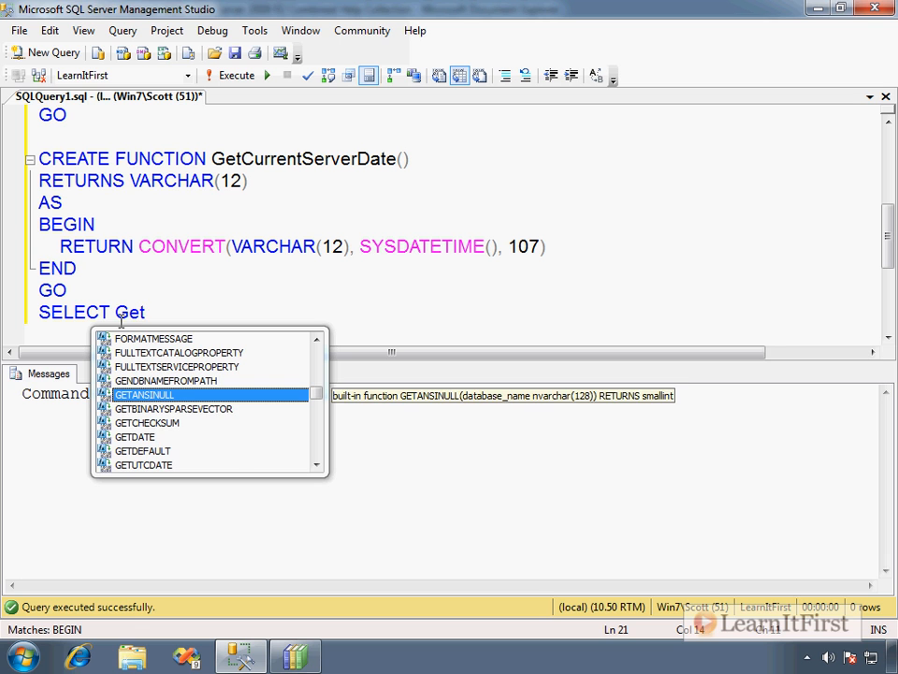
type("Cy")
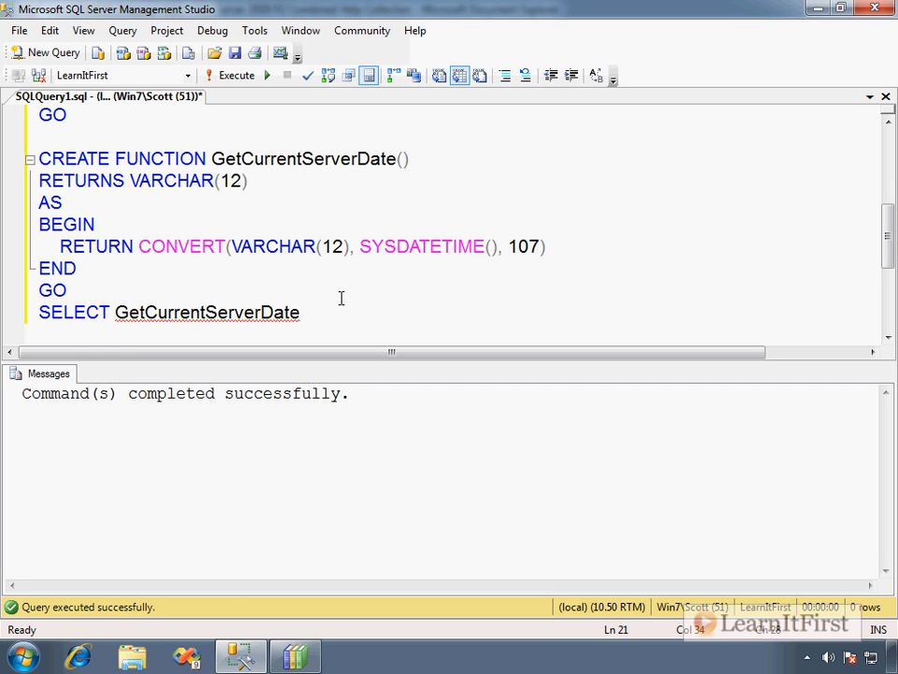
type("(")
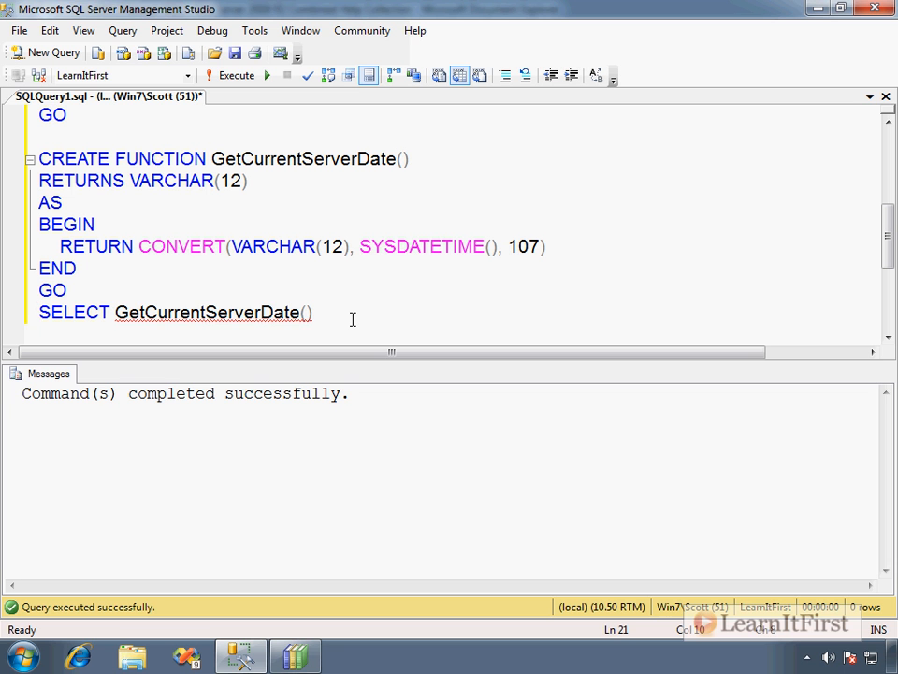
type("dbo.")
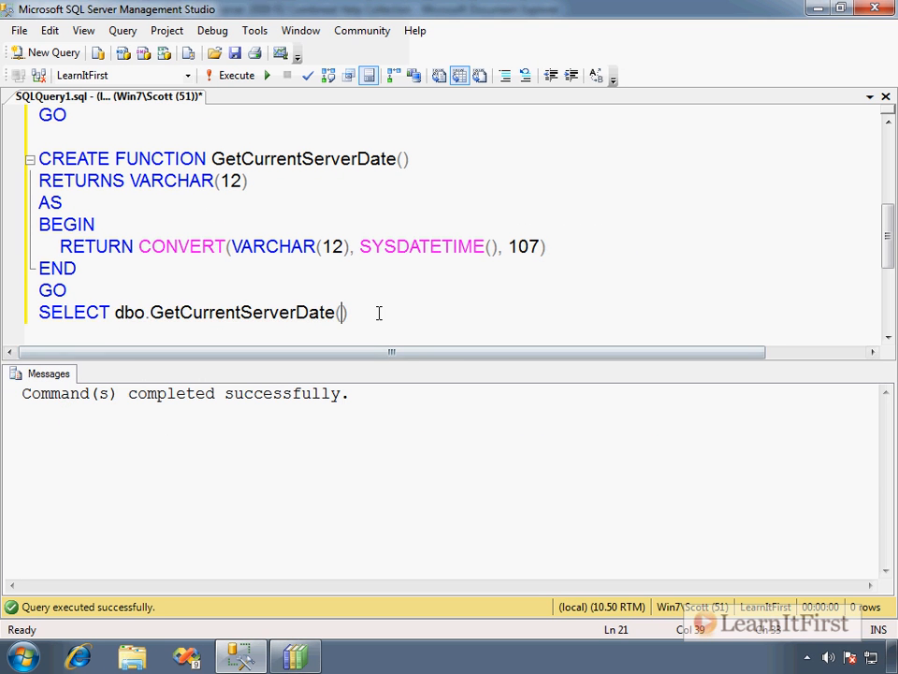
left_click(236, 75)
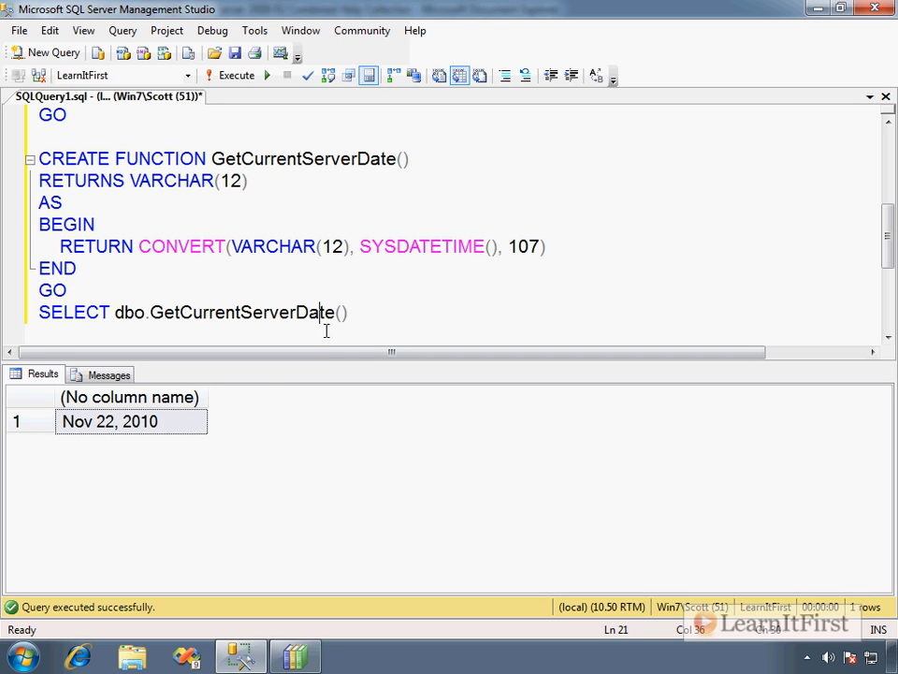
mouse_move(521, 277)
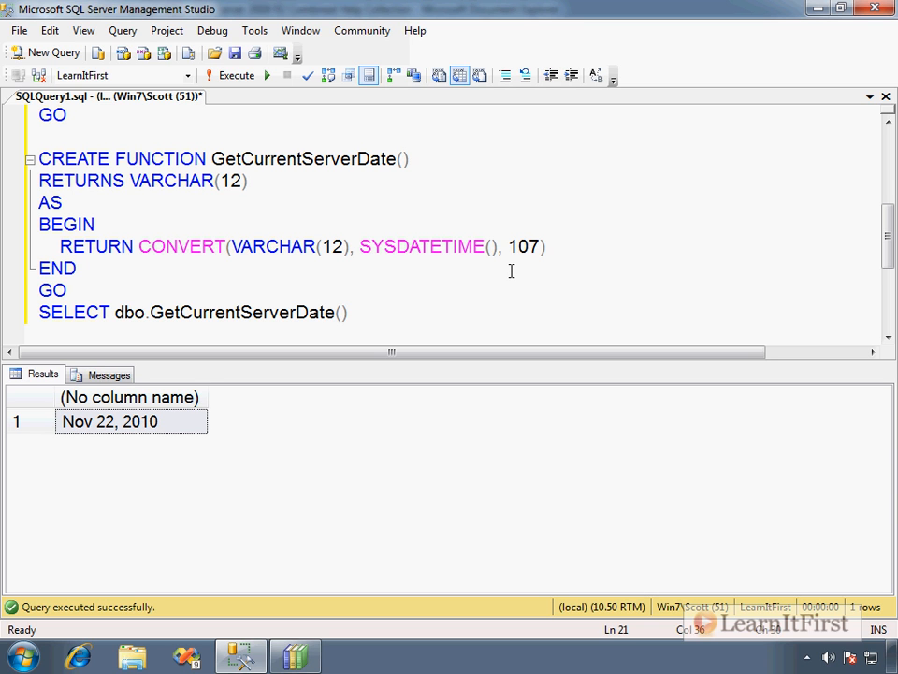
mouse_move(507, 311)
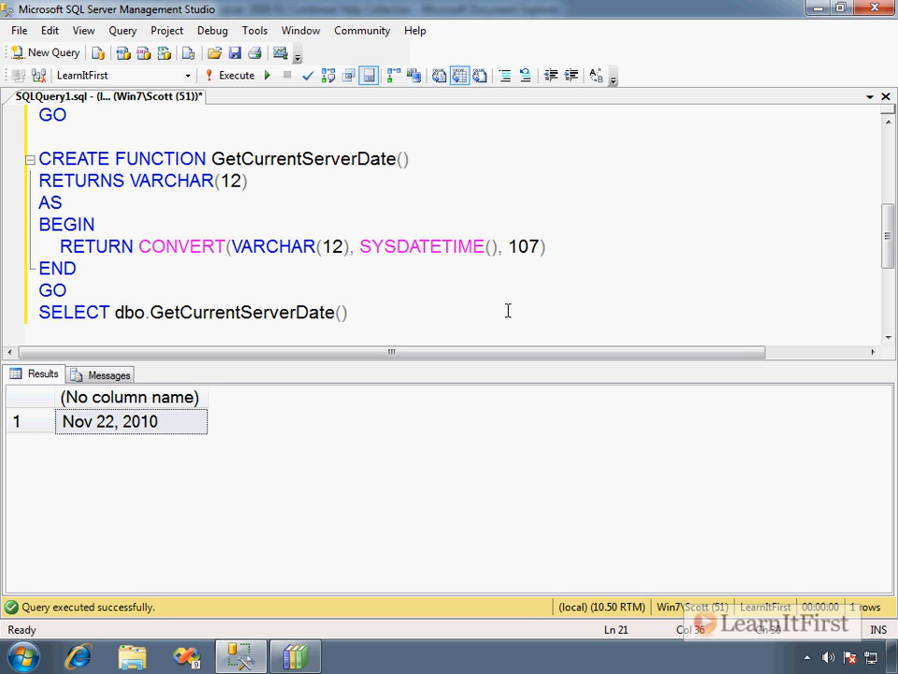
left_click(318, 310)
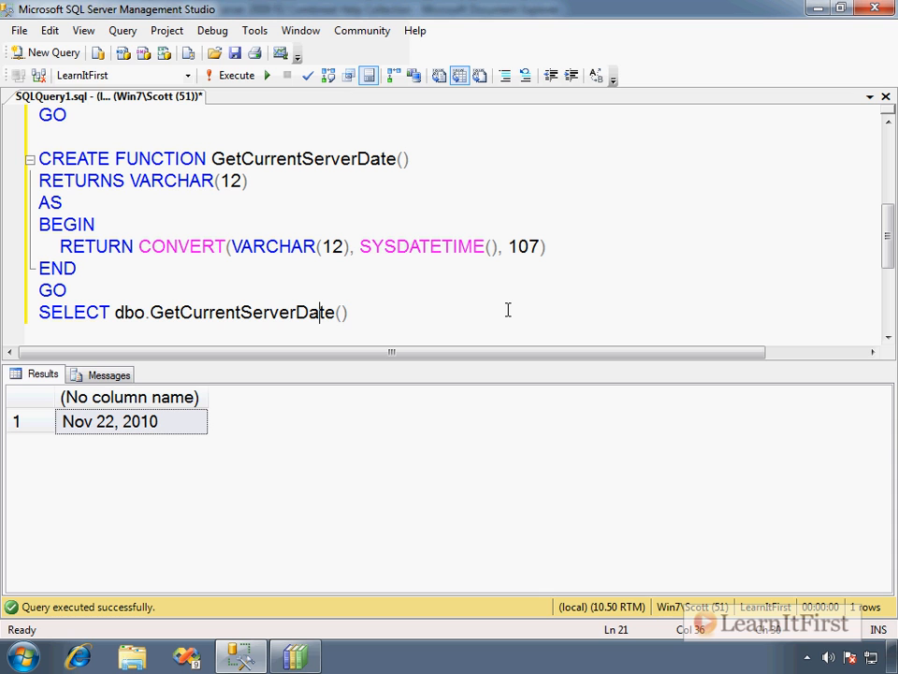
Highlight the SELECT dbo.GetCurrentServerDate() line and the function name line
double_click(421, 247)
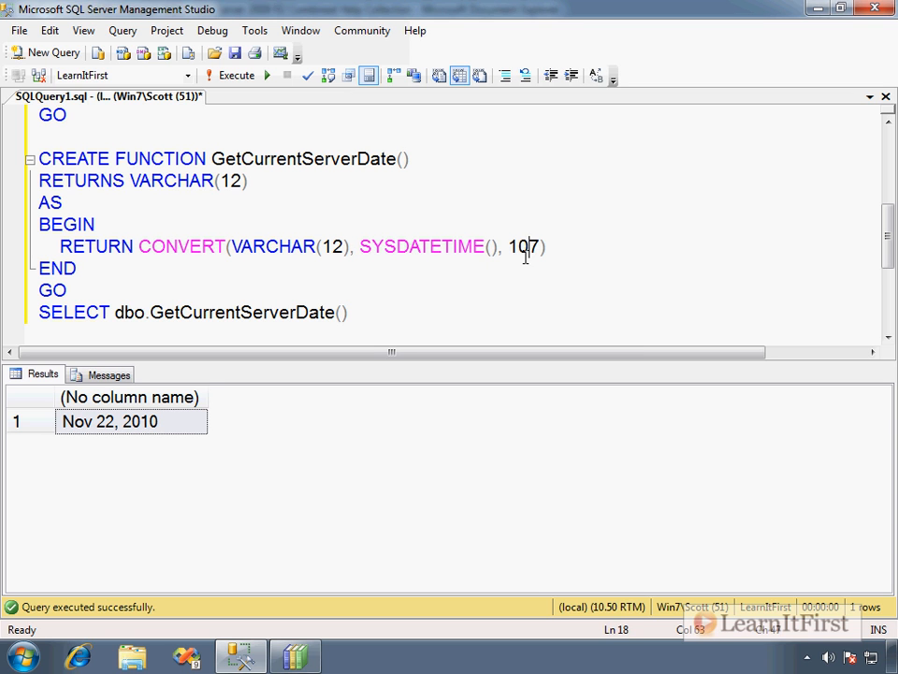
left_click_drag(115, 310, 348, 310)
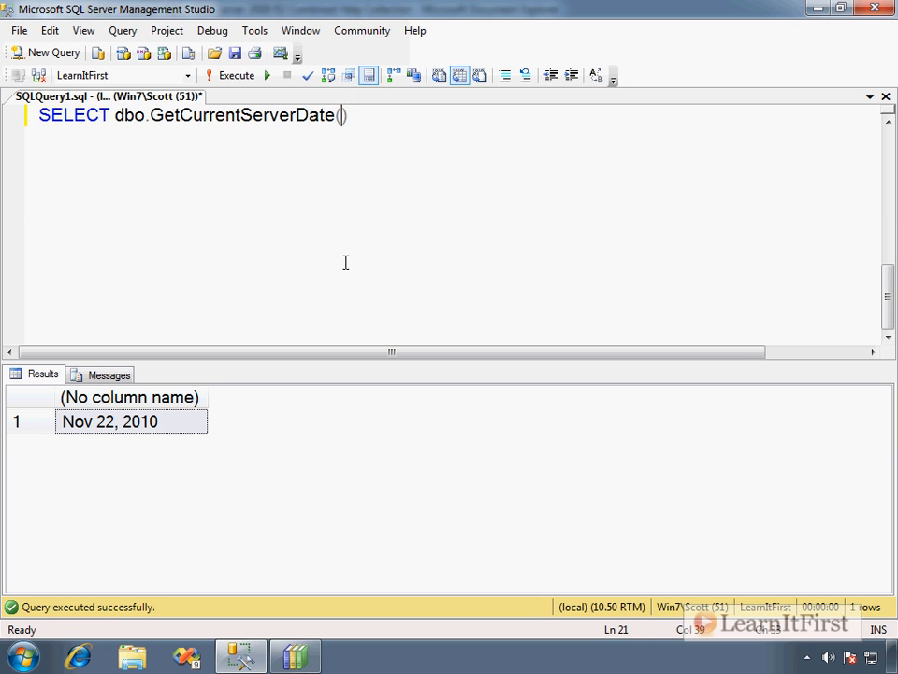
mouse_move(350, 258)
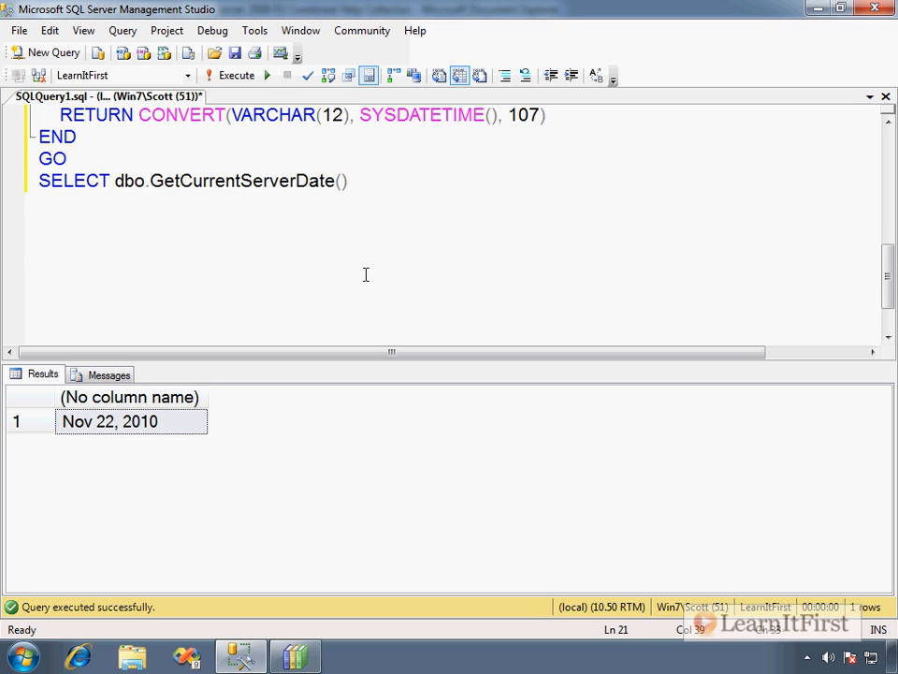
left_click_drag(139, 179, 546, 180)
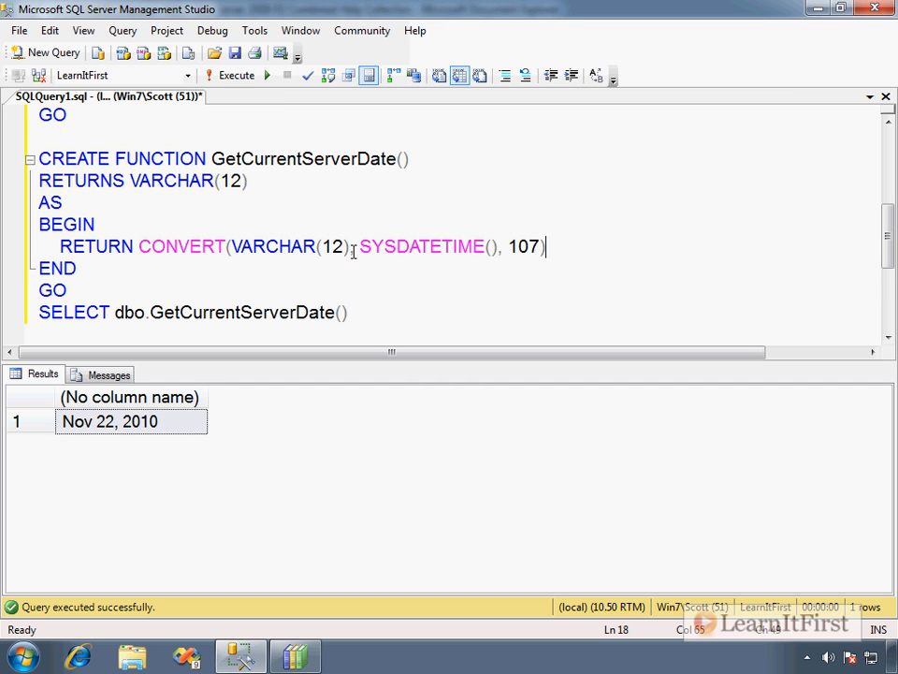
left_click_drag(114, 312, 349, 312)
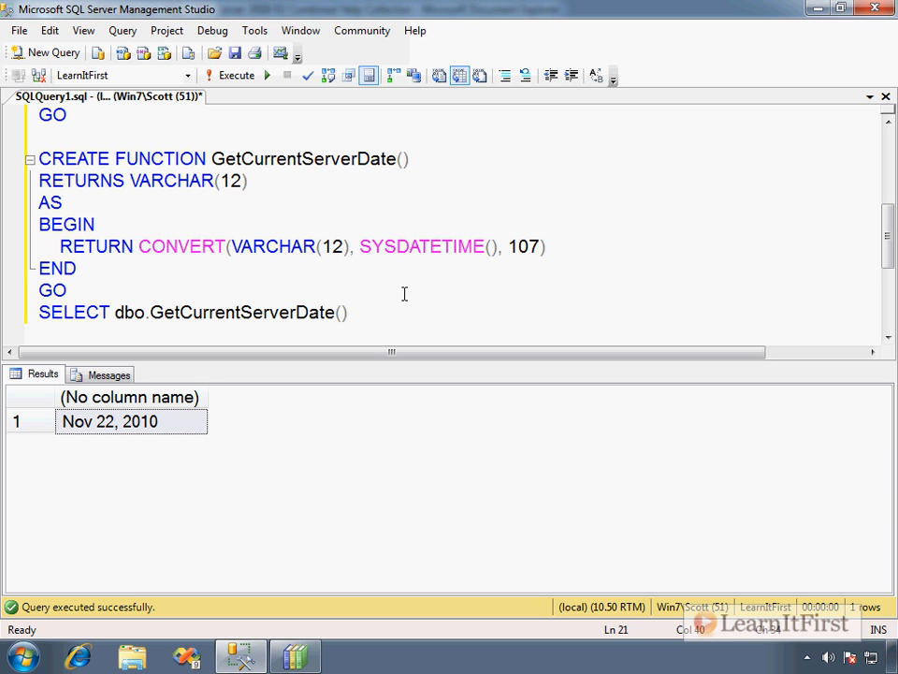
Draft CREATE FUNCTION dbo.MyFunction() RETURNS DATE with body RETURN SYSDATETIME()
left_click(348, 311)
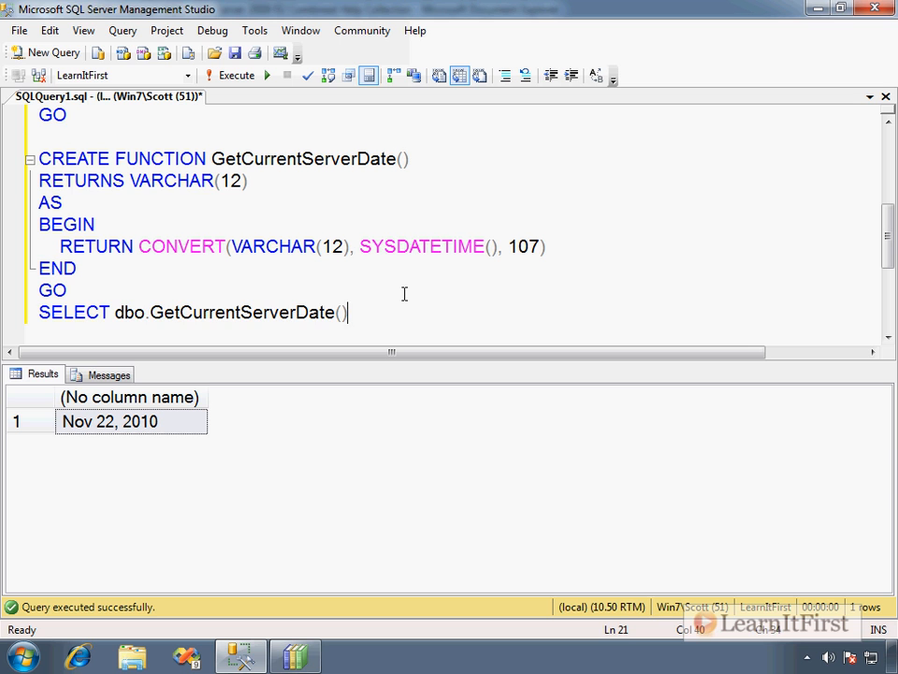
type("C")
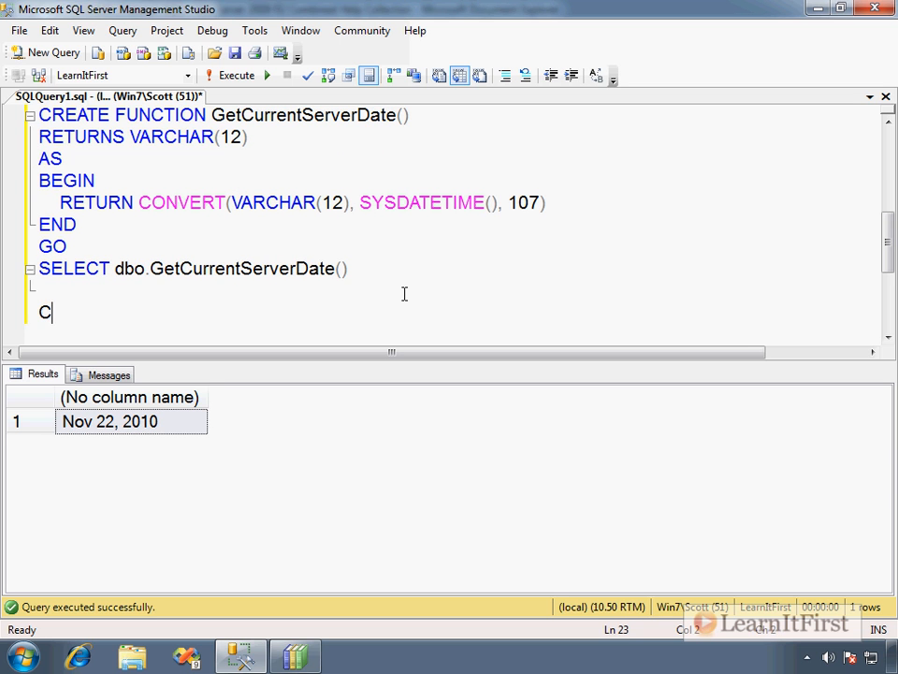
type("REATE FUNCTIO")
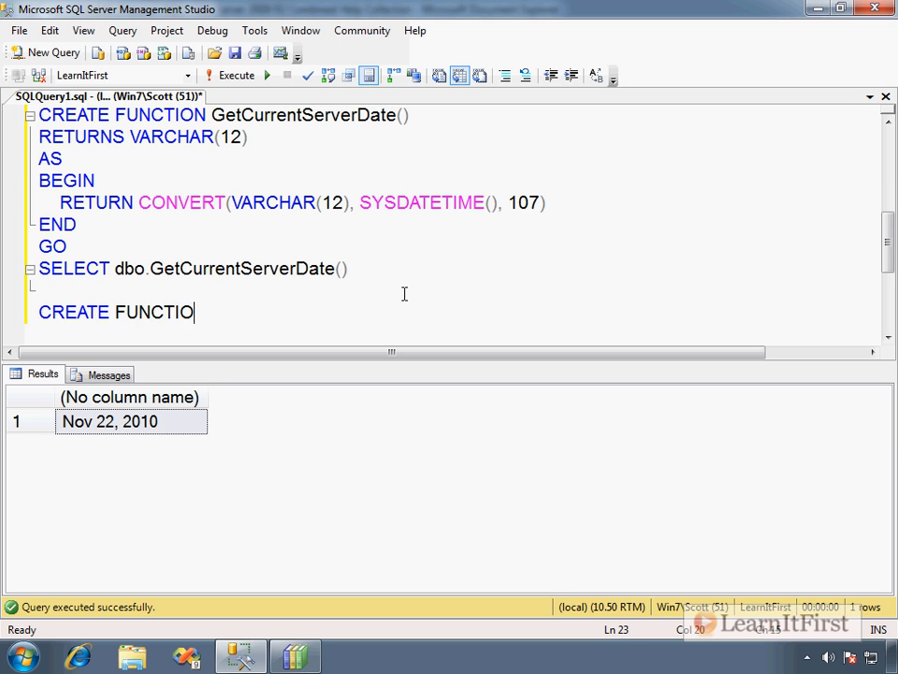
type("N dbo.M")
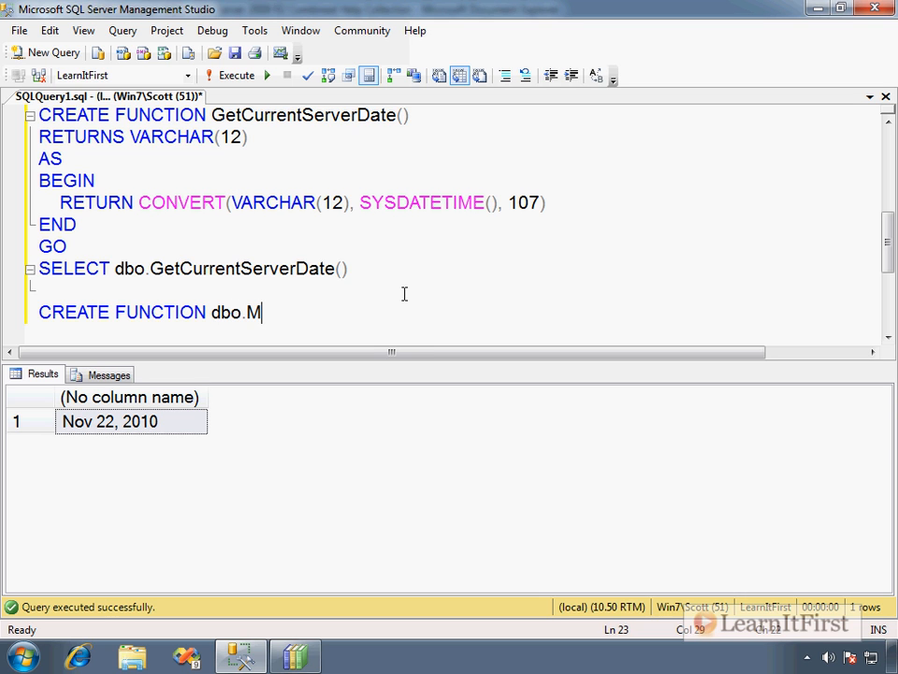
type("yFunction()")
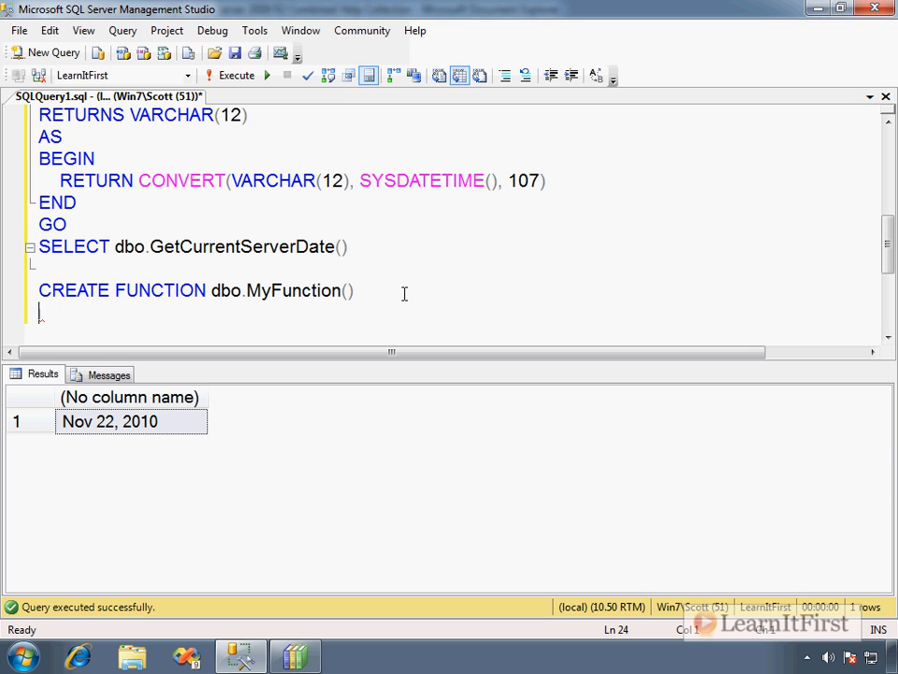
type("RETURNS DATE")
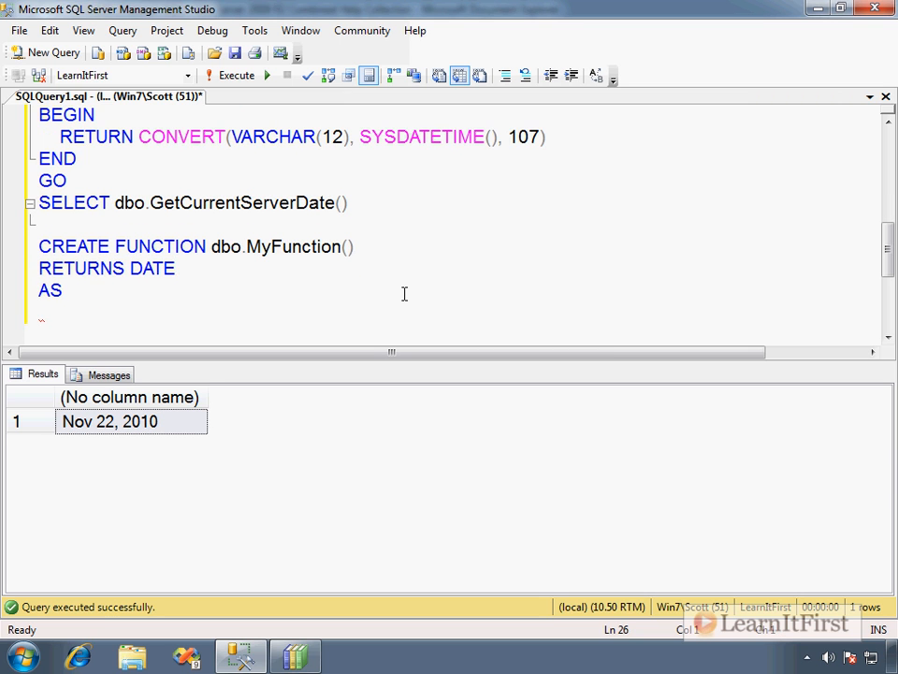
type("BEGIN")
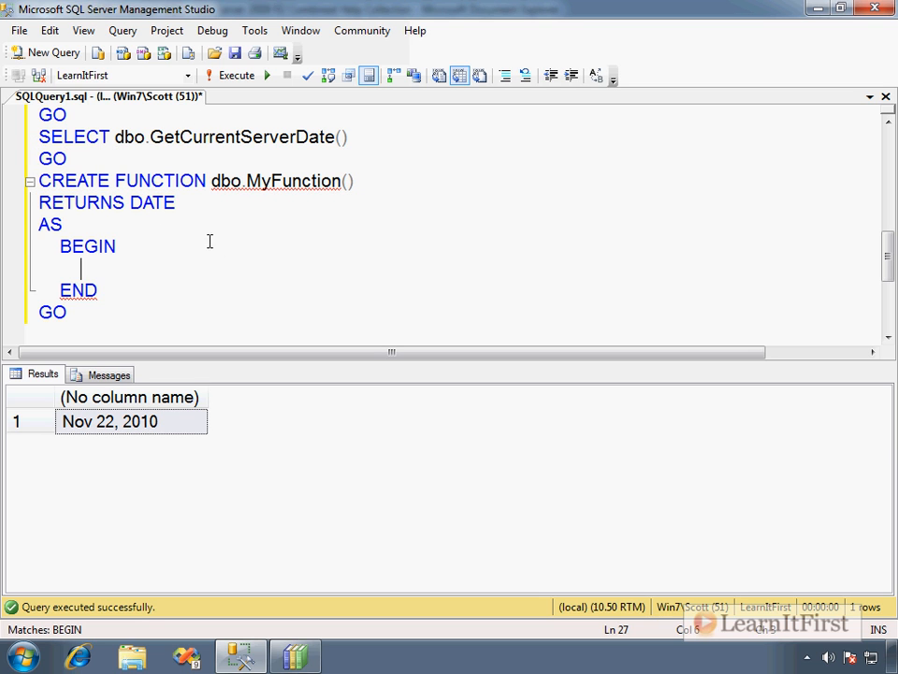
mouse_move(101, 279)
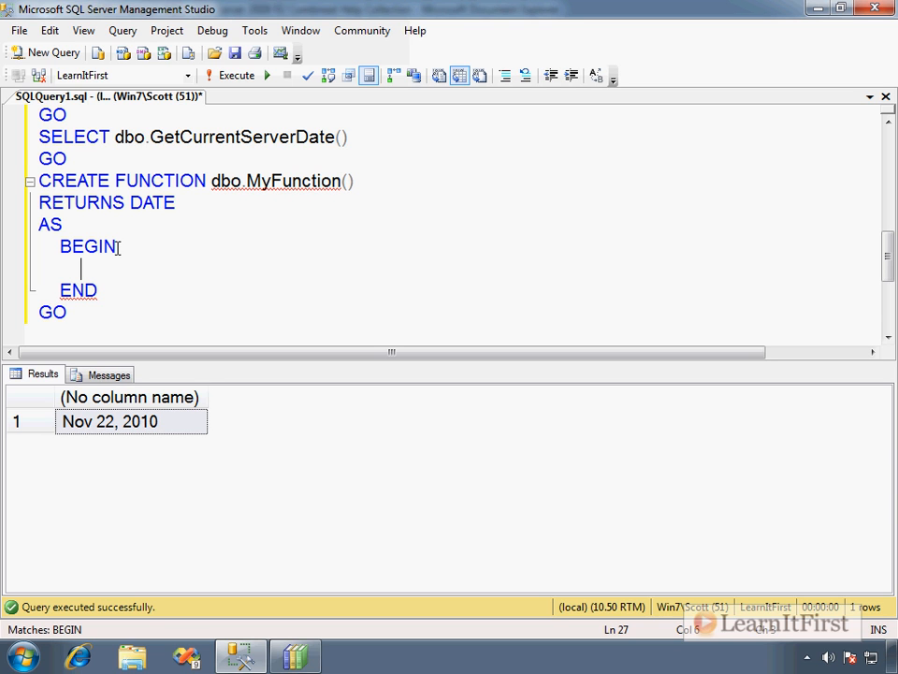
type("RETURN")
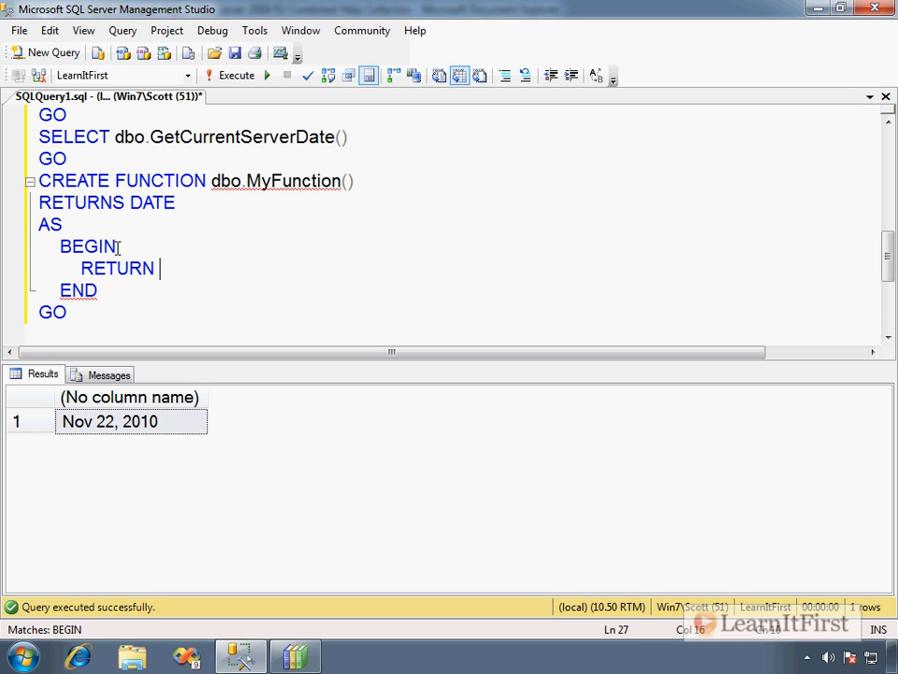
type("SYSDATETIME")
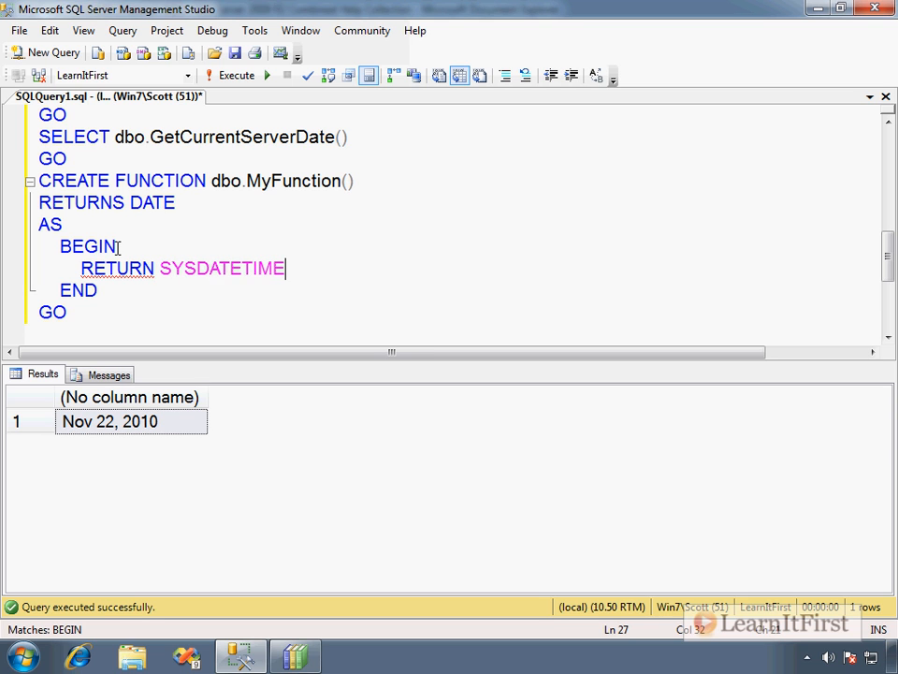
type("()")
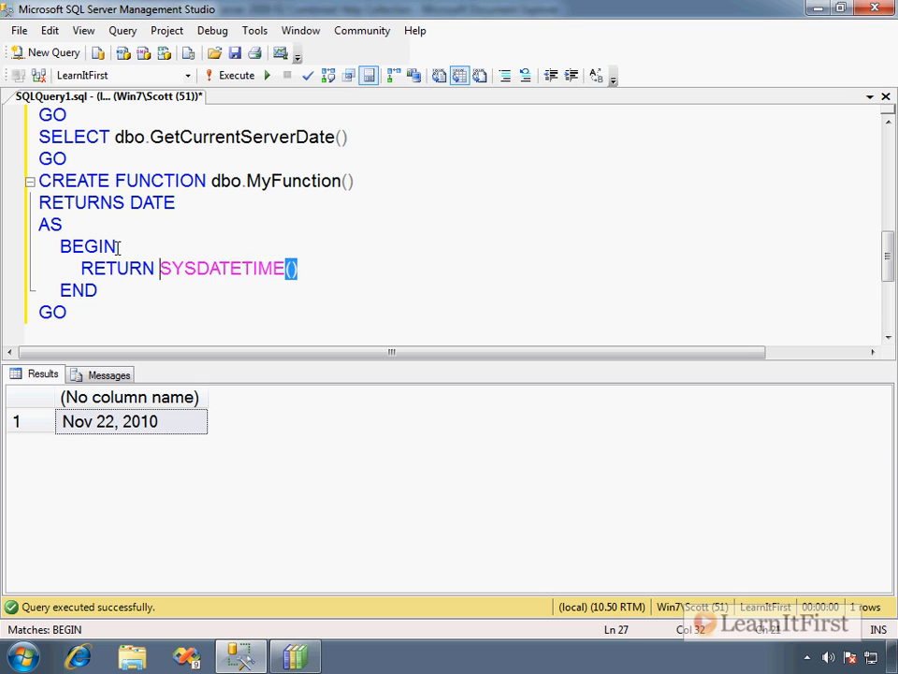
Rename the function to dbo.PlaceholderDate and open a /* comment block under its name
left_click_drag(83, 269, 299, 270)
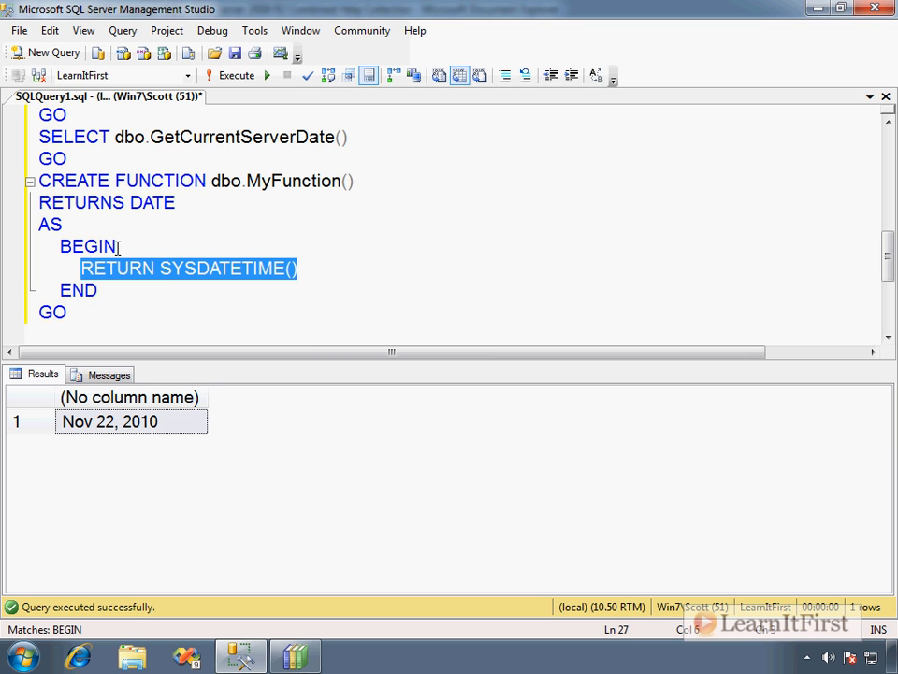
double_click(294, 180)
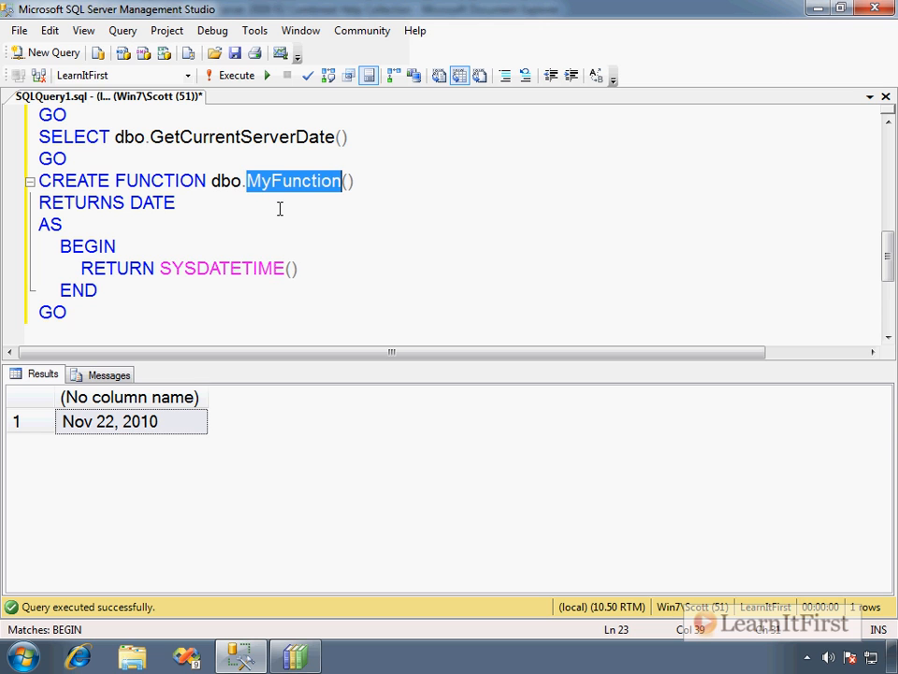
type("Default")
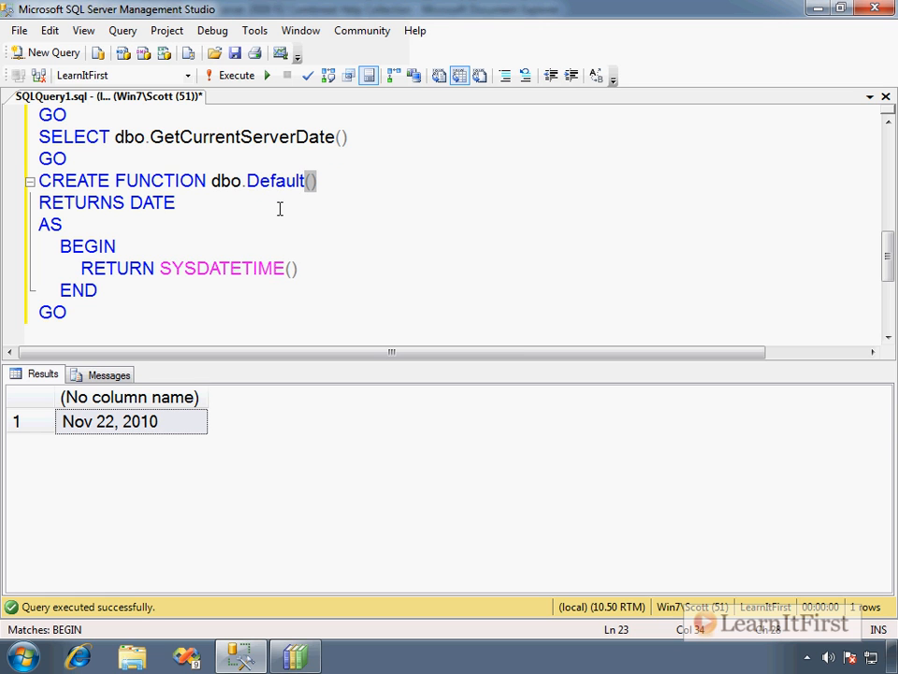
type("Date")
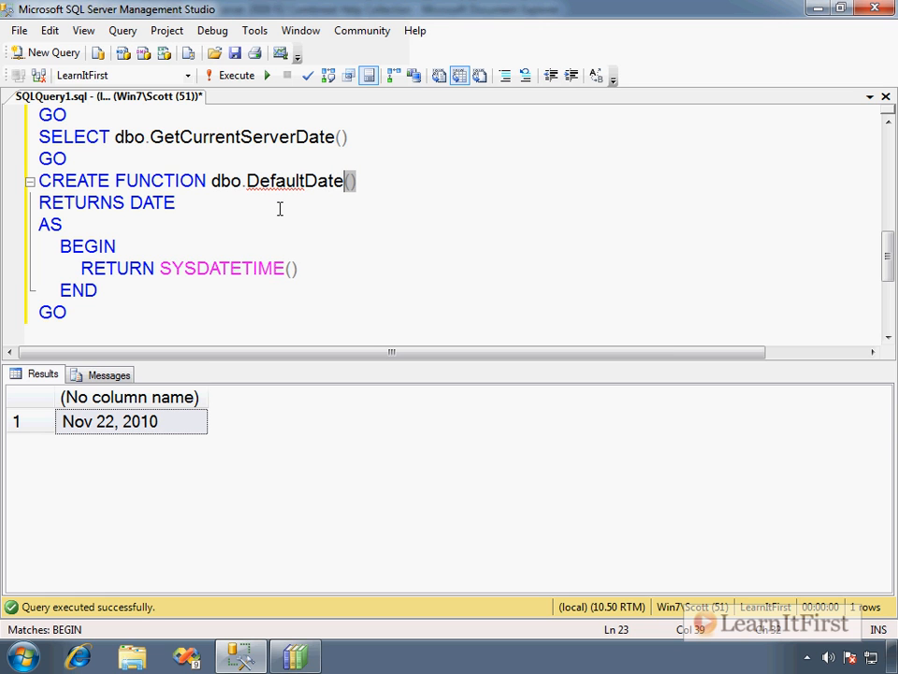
type("For")
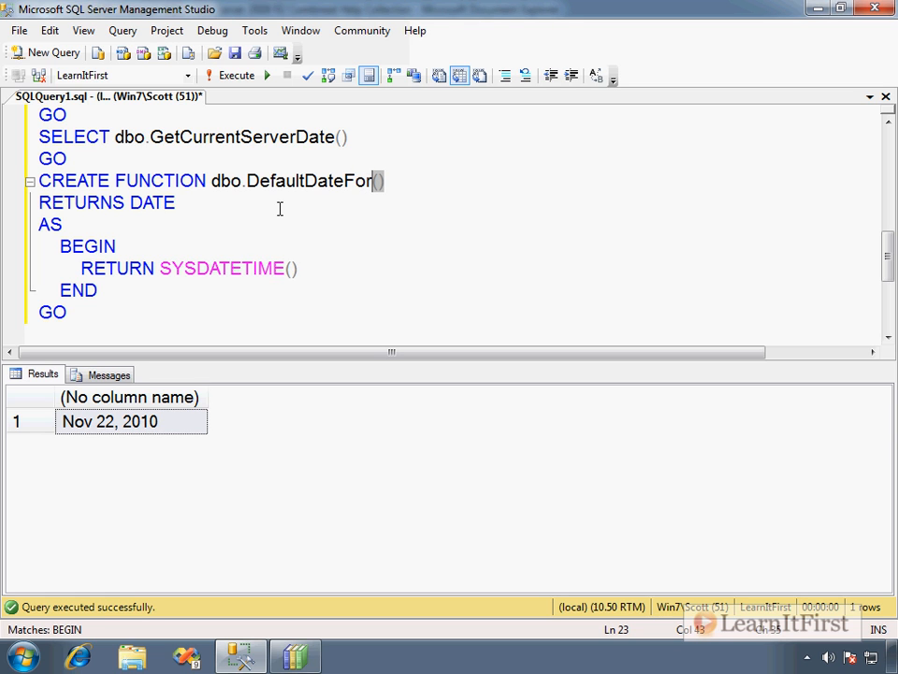
type("Passw")
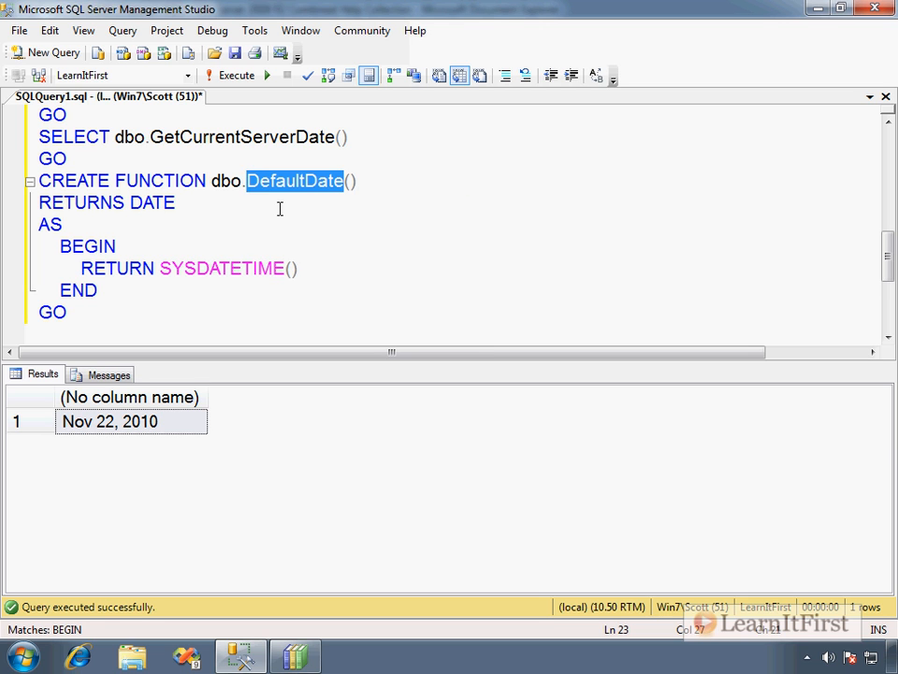
type("Placeholder")
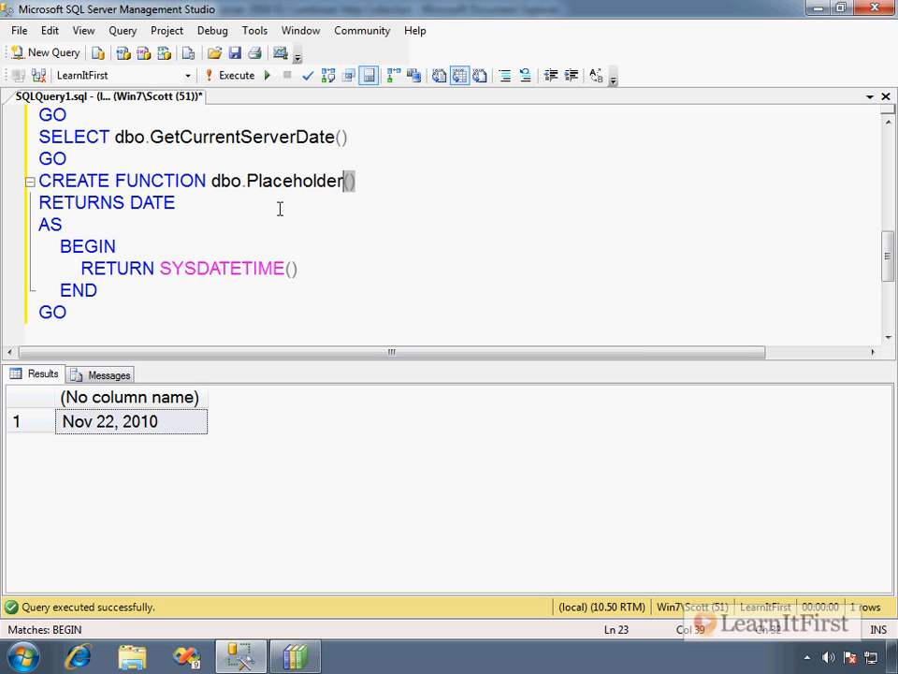
type("Date")
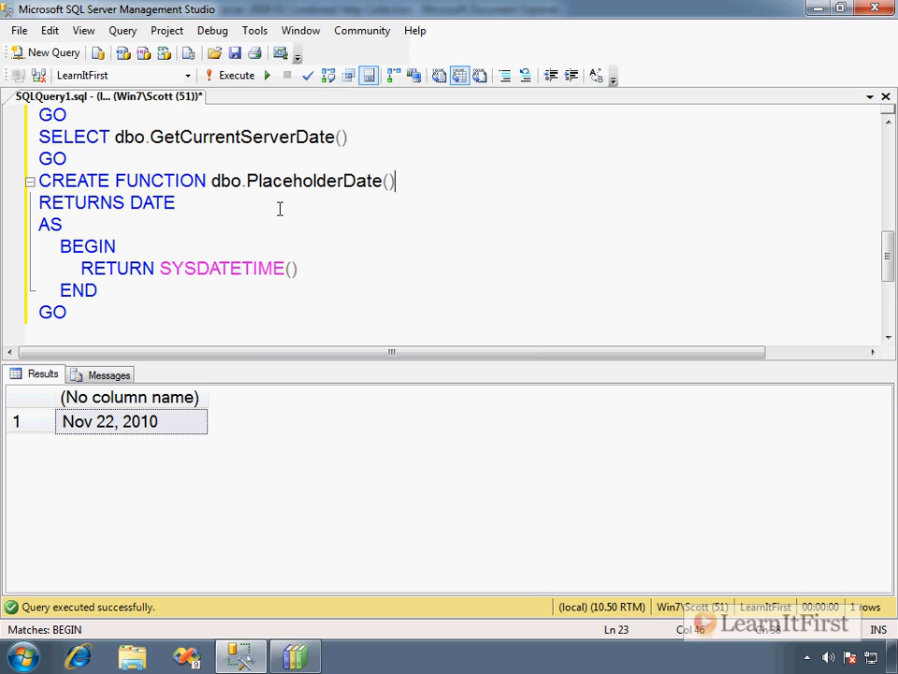
type("/*")
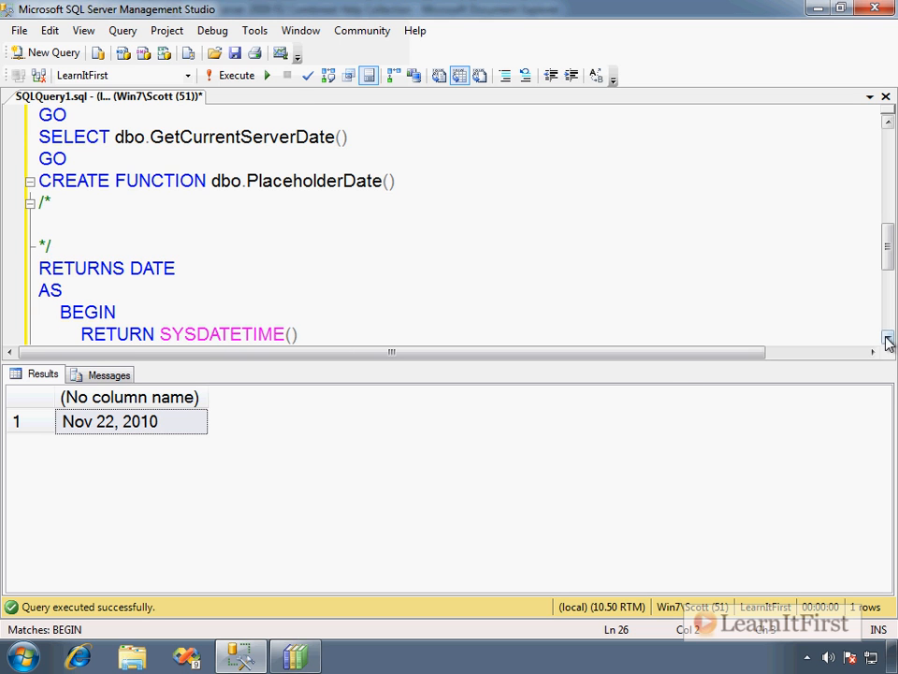
Fill the header comment: Author Scott, Nov date, Description 'Use this as a DEFAULT for any DATE columns that are NOT NULL'
scroll("down", 3)
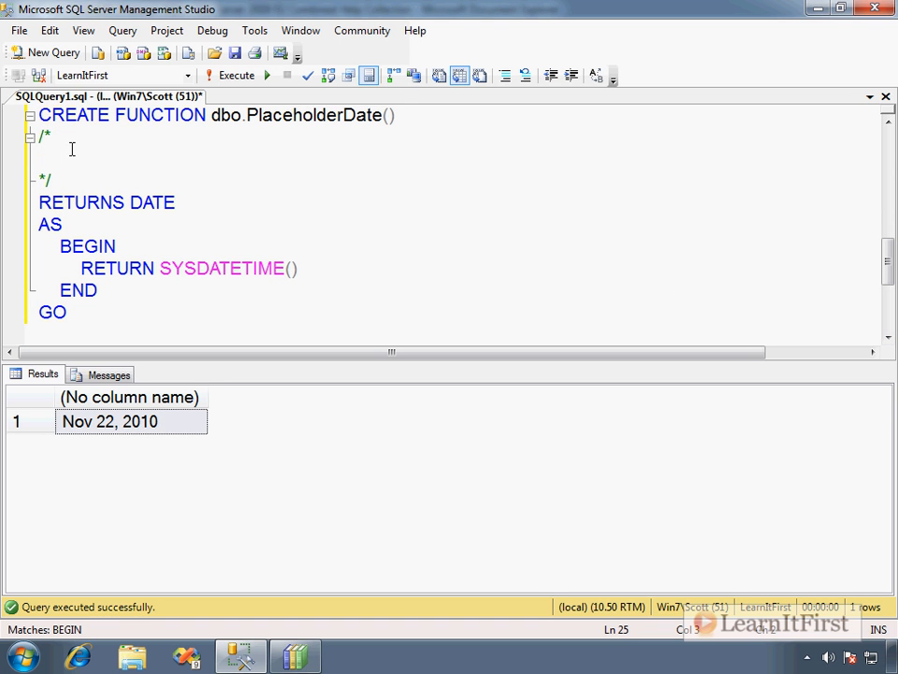
type("Author: Scott")
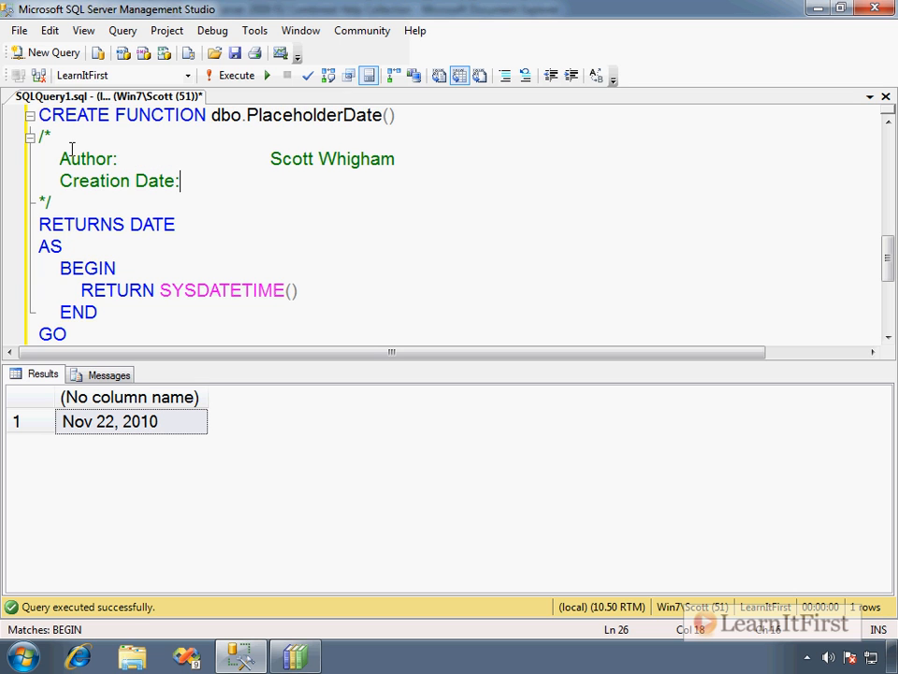
type("Nov 22, 2010")
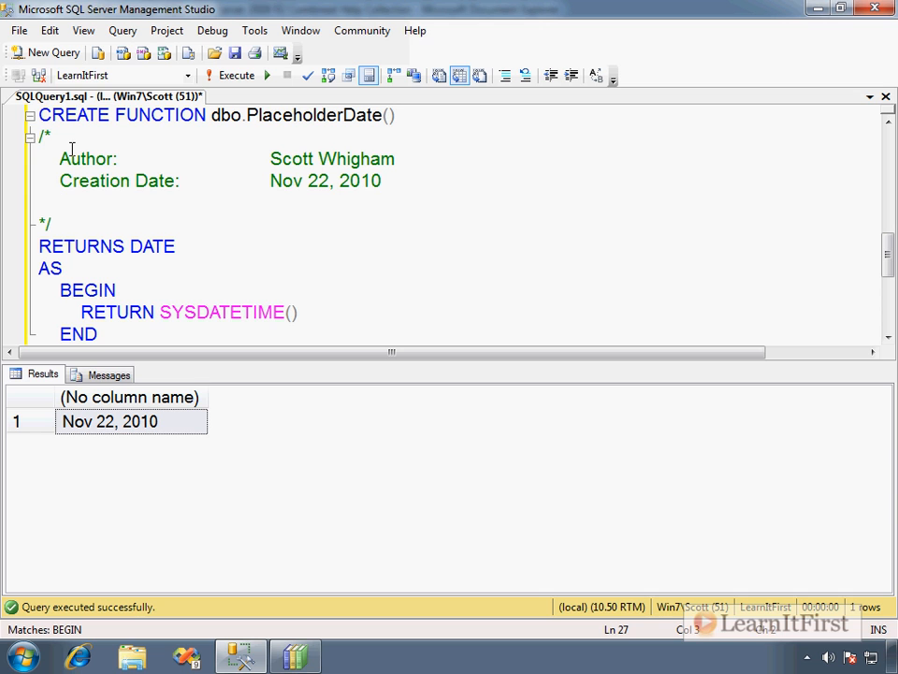
type("Description:")
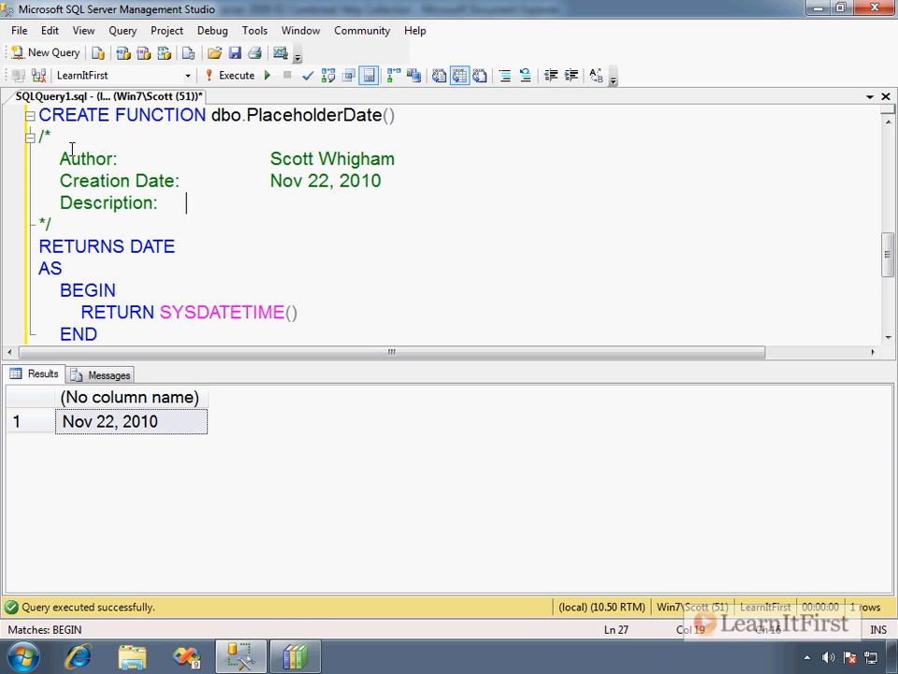
type("Thi")
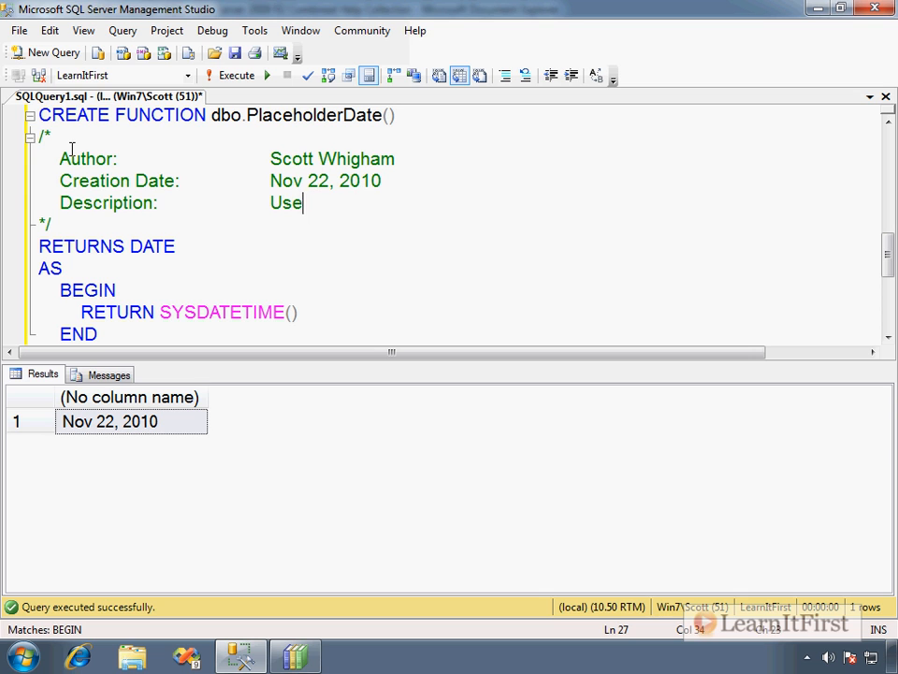
type("this as a")
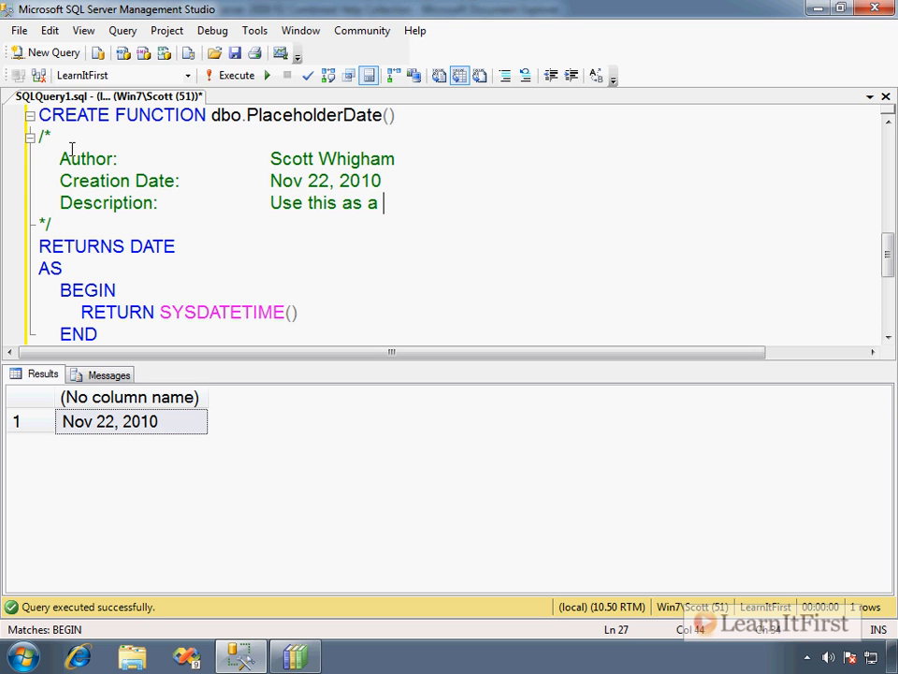
type("DEFAULT for")
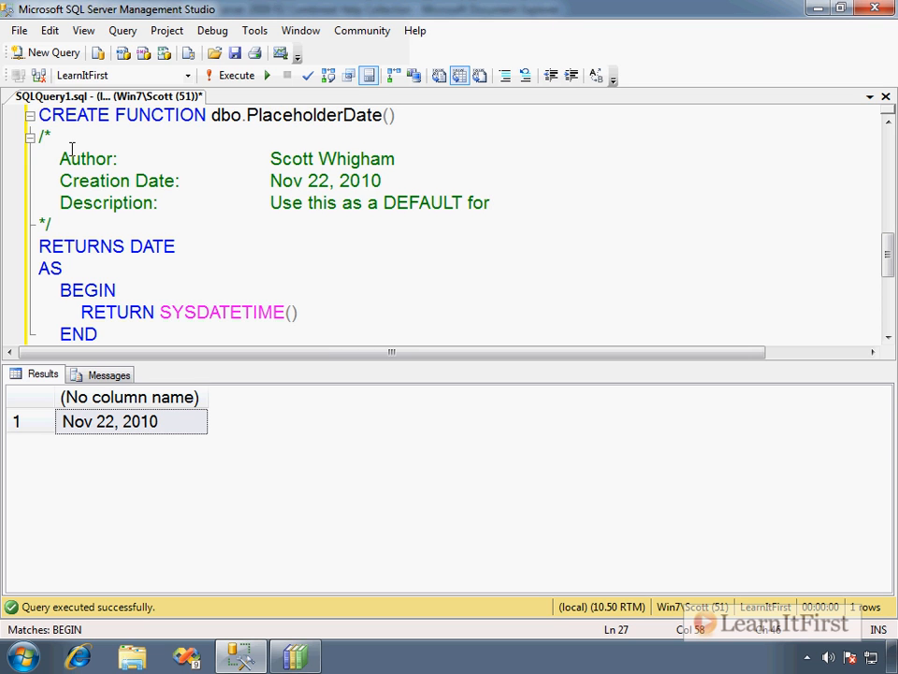
type("any DATE columns")
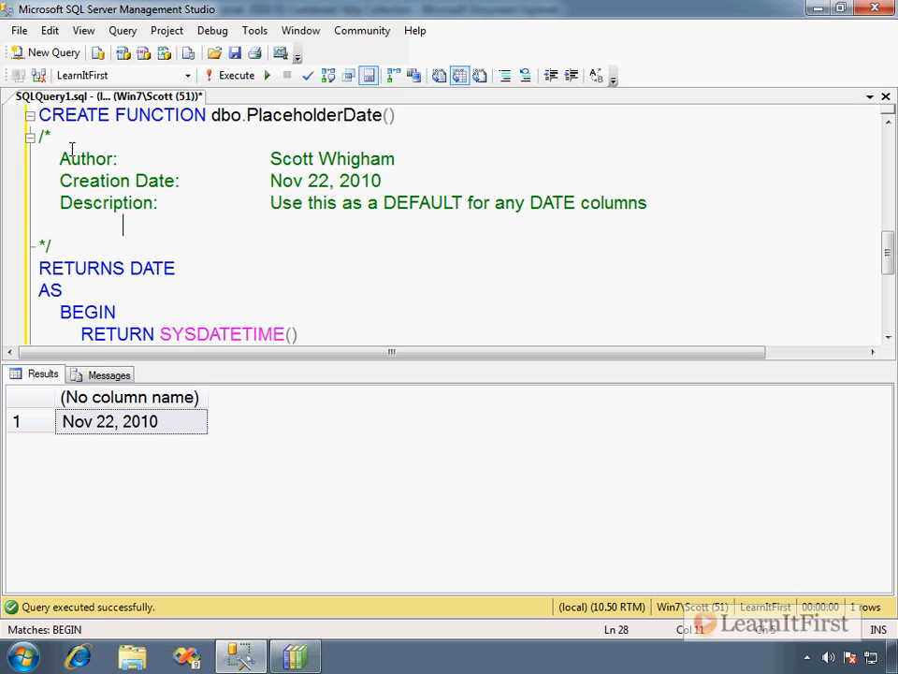
type("that are NOT N")
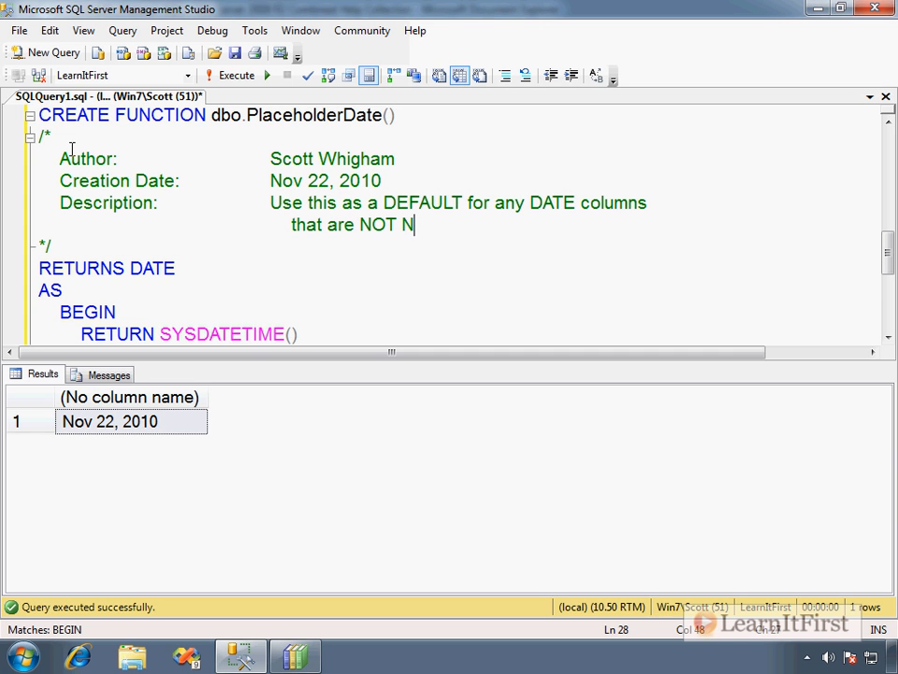
type("ULL")
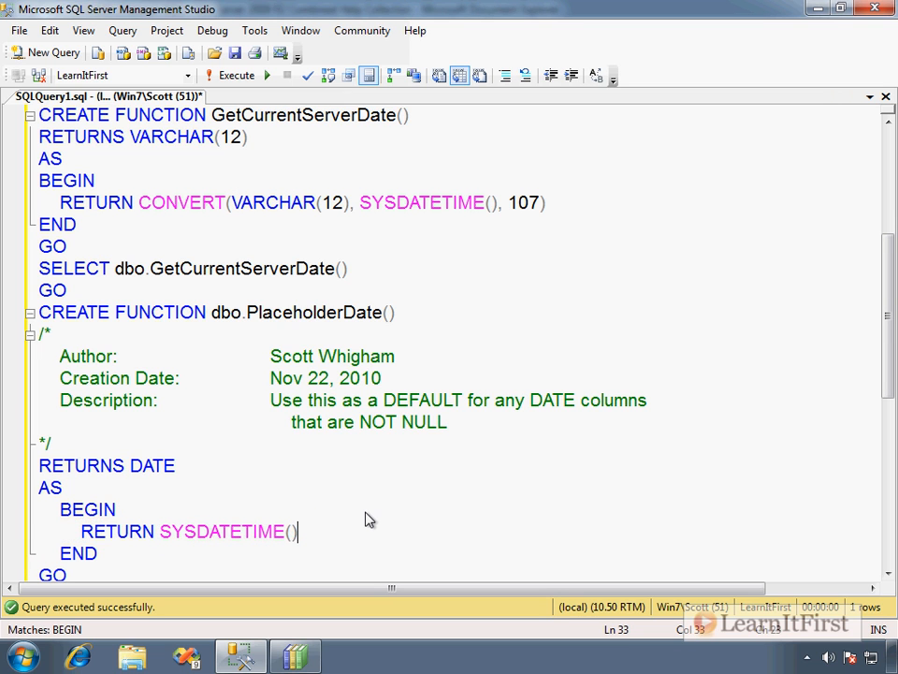
Replace the body with RETURN CAST('1900-01-01' AS DATE)
type("'J")
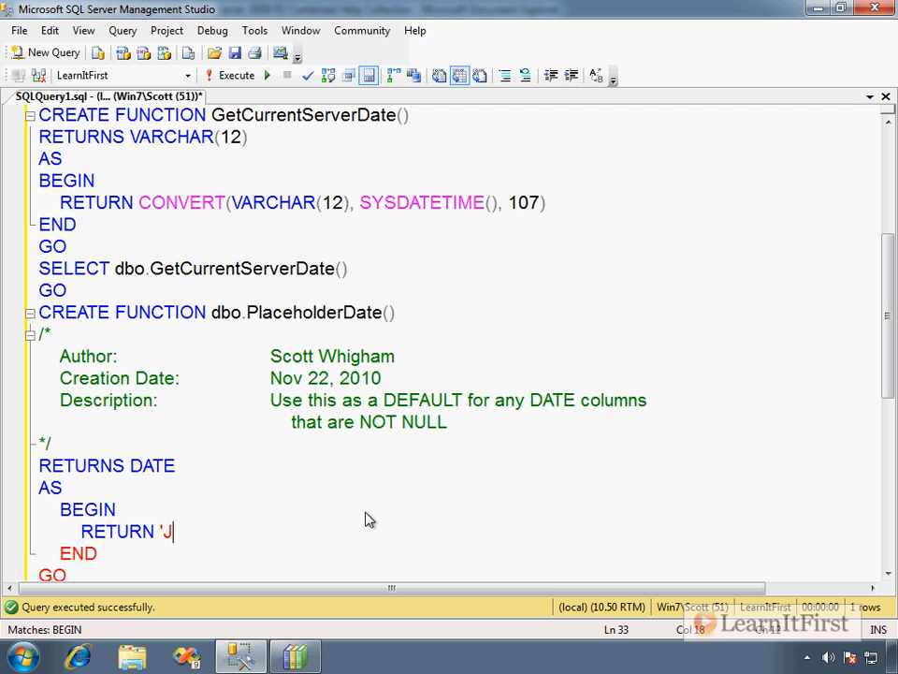
type("2")
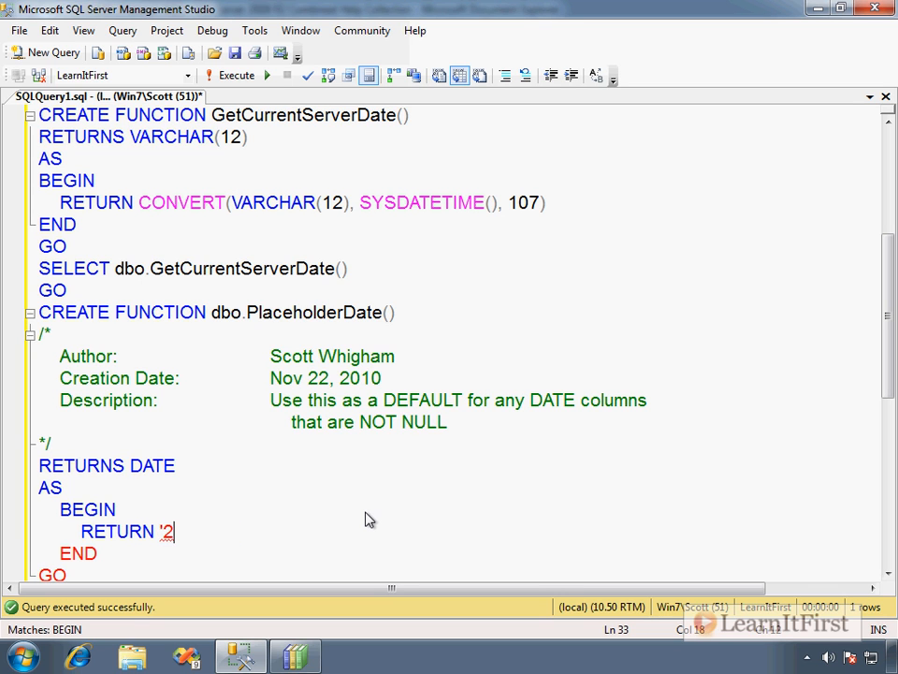
type("011")
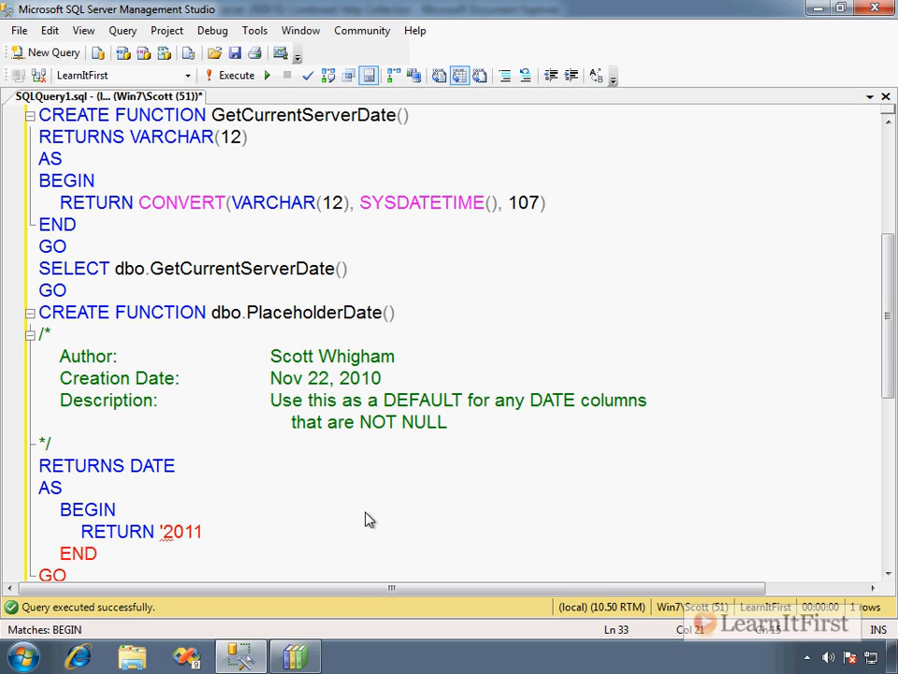
type("2001-01-0")
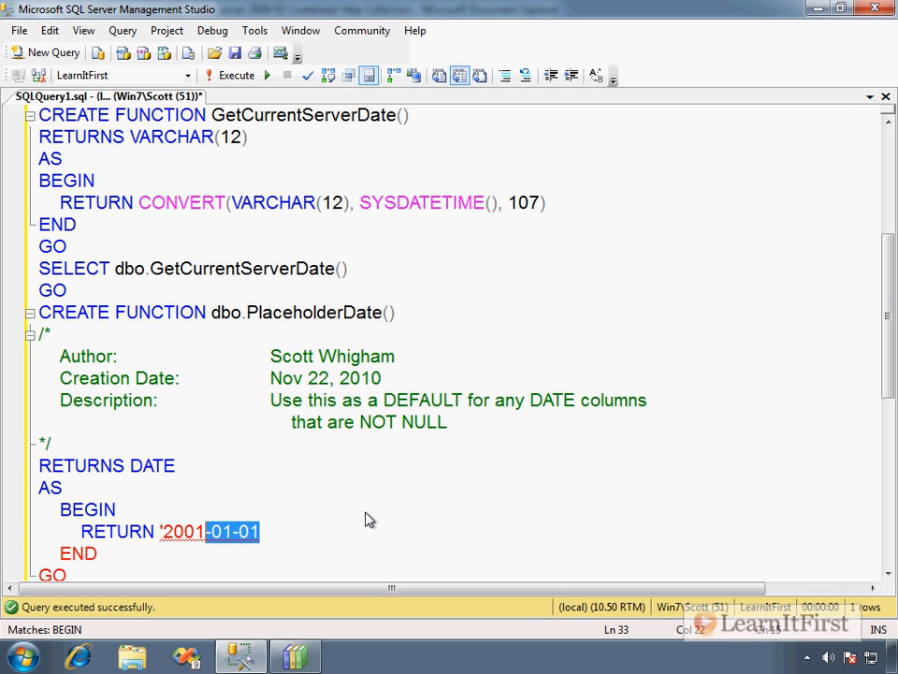
type("1900-01")
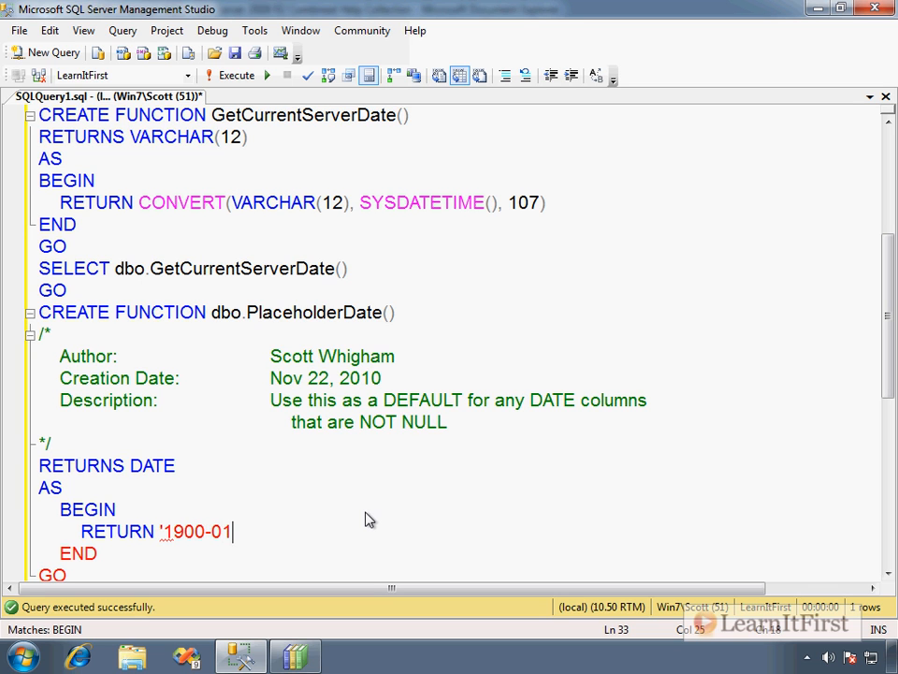
type("-01' AS DATE)")
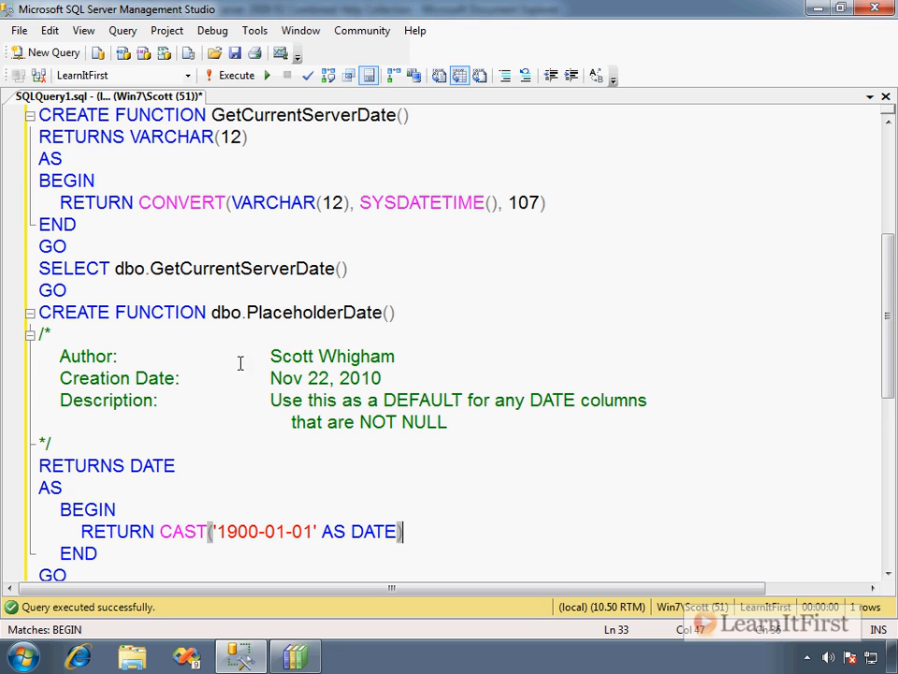
scroll("down", 3)
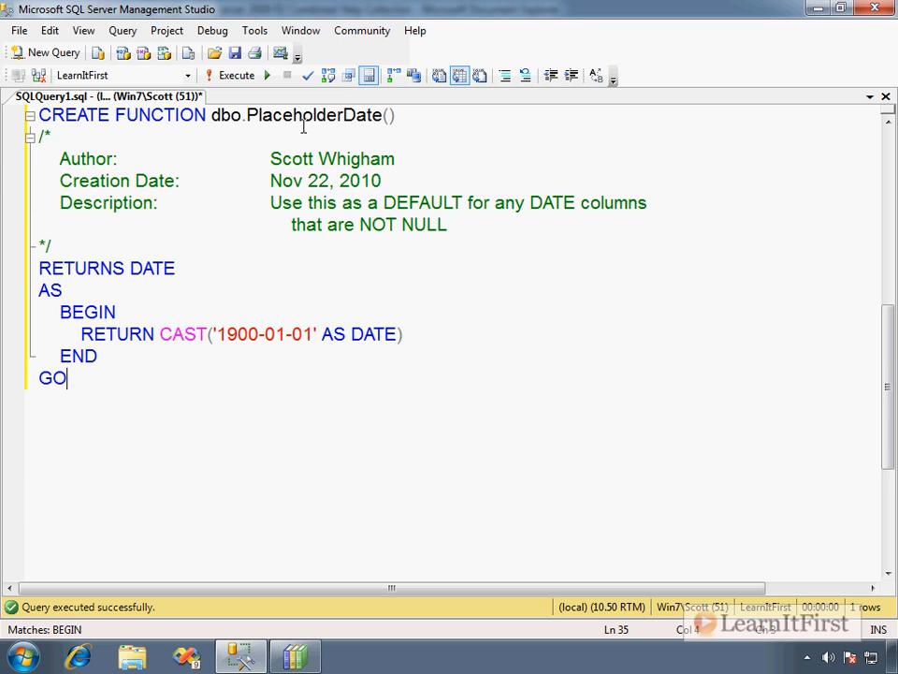
mouse_move(204, 407)
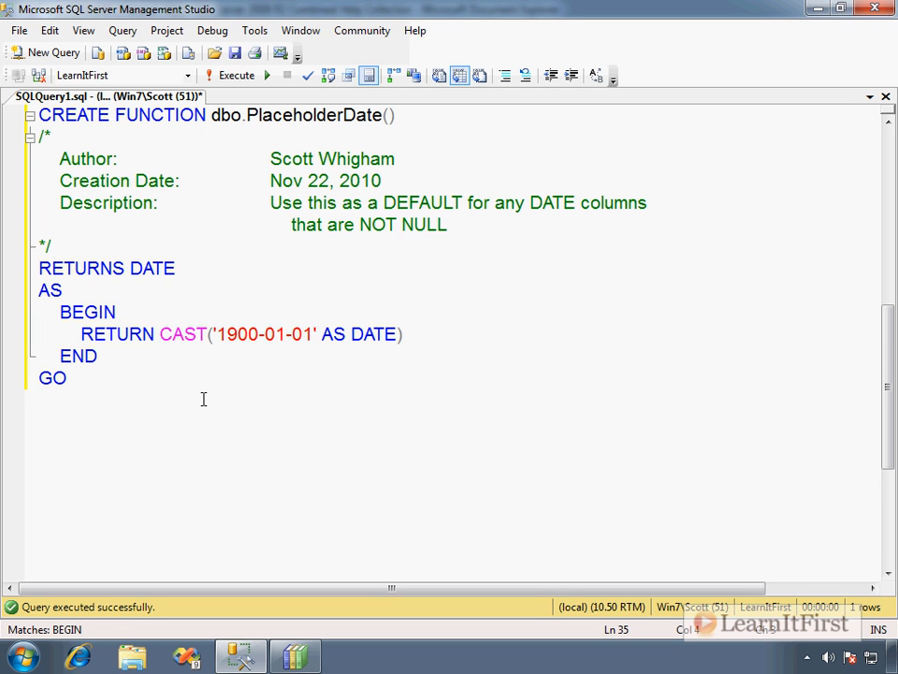
left_click(65, 378)
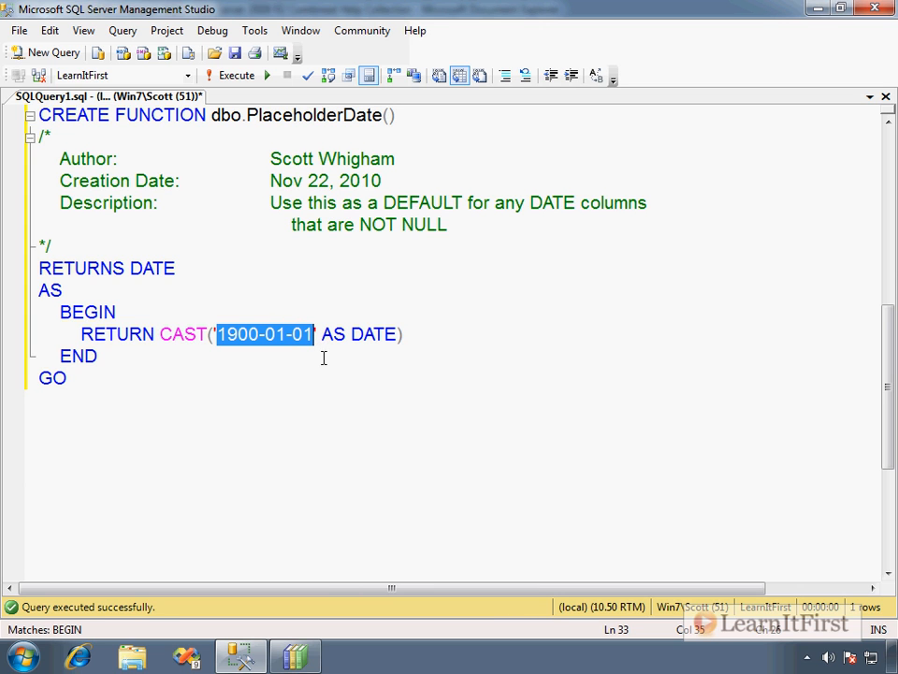
left_click(217, 333)
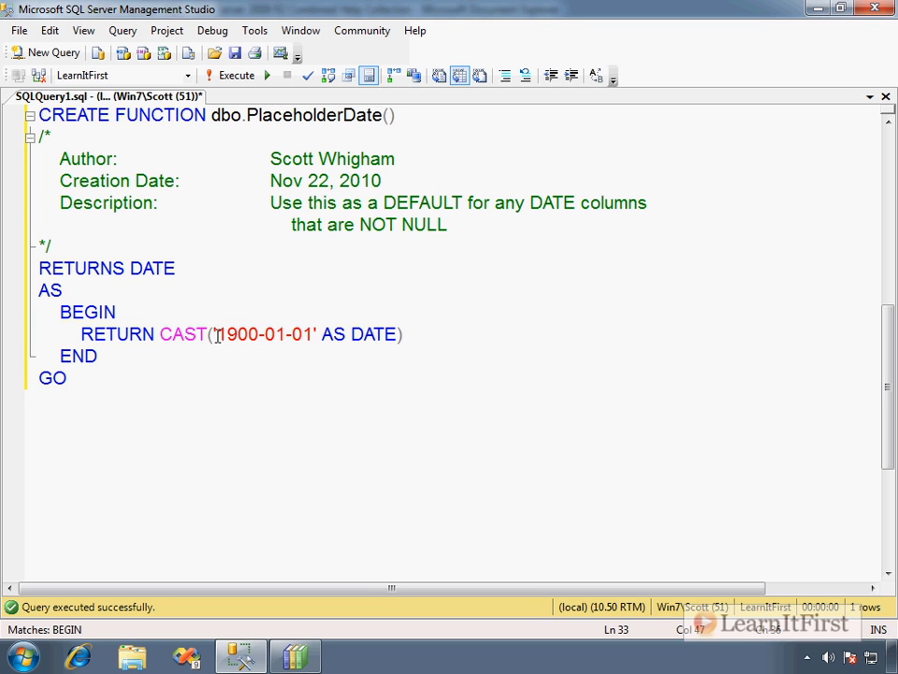
left_click_drag(217, 334, 314, 333)
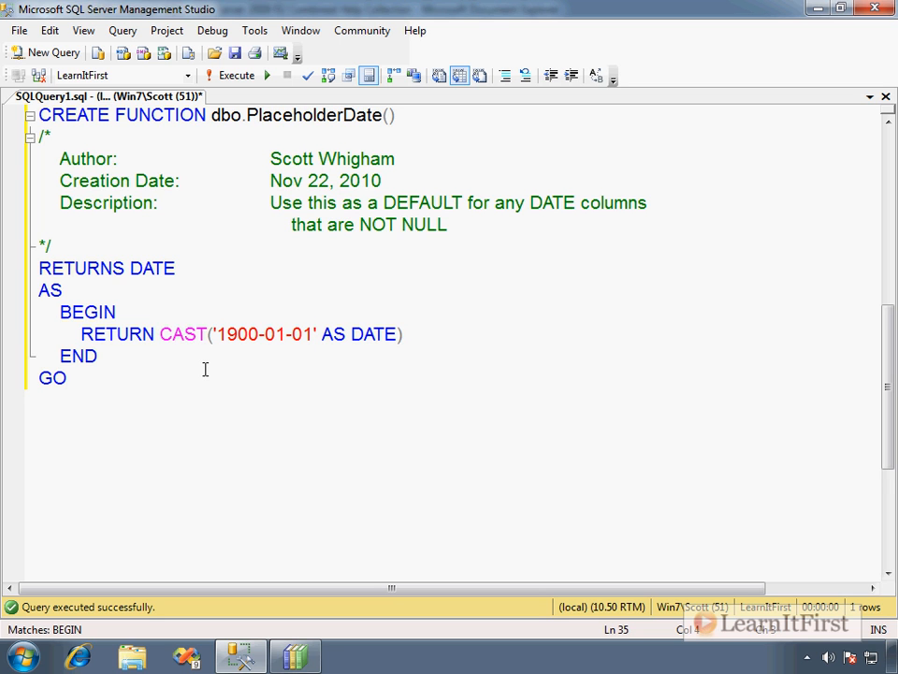
Write UPDATE dbo.Orders SET OrderDate = dbo.PlaceholderDate() WHERE OrderDate IS NULL, followed by GO
type("UPDATE")
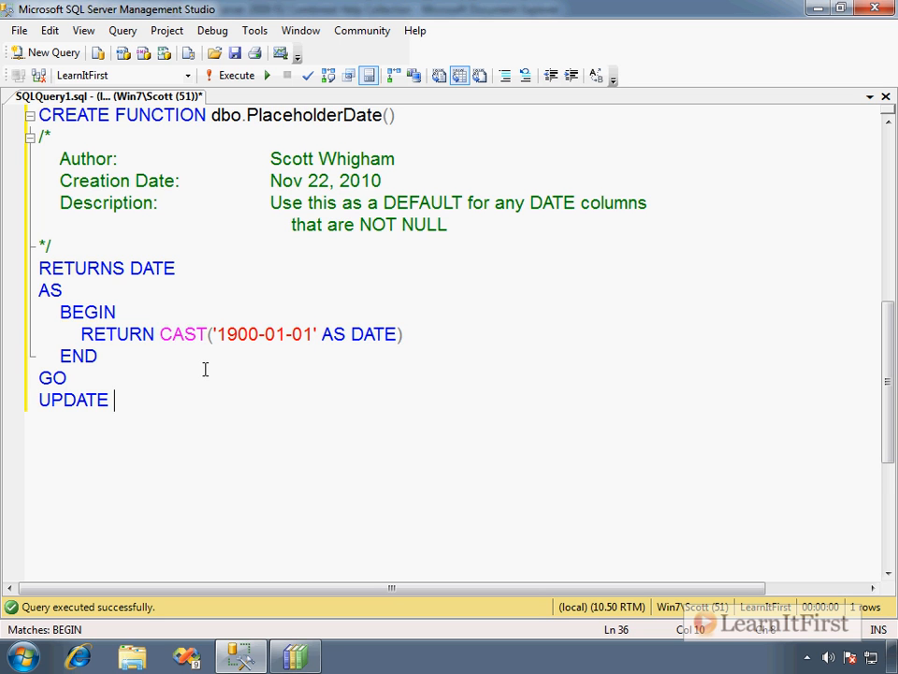
type("dbo.Orders")
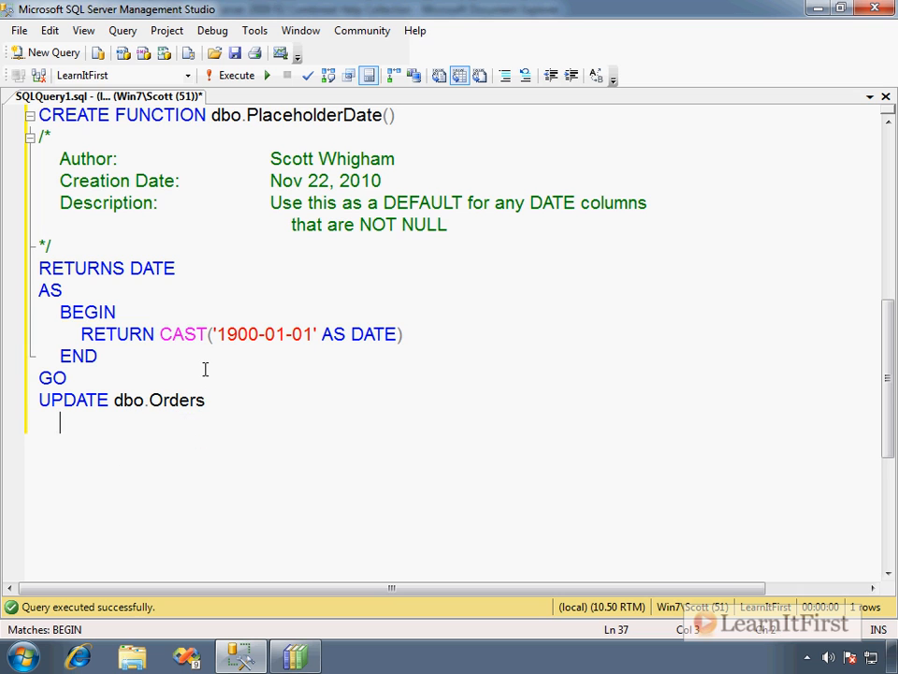
type("SET")
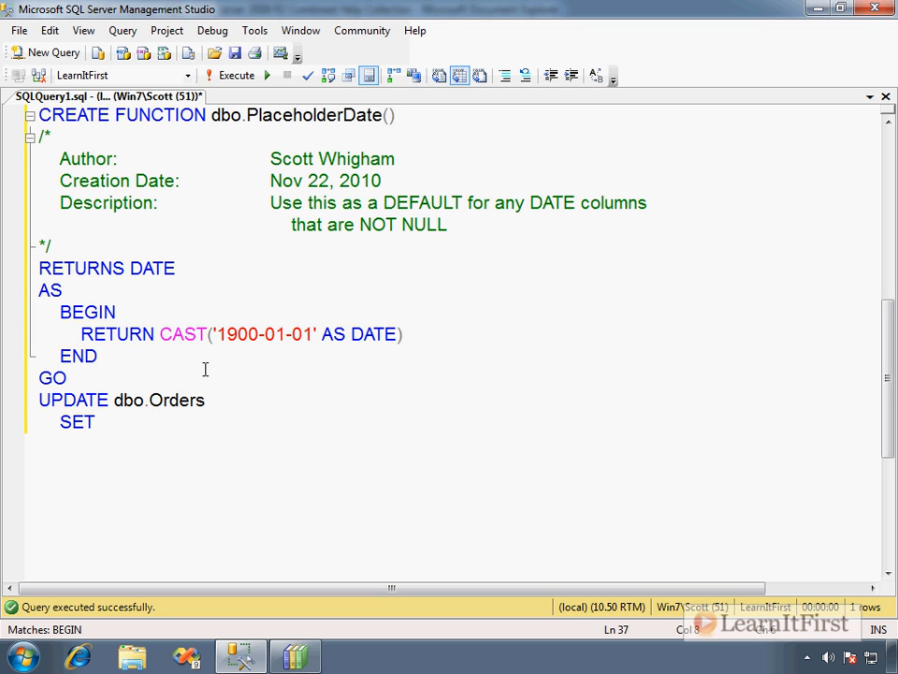
type("Or")
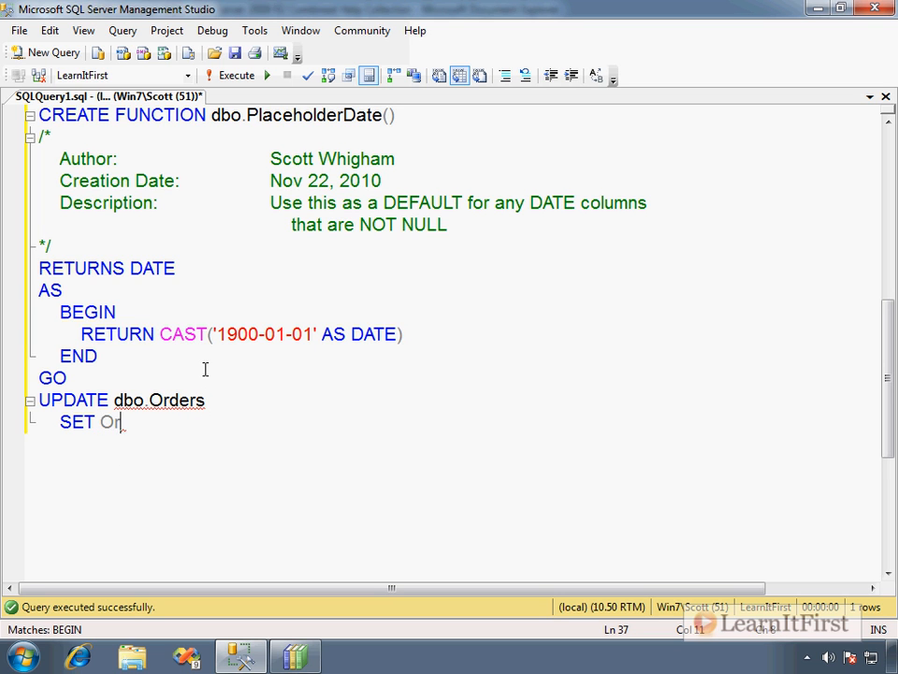
type("derDate = dbo.P")
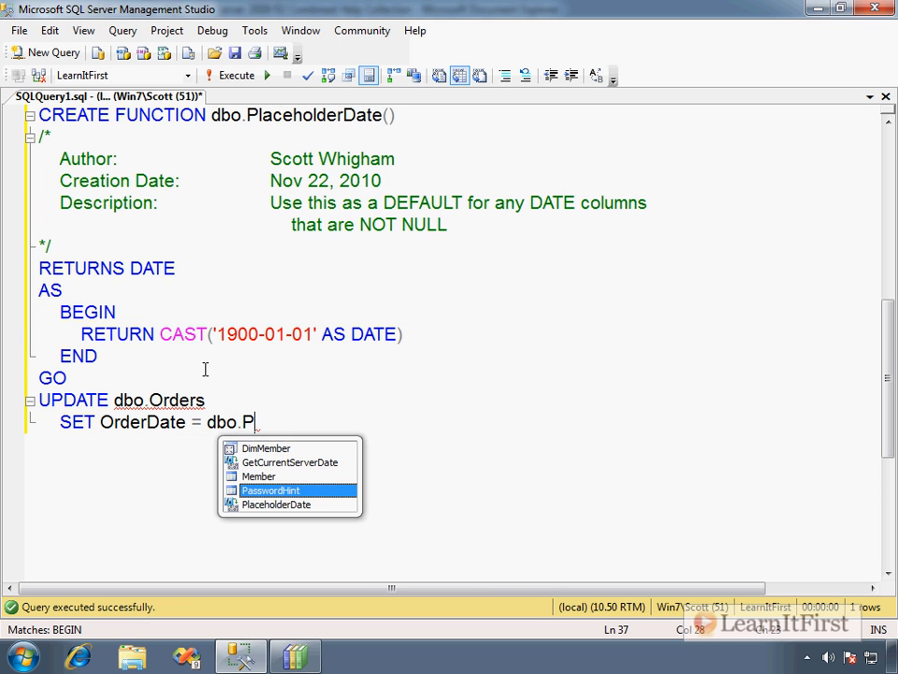
type("laceholderDate()(")
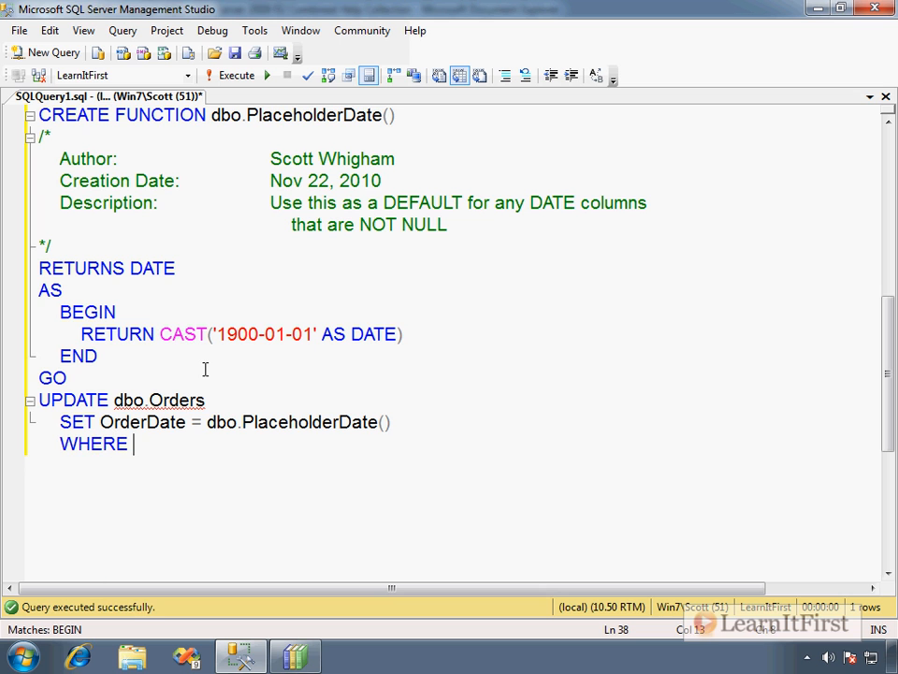
type("OrderDate IS N")
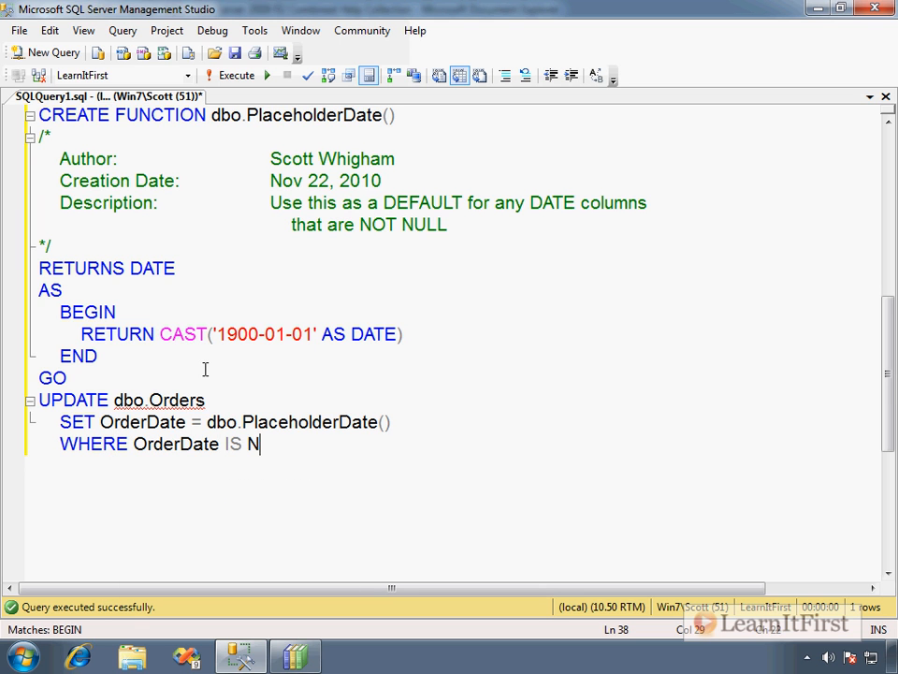
type("ULL")
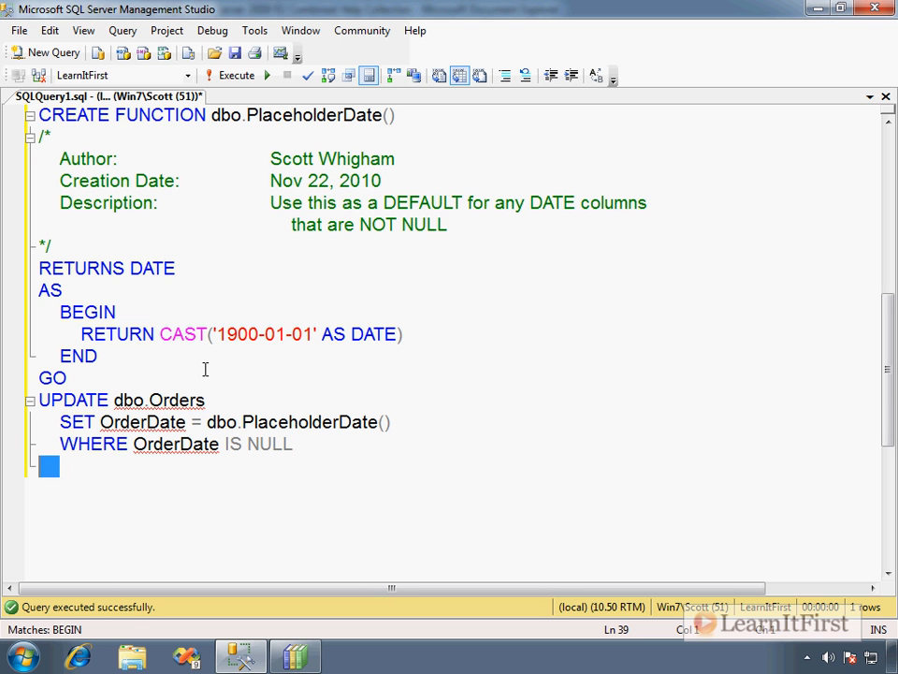
type("GO")
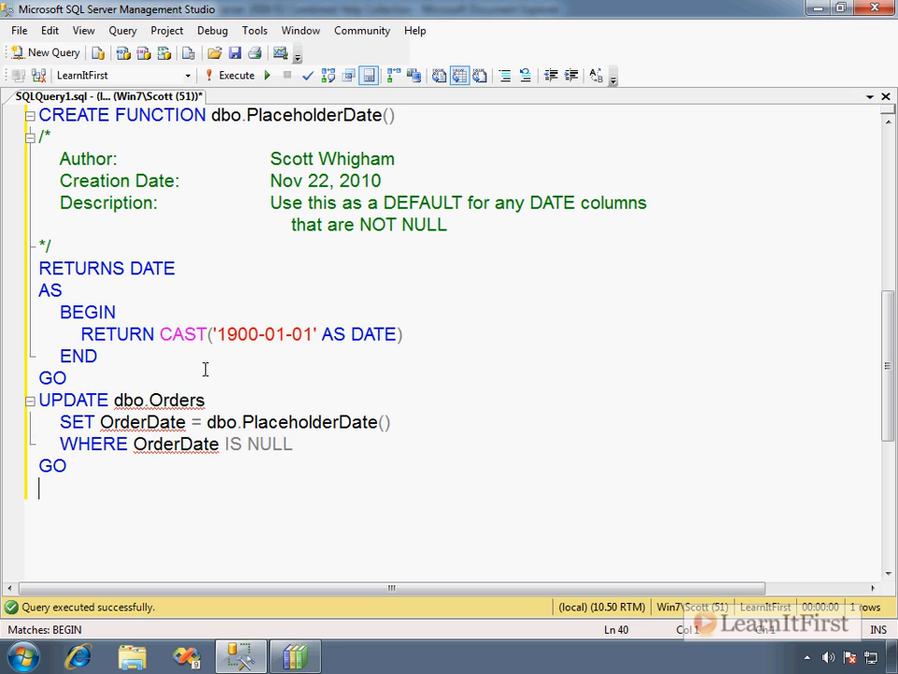
Write SELECT * FROM dbo.Orders WHERE OrderDate = dbo.PlaceholderDate()
type("SELECT * FROM dbo.Orders WHERE")
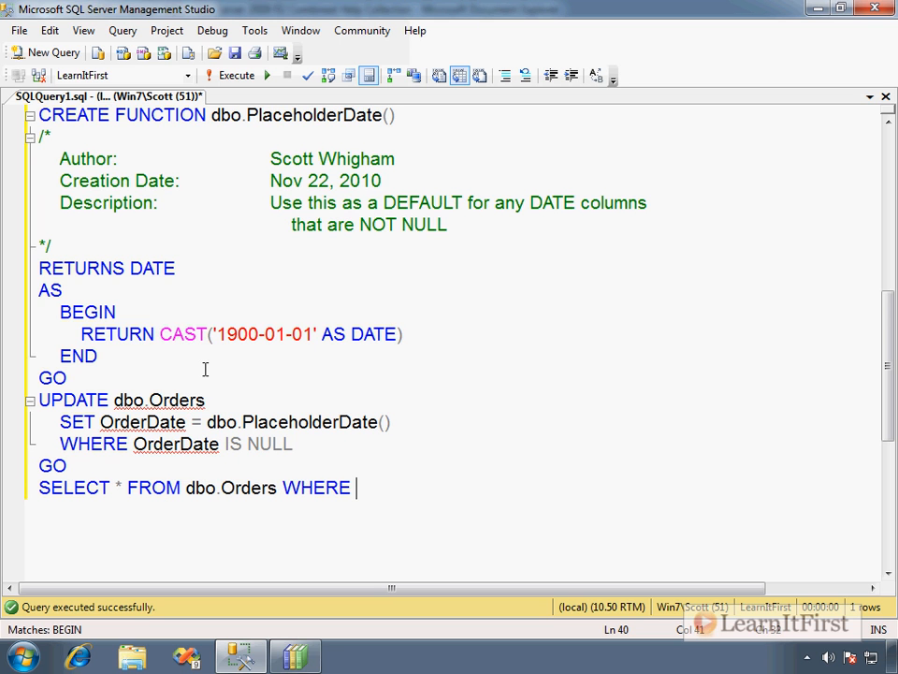
type("OrderDate =")
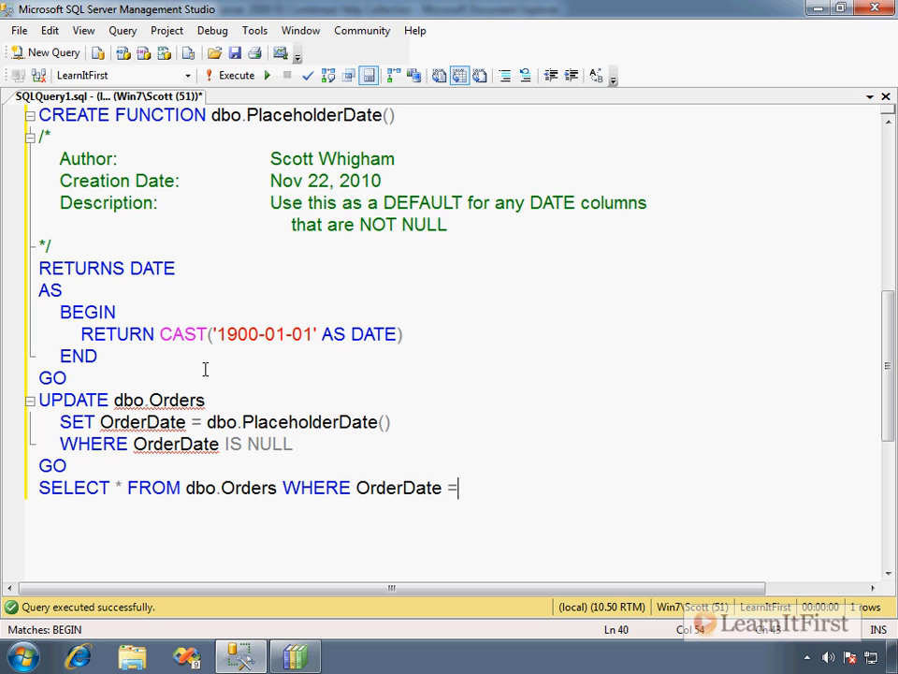
type("dbo.PlaceholderDate()")
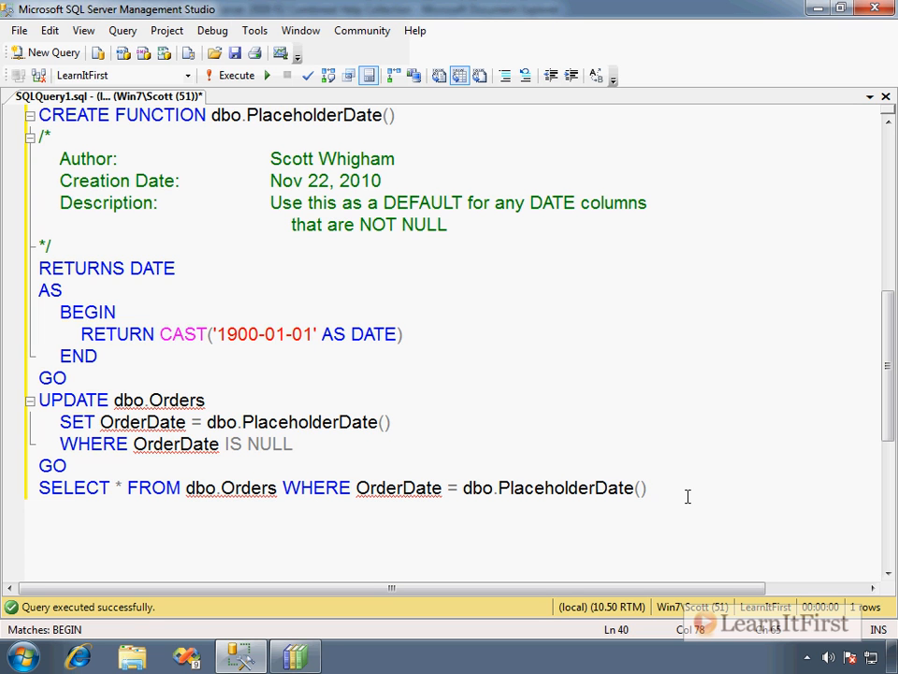
double_click(176, 400)
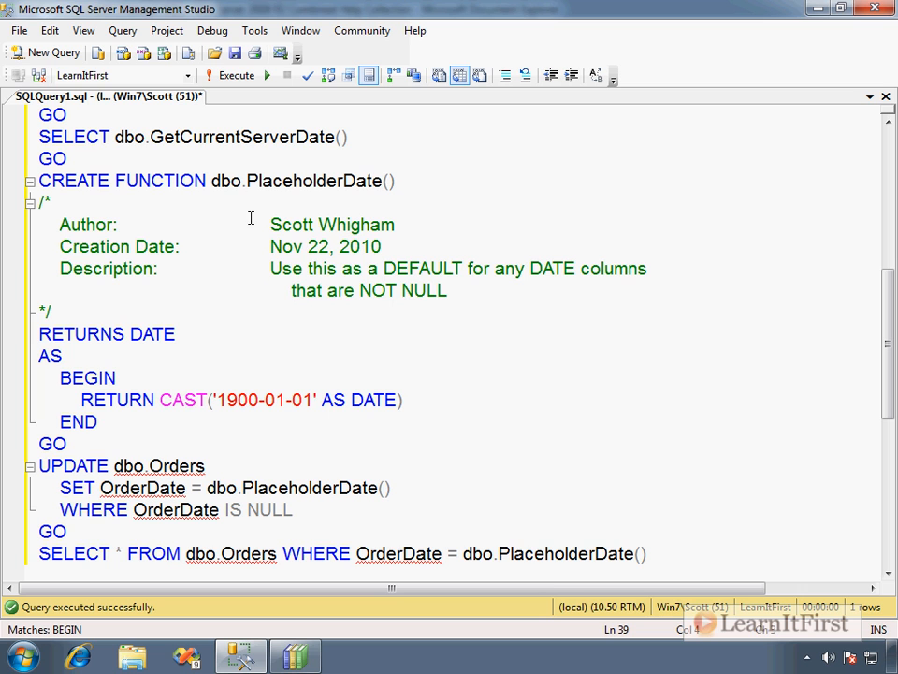
double_click(290, 179)
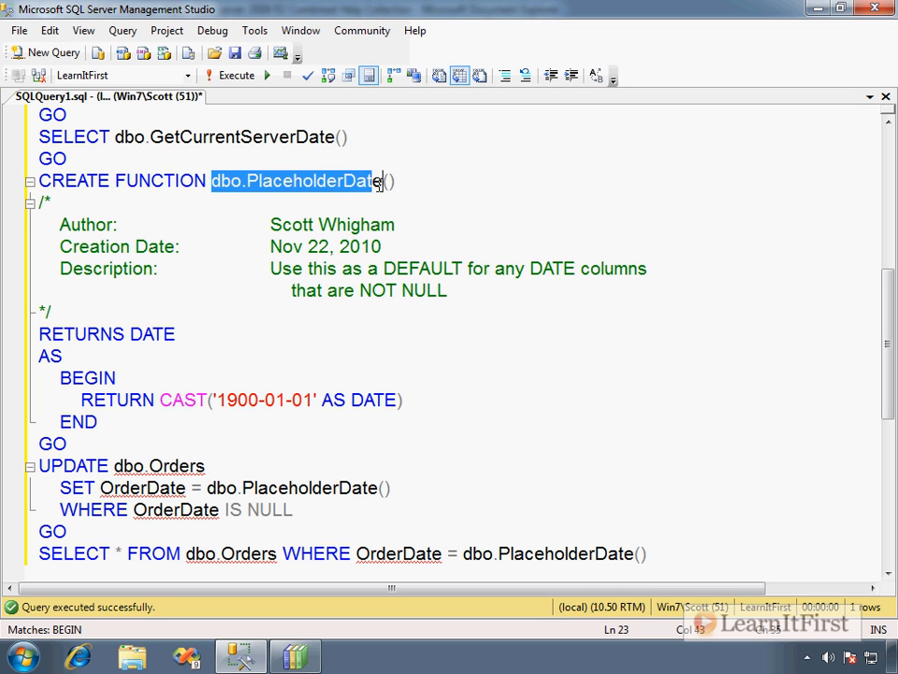